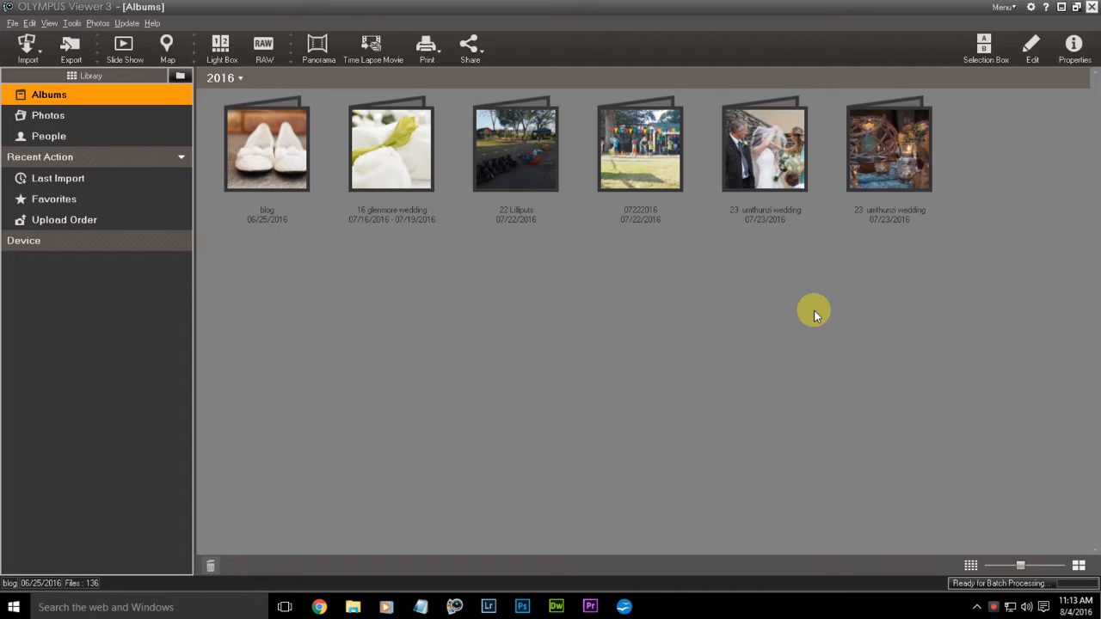
mouse_move(101, 48)
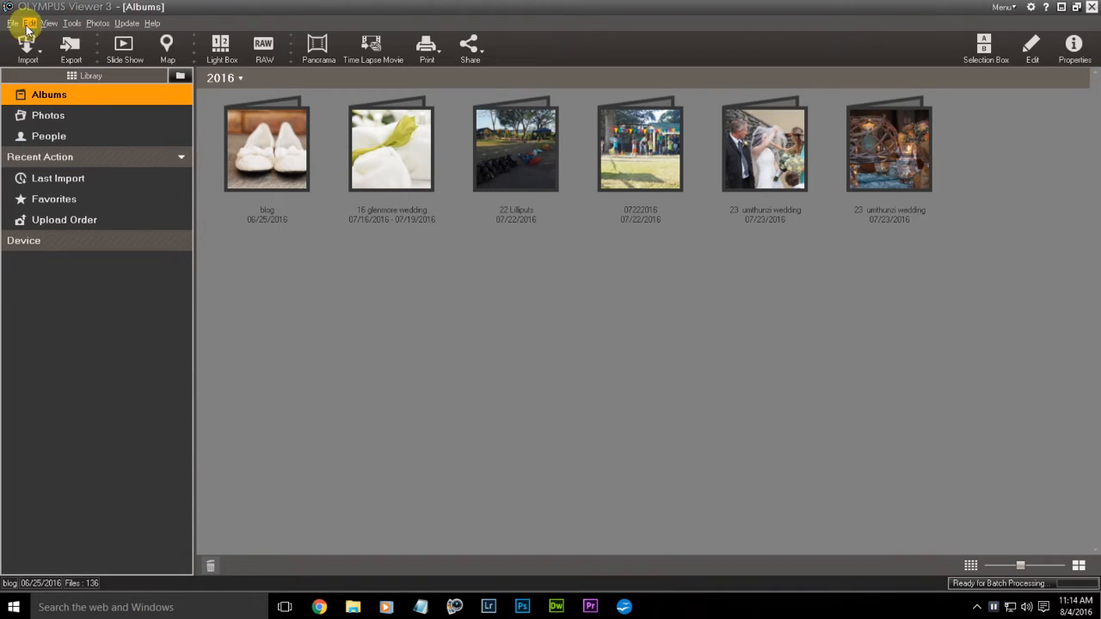
mouse_move(112, 23)
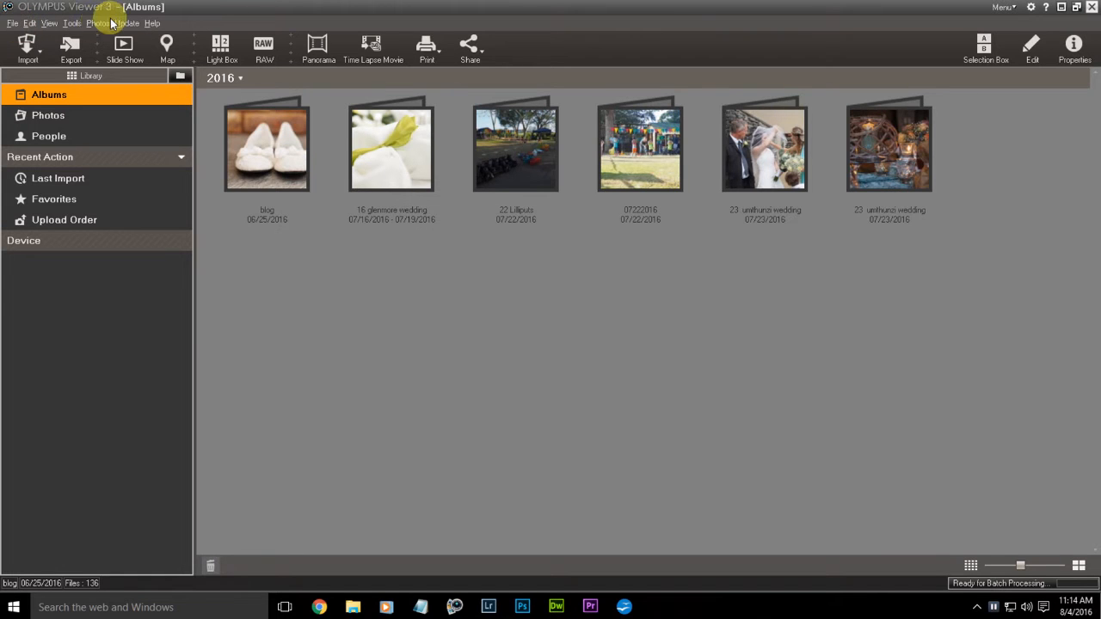
Turn on 'Always display images at the highest quality' in Olympus Viewer 3's Options
click(77, 23)
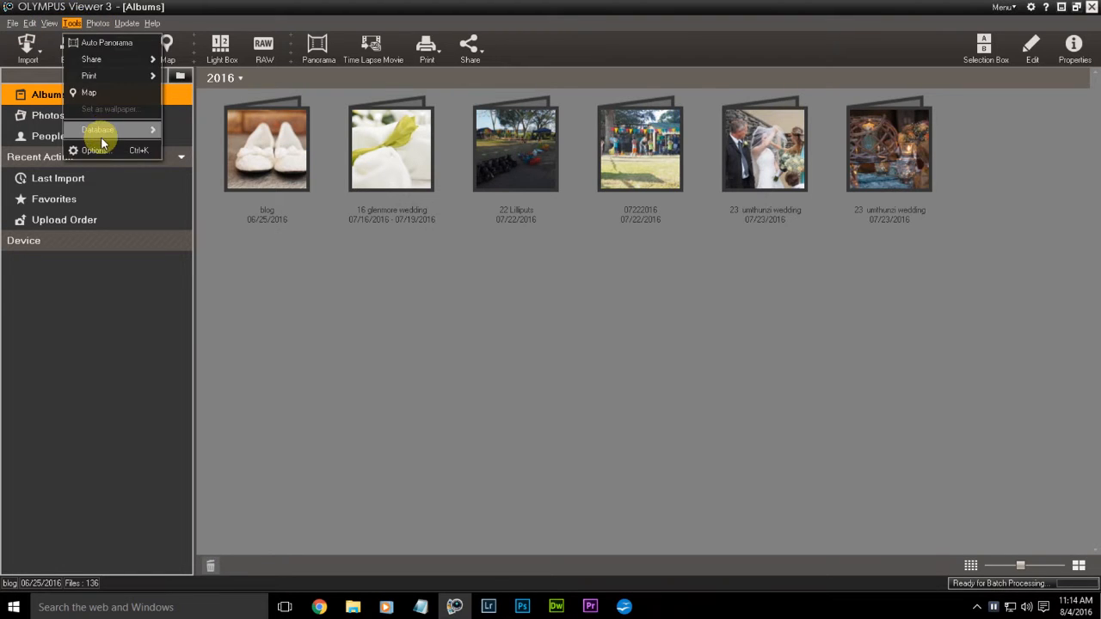
click(95, 150)
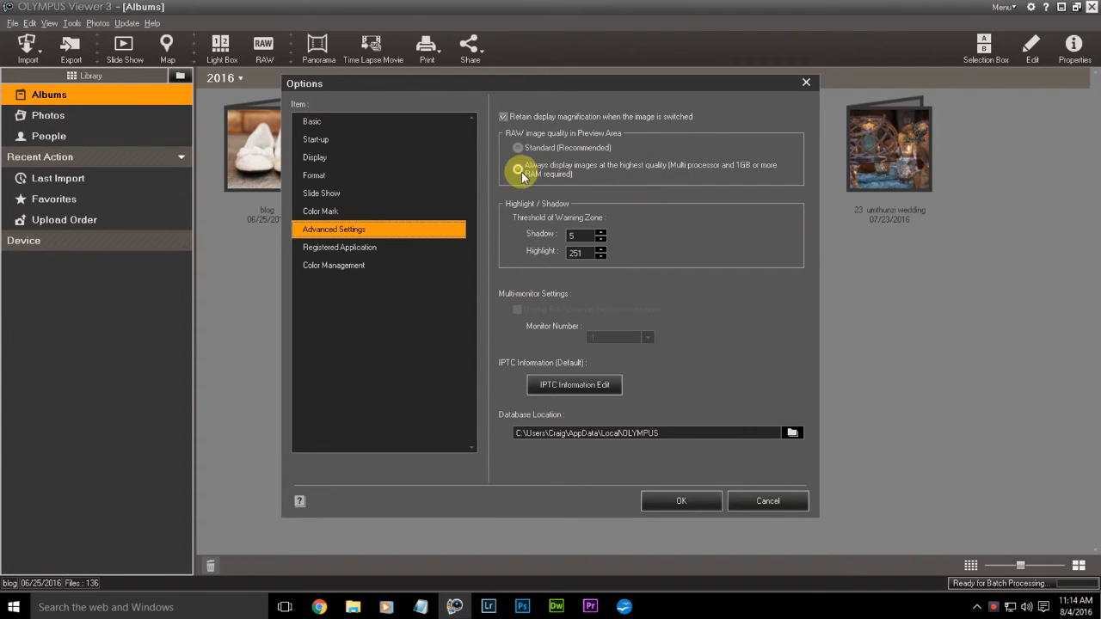
click(541, 169)
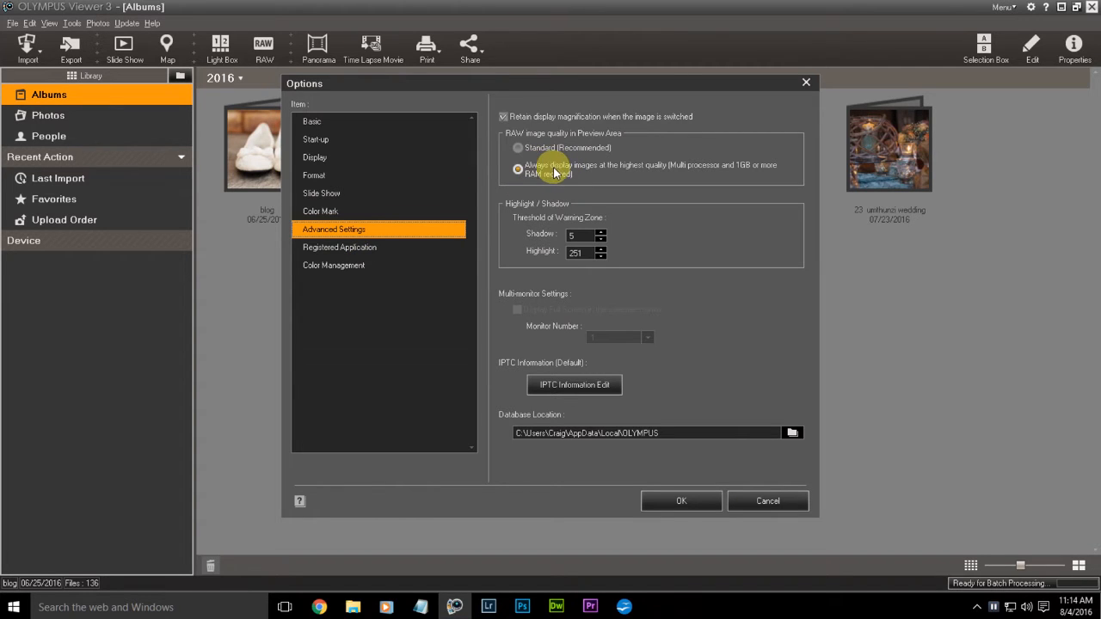
mouse_move(648, 172)
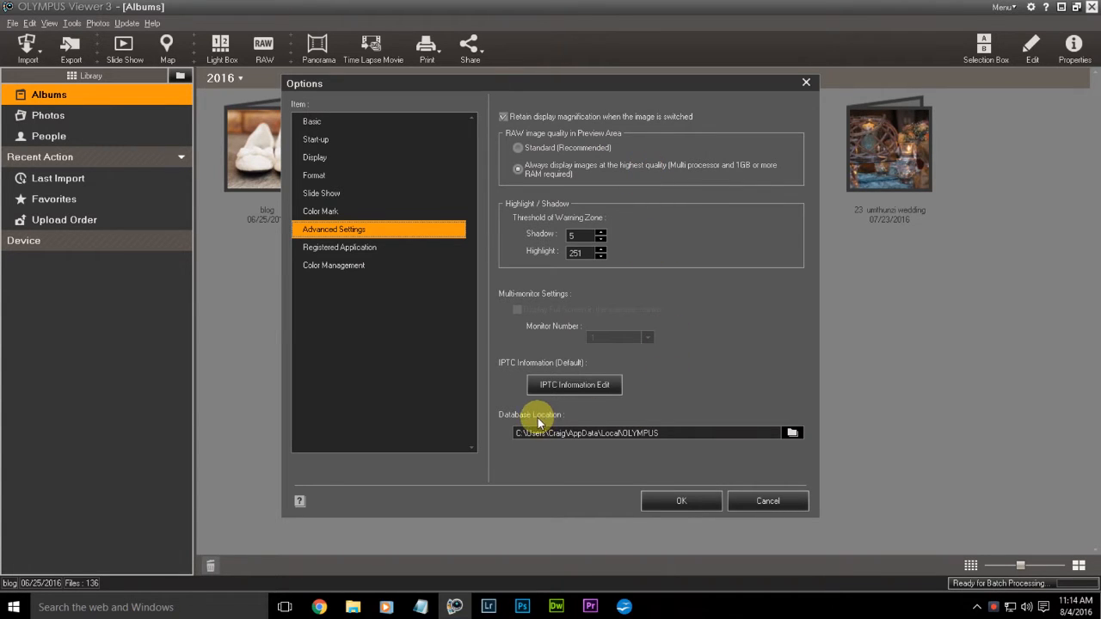
Review the Basic, Start-up, Display Format and Color Mark pages, then close Options
click(311, 121)
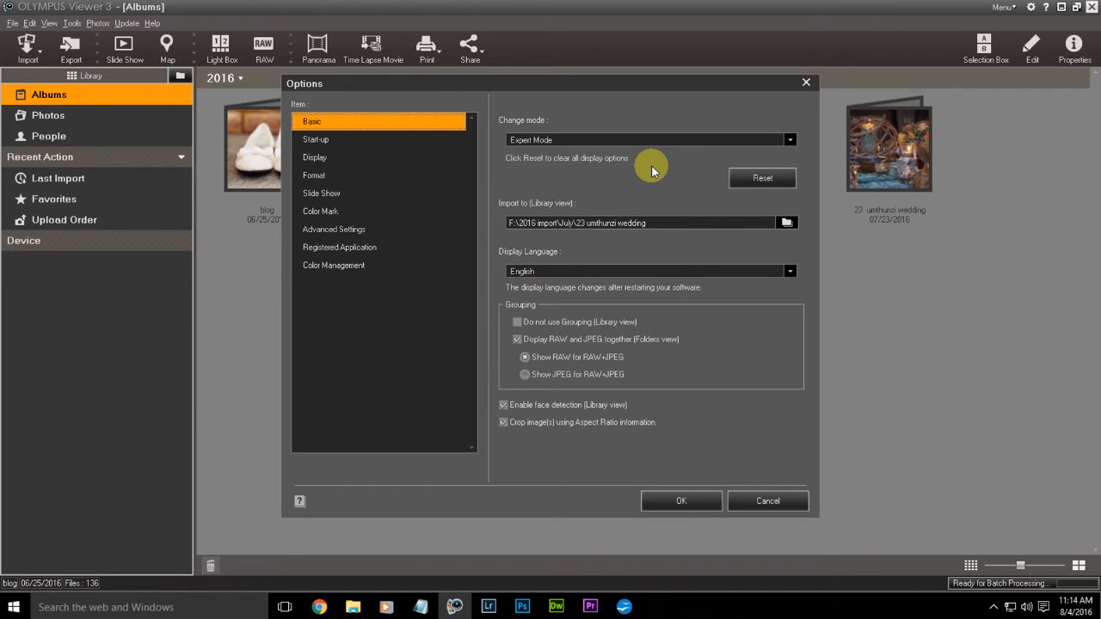
mouse_move(526, 208)
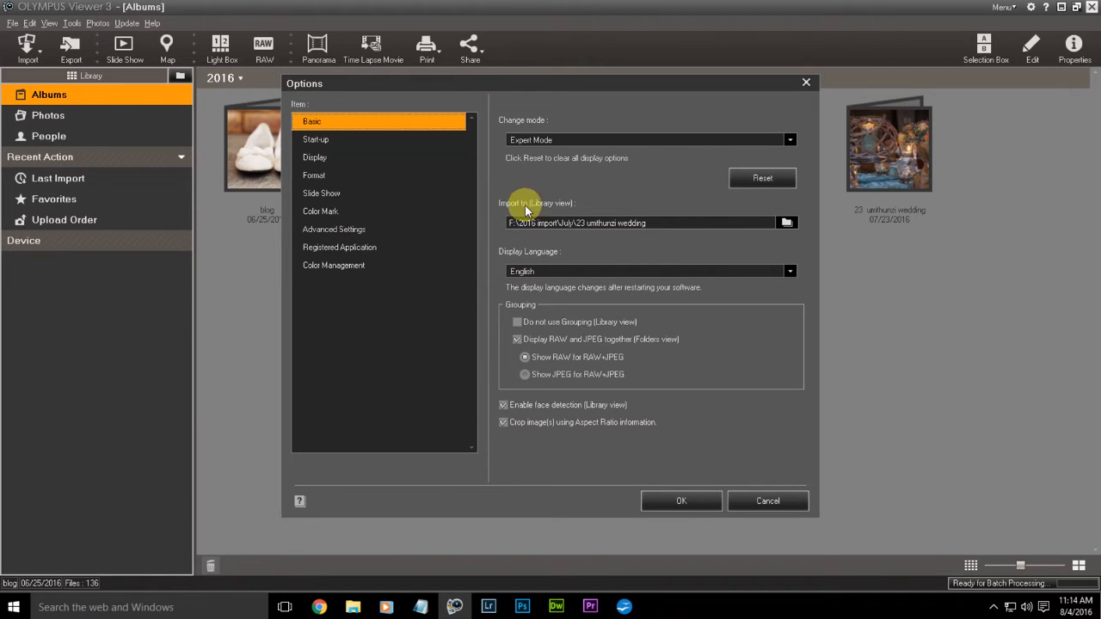
mouse_move(546, 234)
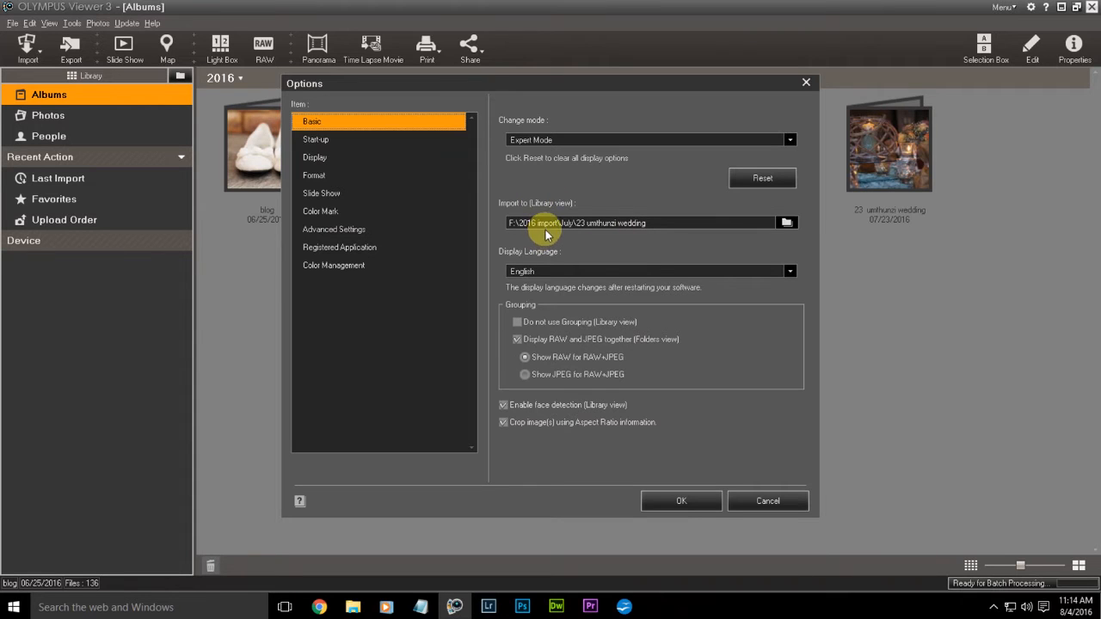
mouse_move(645, 216)
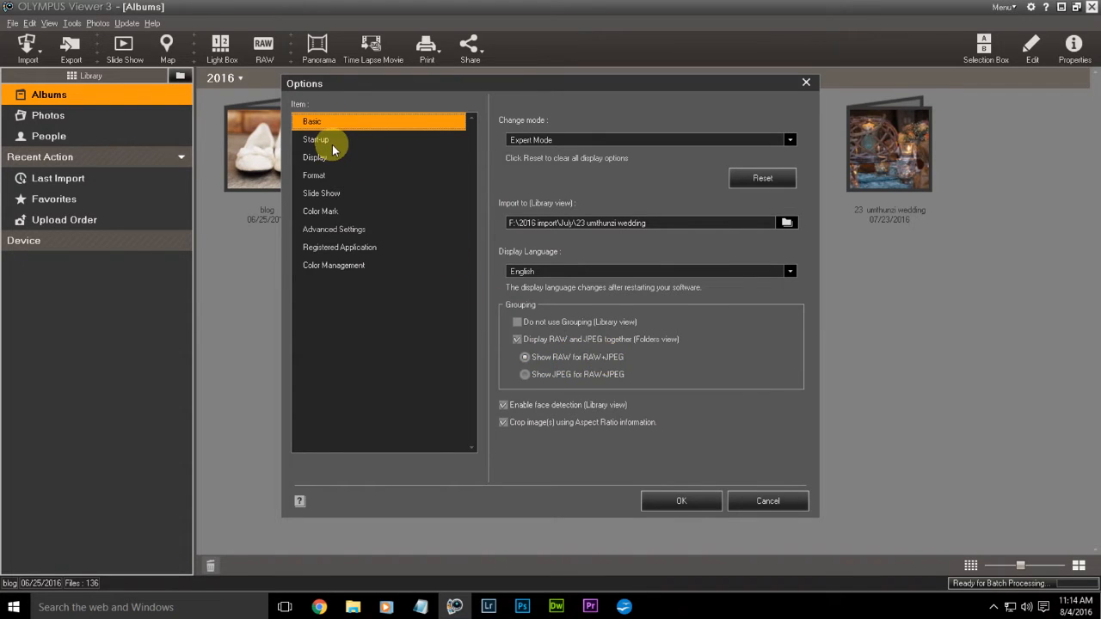
click(316, 140)
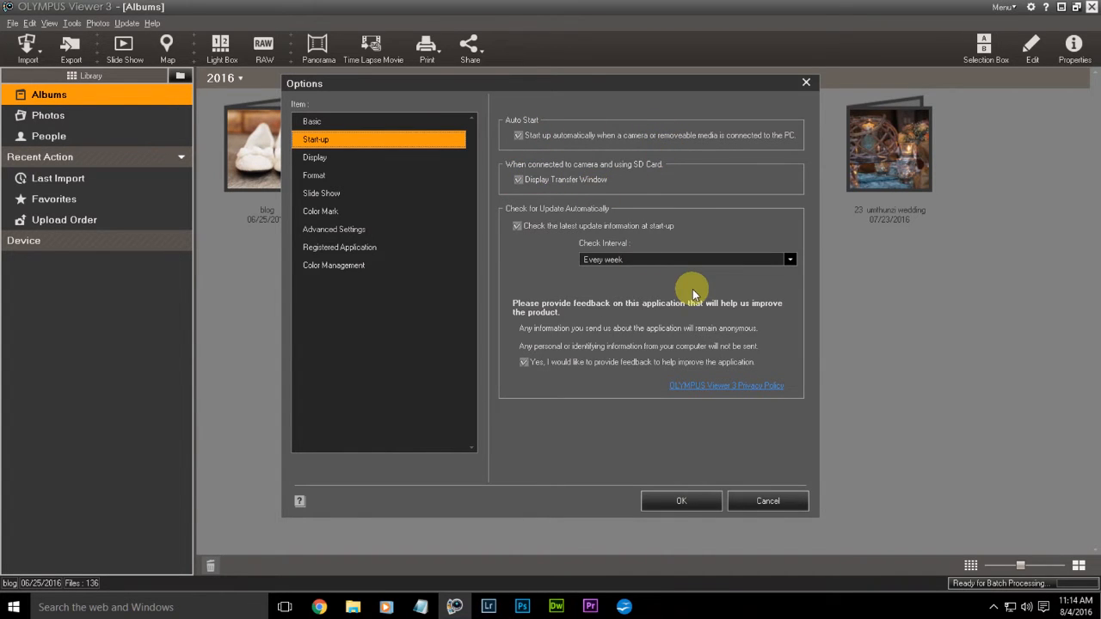
click(314, 175)
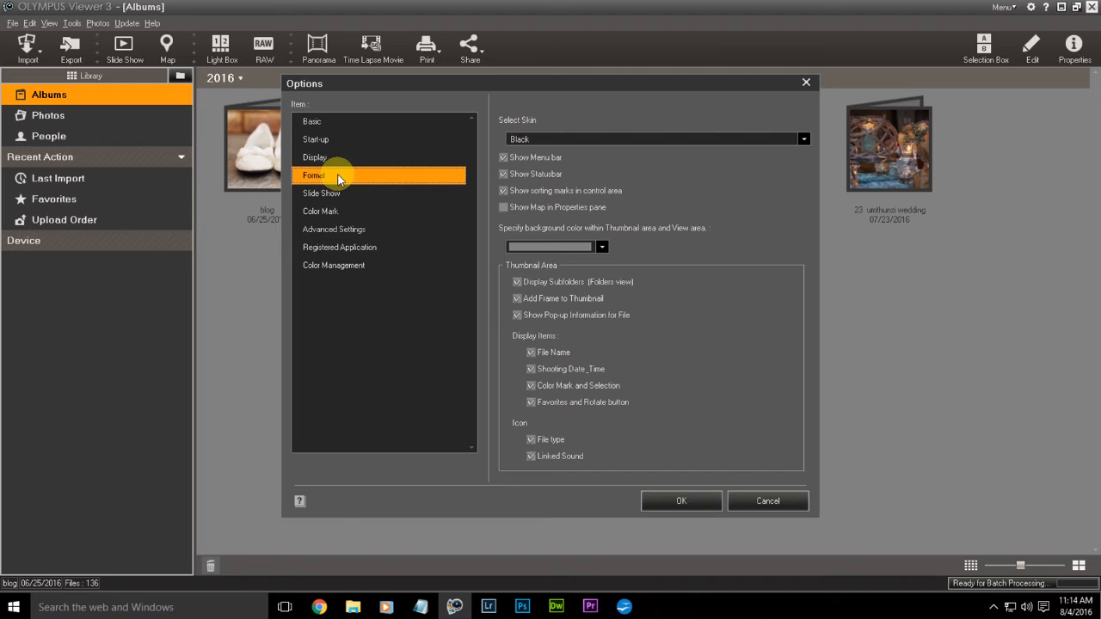
click(320, 211)
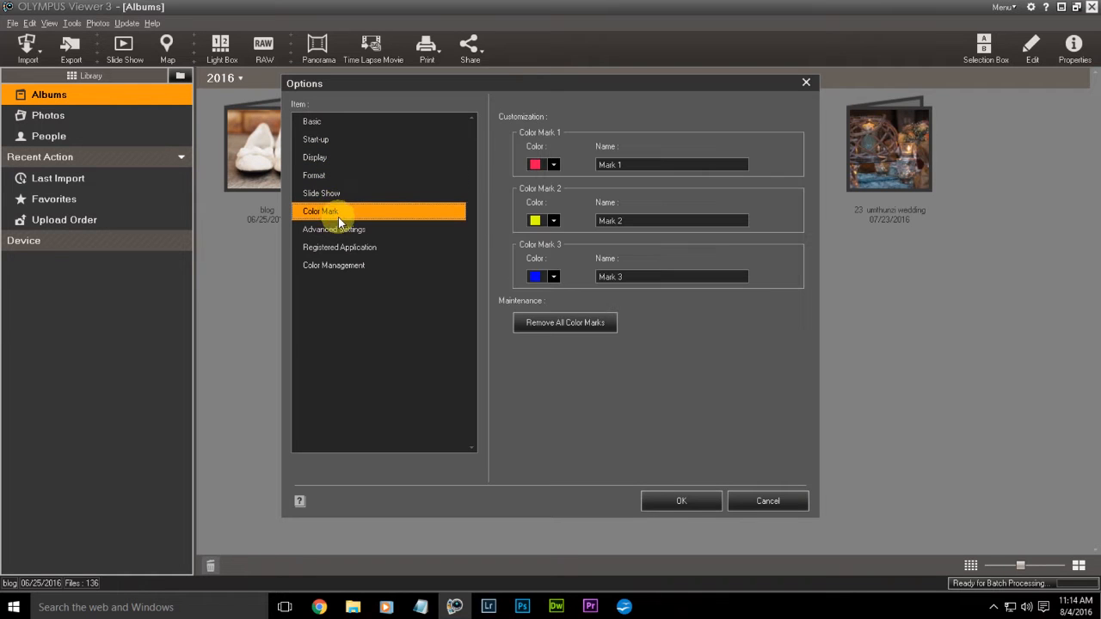
click(334, 228)
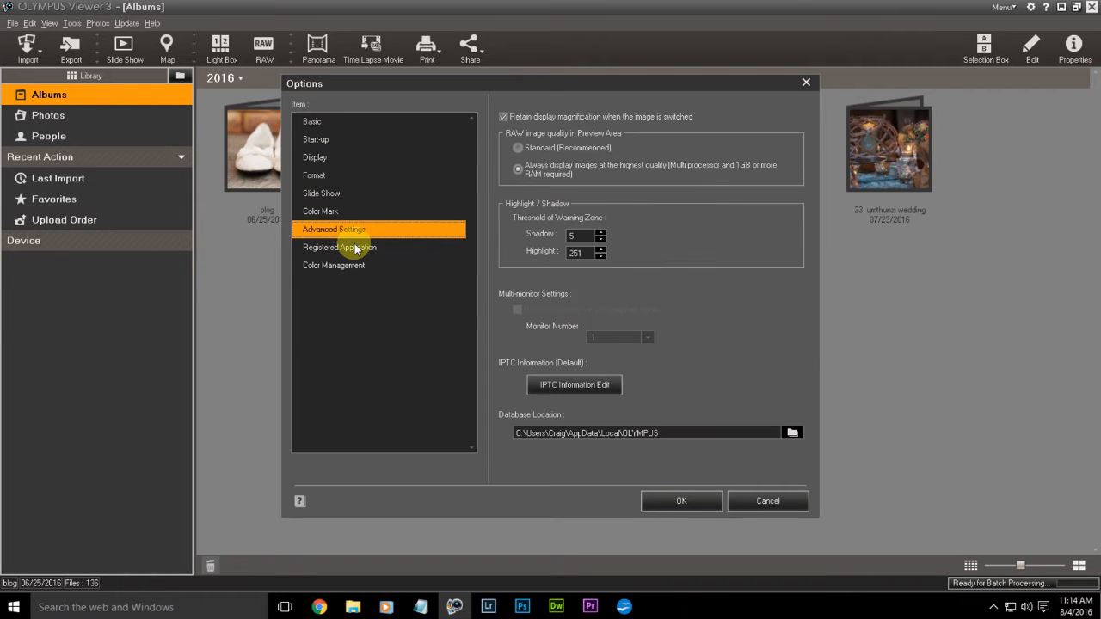
click(333, 265)
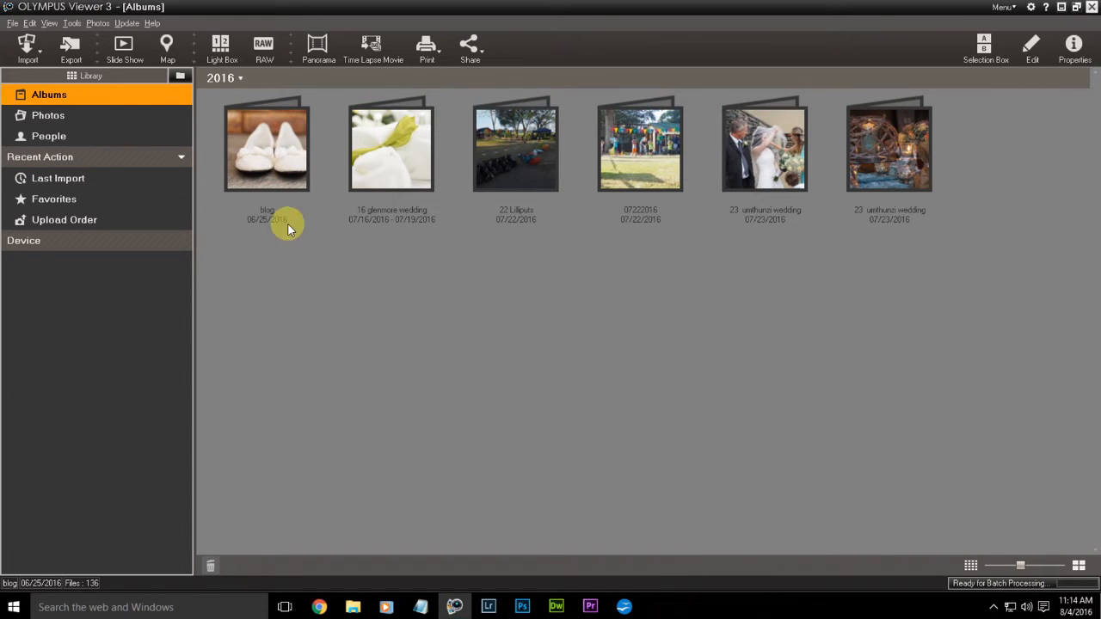
mouse_move(662, 256)
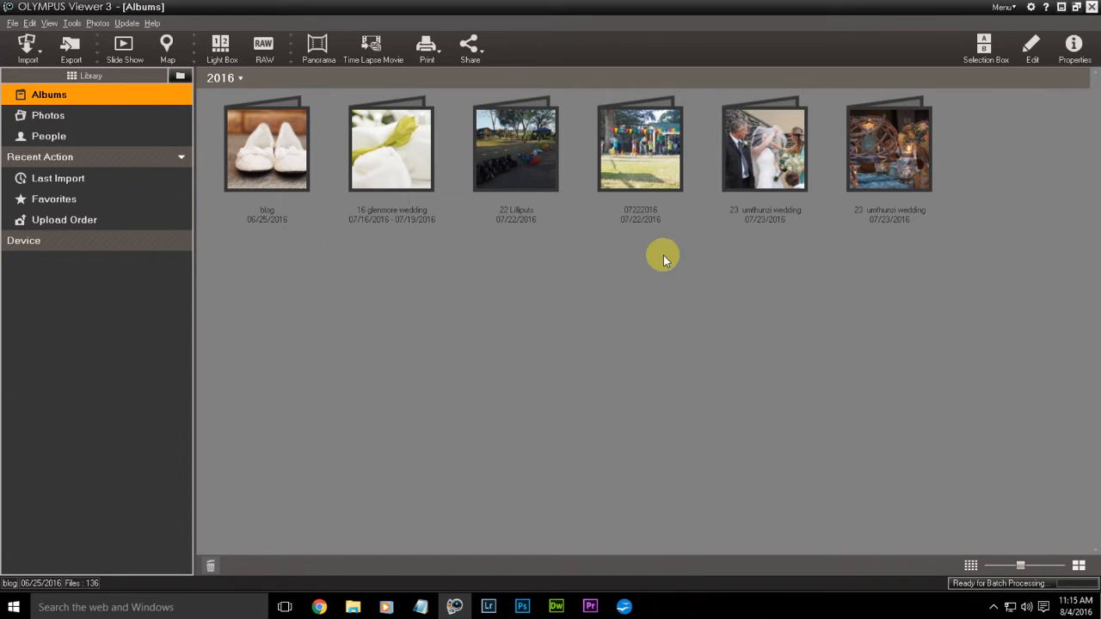
mouse_move(879, 251)
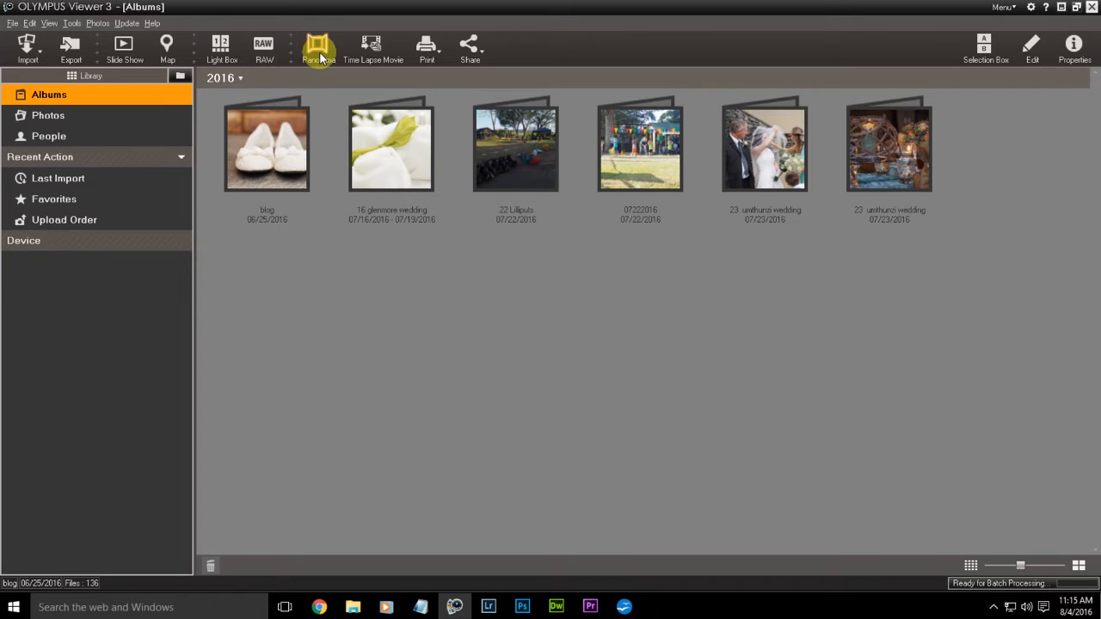
mouse_move(426, 49)
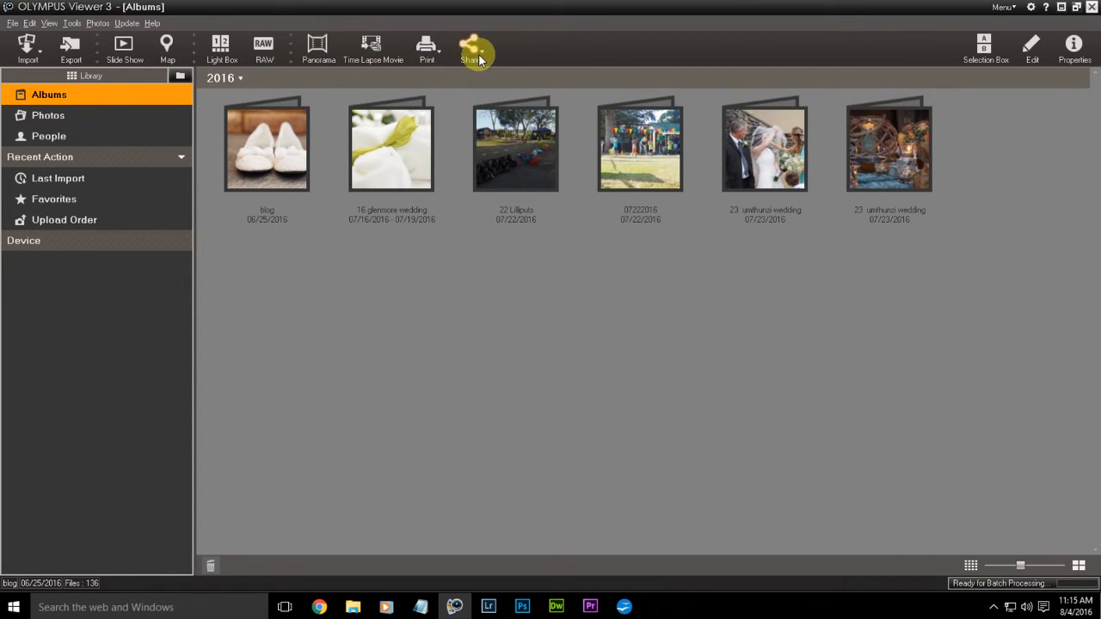
click(474, 47)
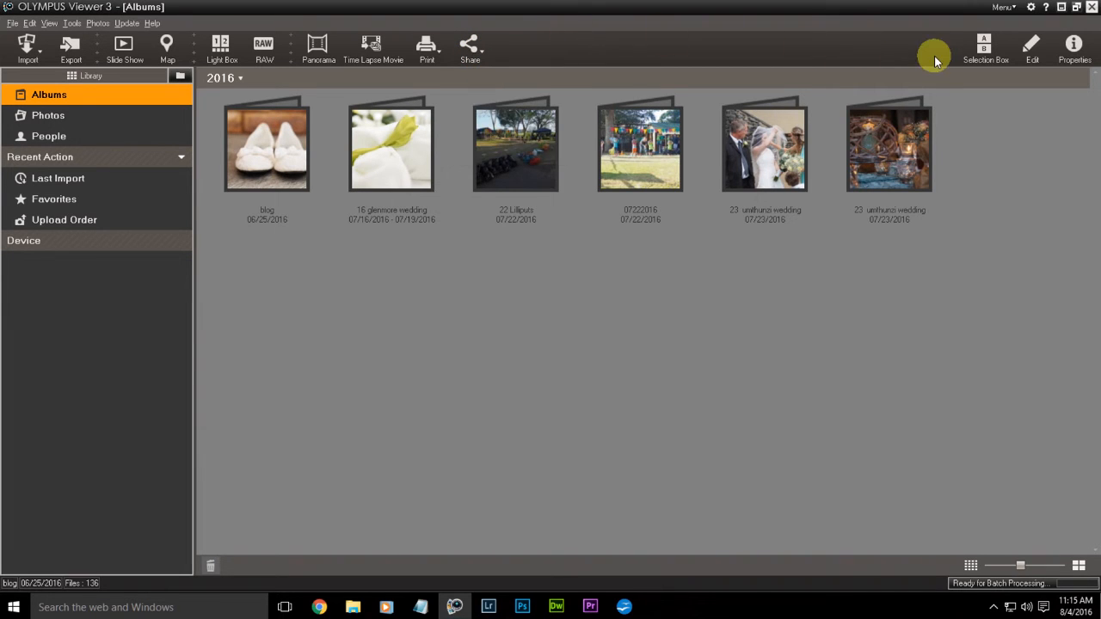
mouse_move(978, 45)
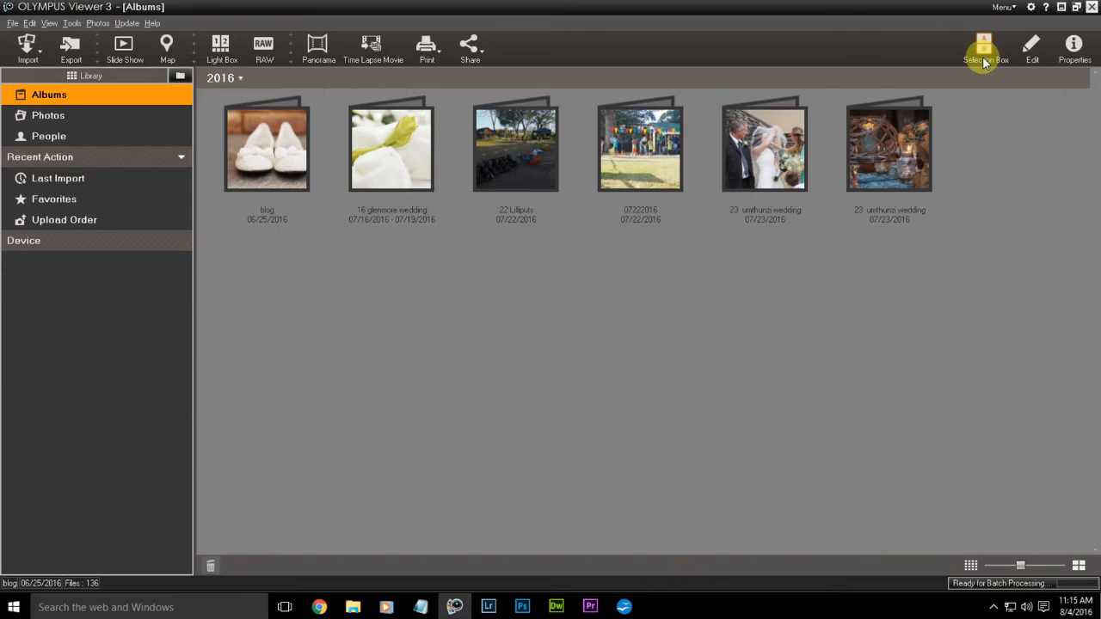
mouse_move(1032, 49)
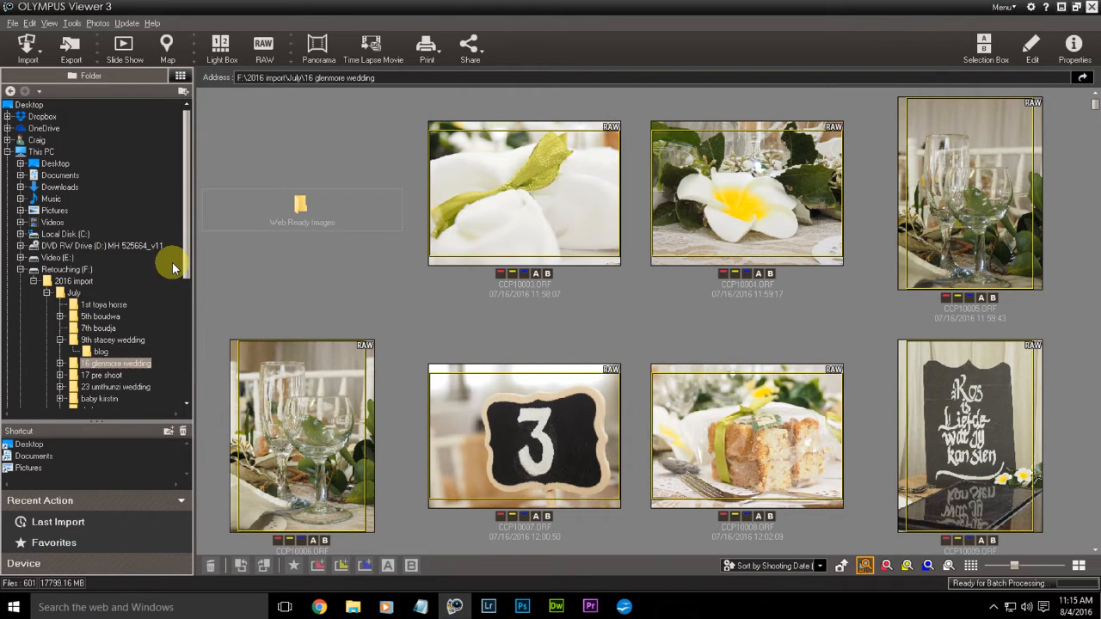
mouse_move(224, 292)
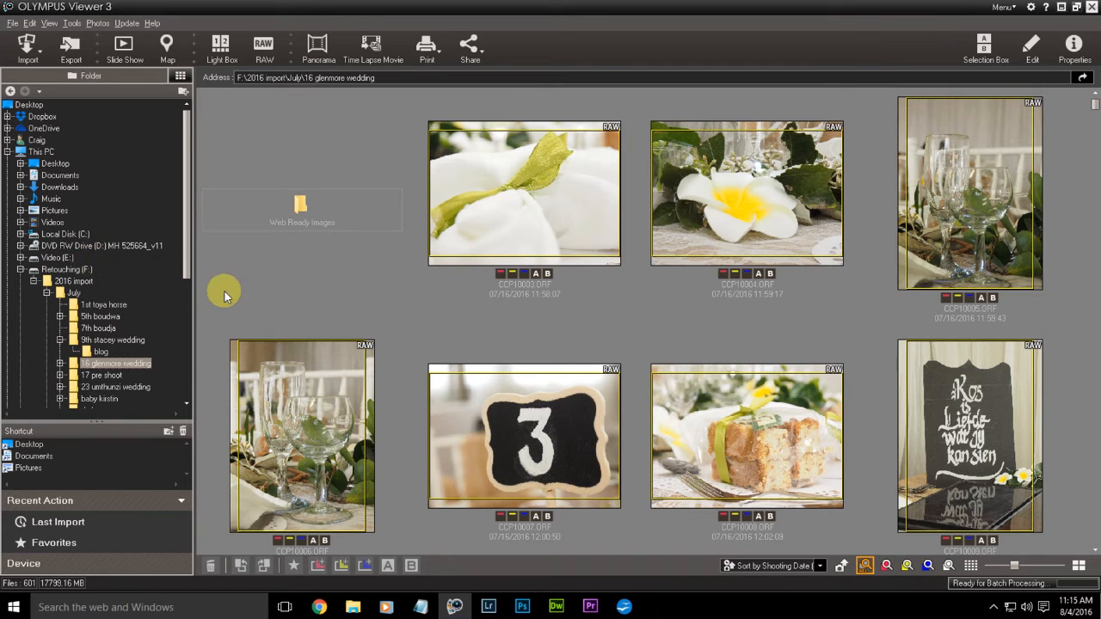
mouse_move(68, 129)
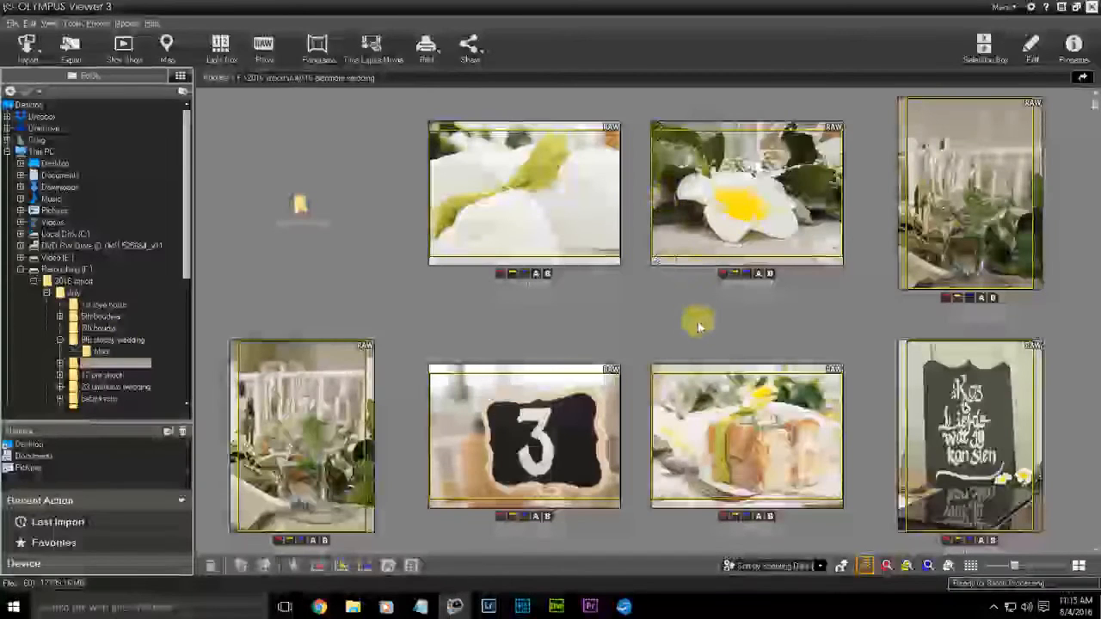
mouse_move(628, 51)
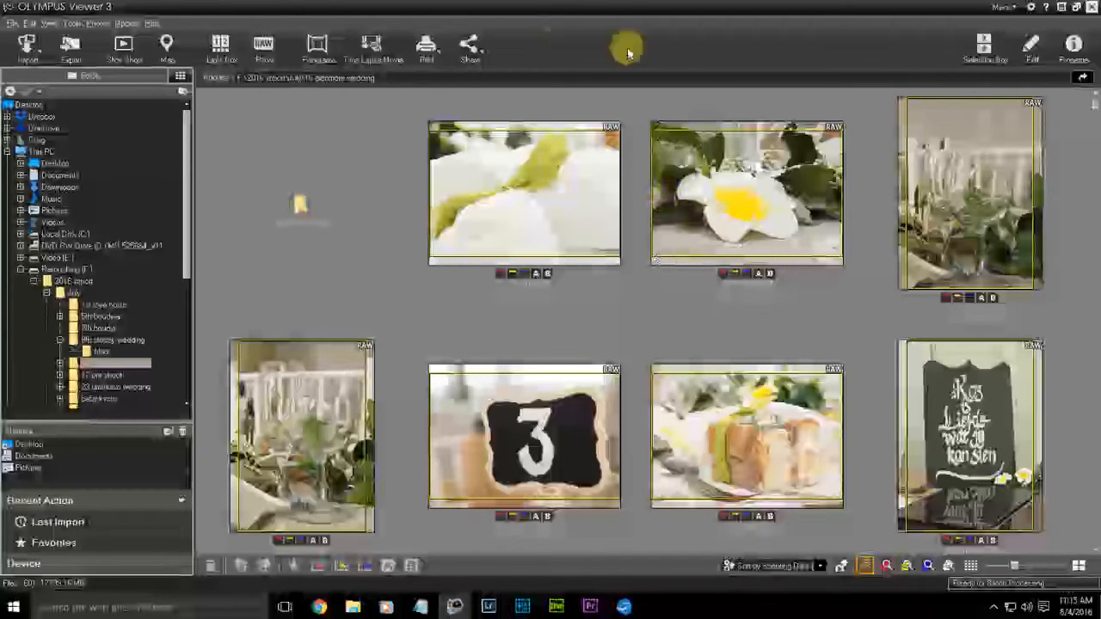
Scroll the 16 glenmore wedding thumbnails down toward the bridal portraits
scroll(down, 3)
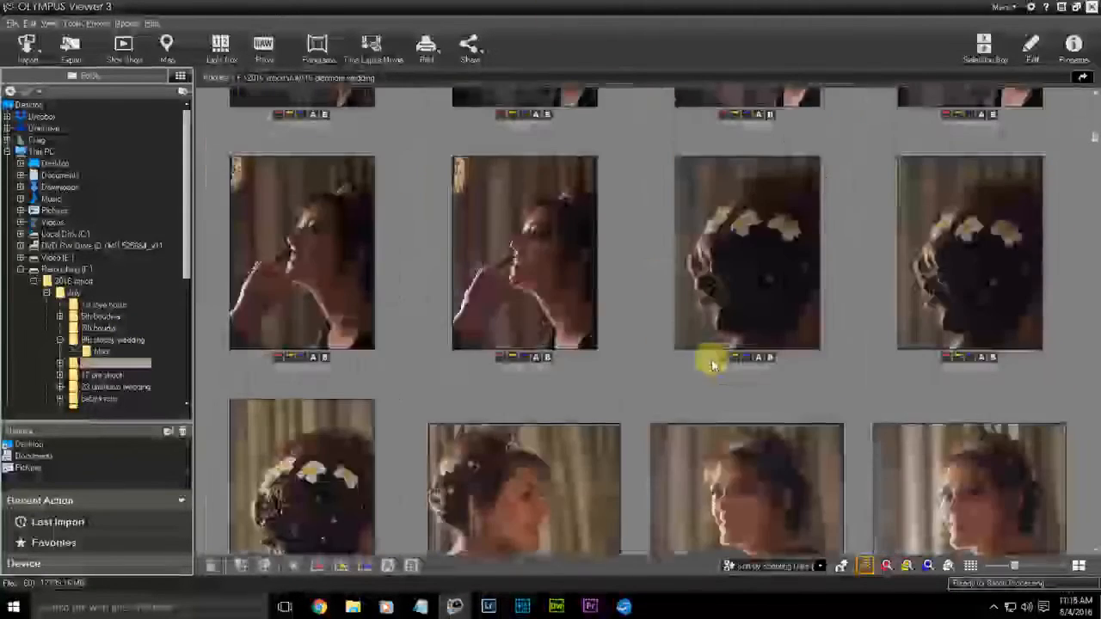
mouse_move(712, 363)
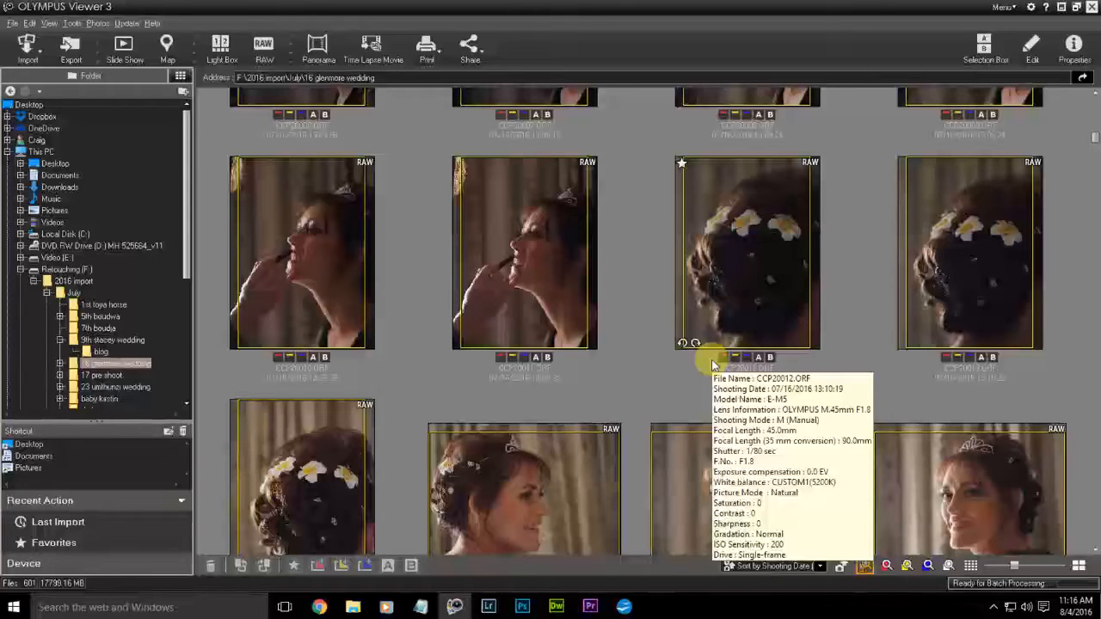
mouse_move(477, 215)
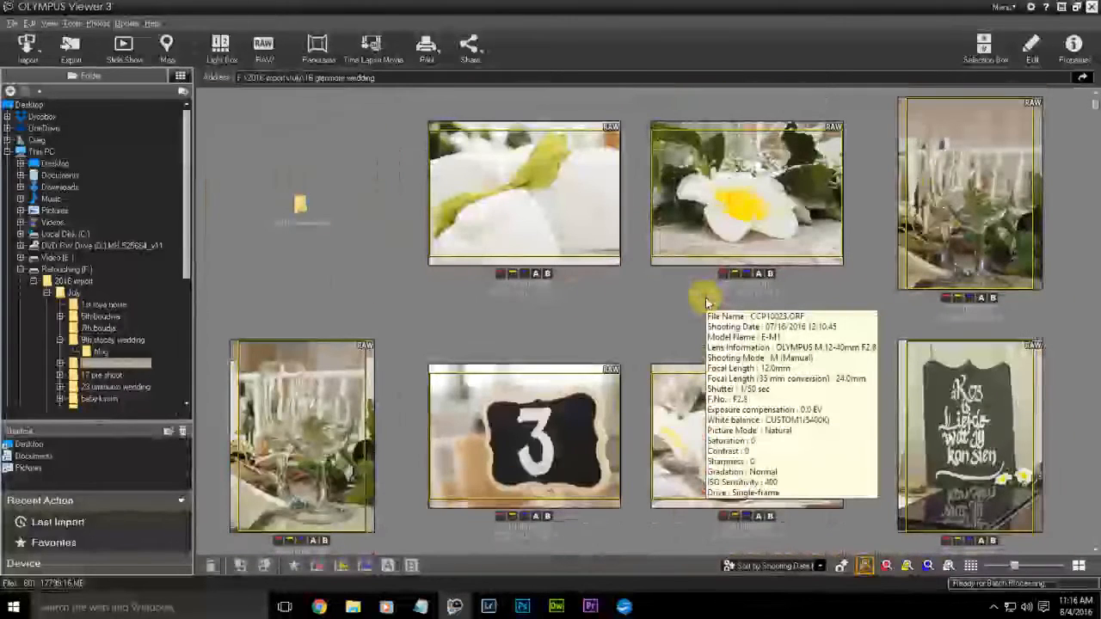
Open the ribbon photo full-size and advance from CCP10003.ORF to CCP10004.ORF
double_click(738, 197)
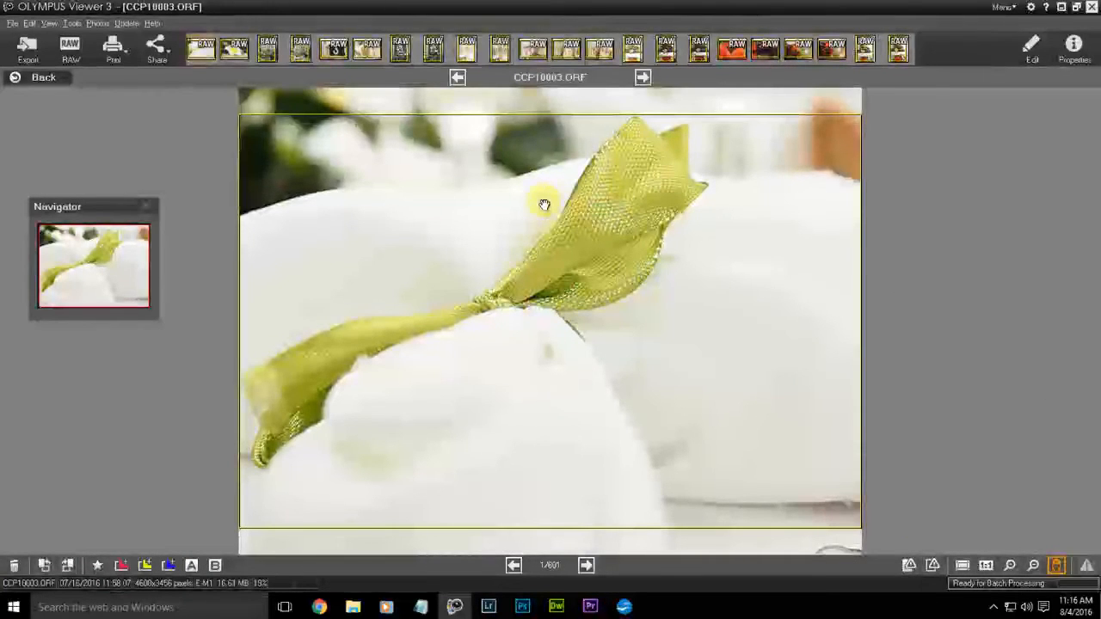
drag(544, 204, 612, 163)
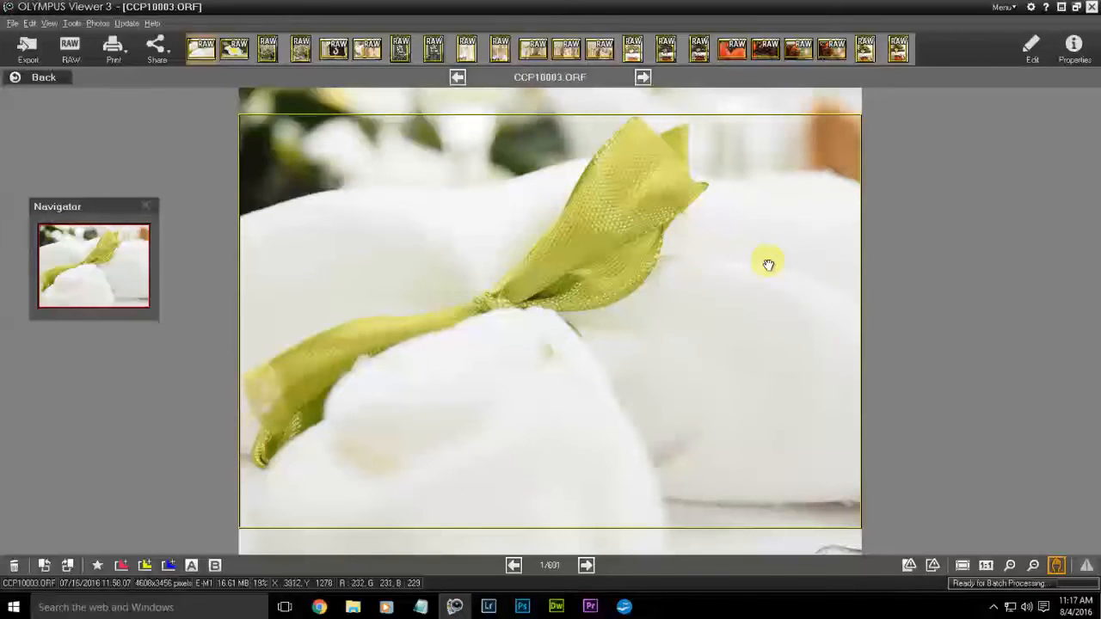
mouse_move(586, 451)
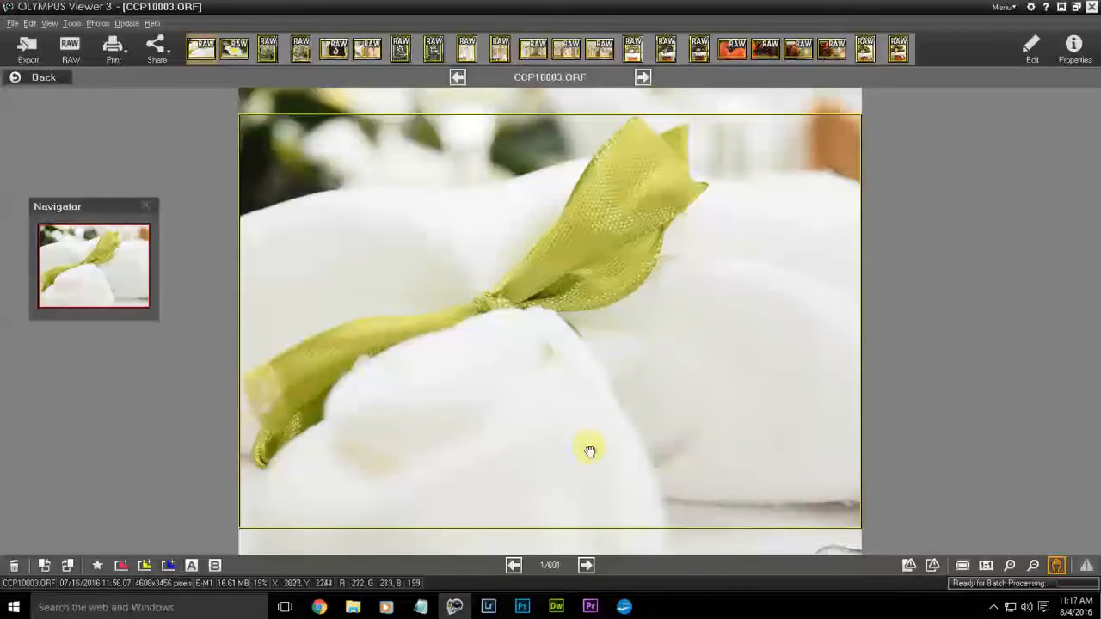
click(587, 565)
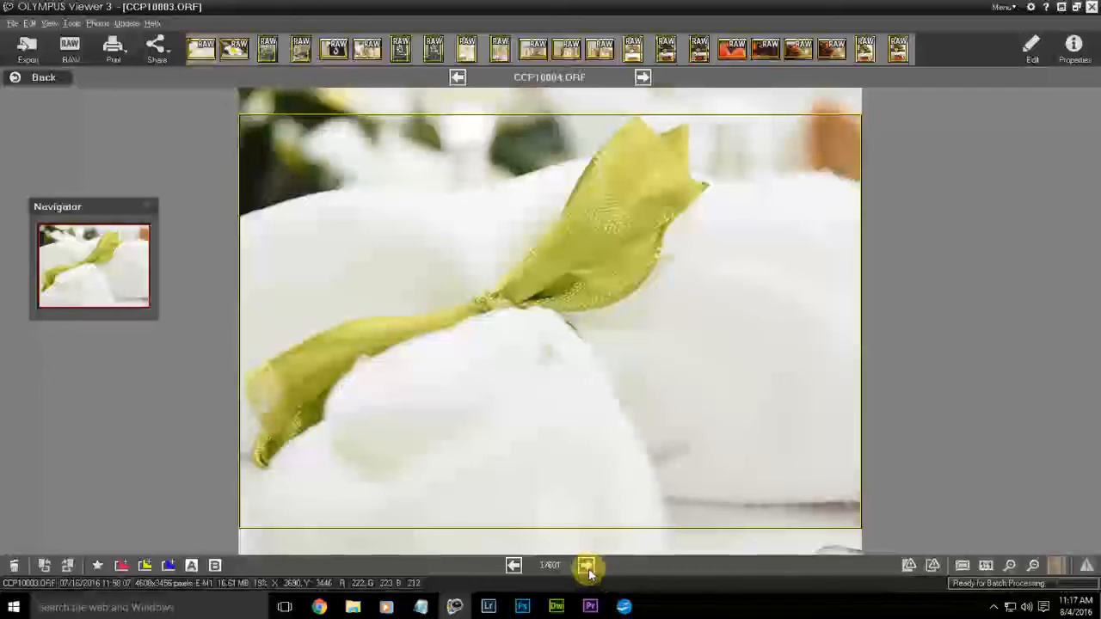
click(586, 566)
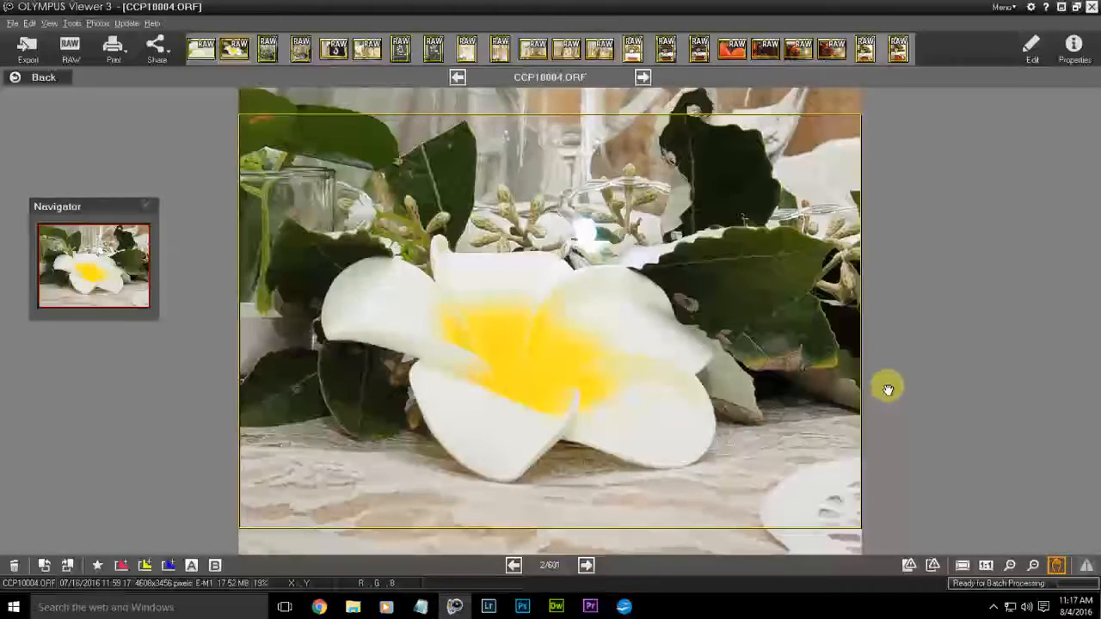
mouse_move(105, 112)
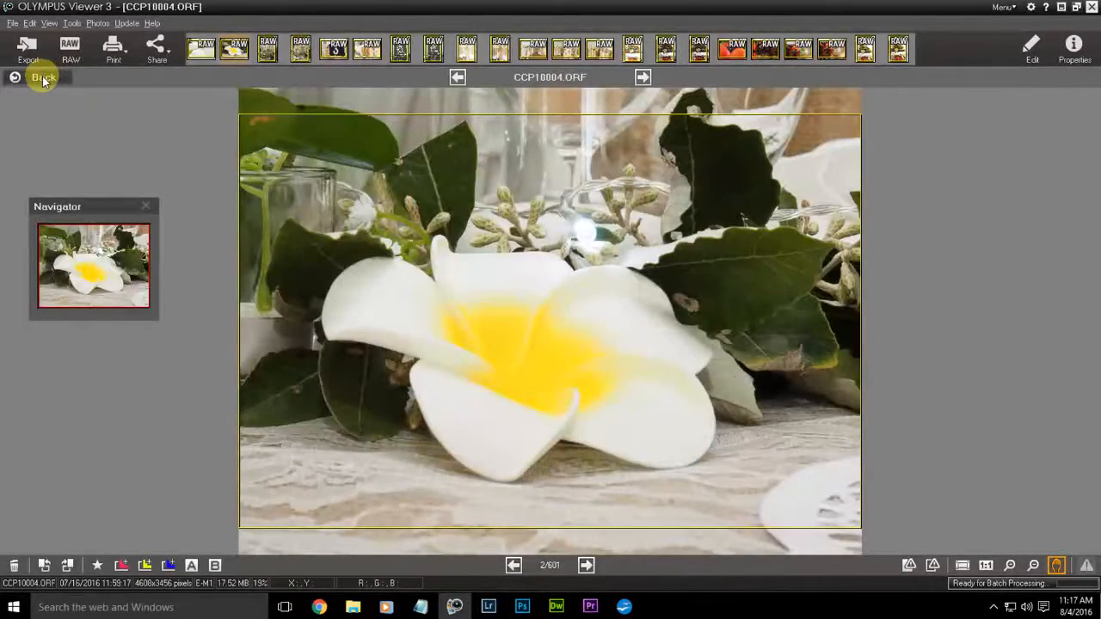
Return to the thumbnail grid and select the makeup-brush profile portrait CCP10042.ORF
click(41, 78)
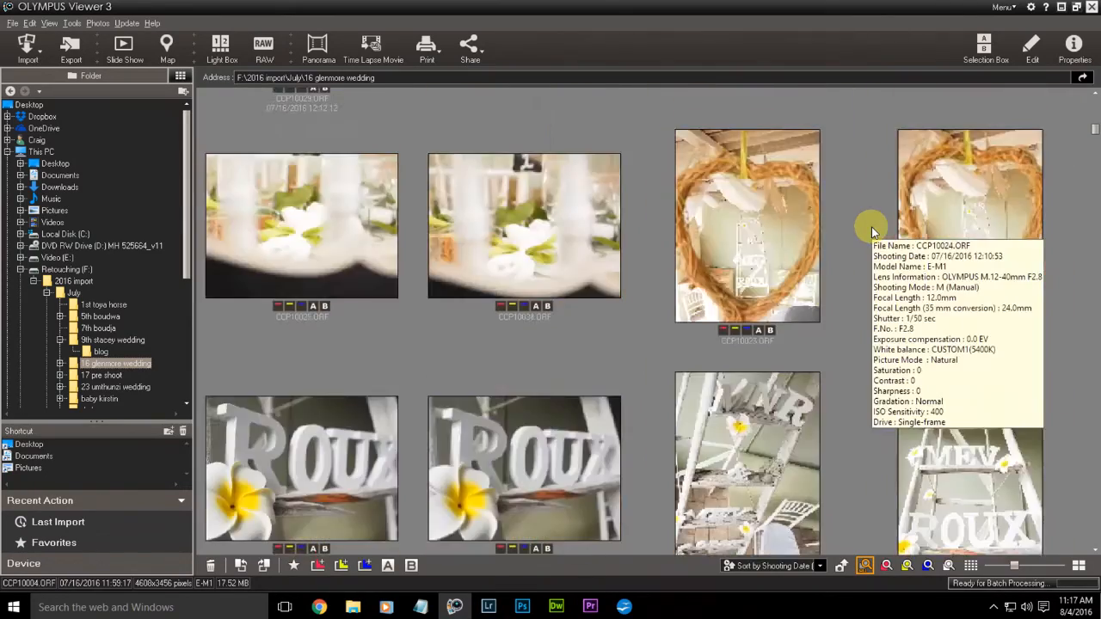
scroll(down, 3)
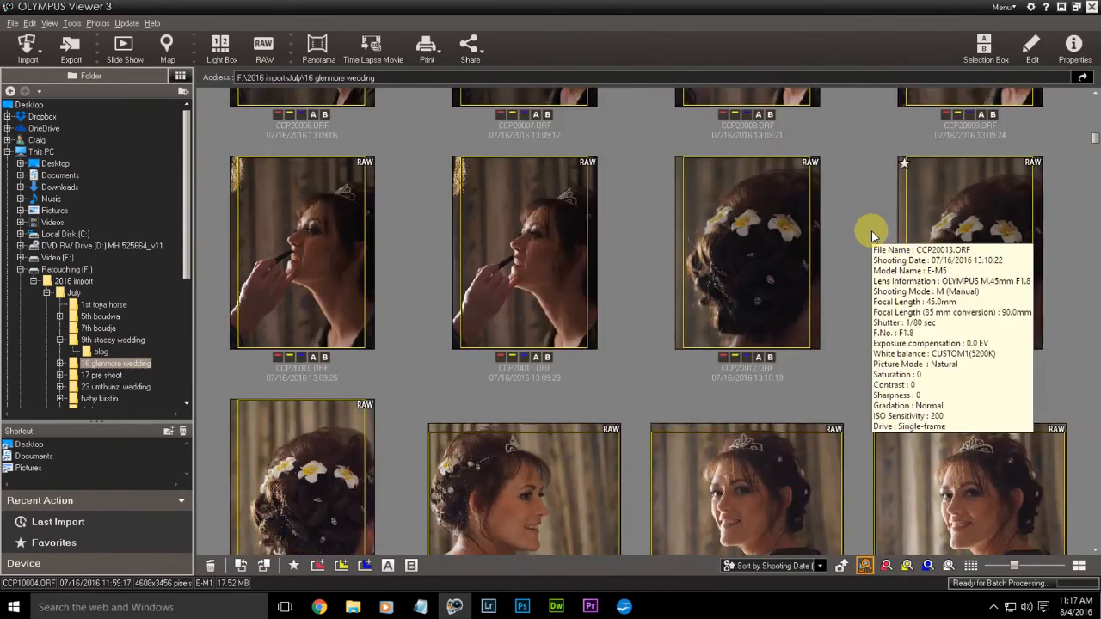
scroll(down, 3)
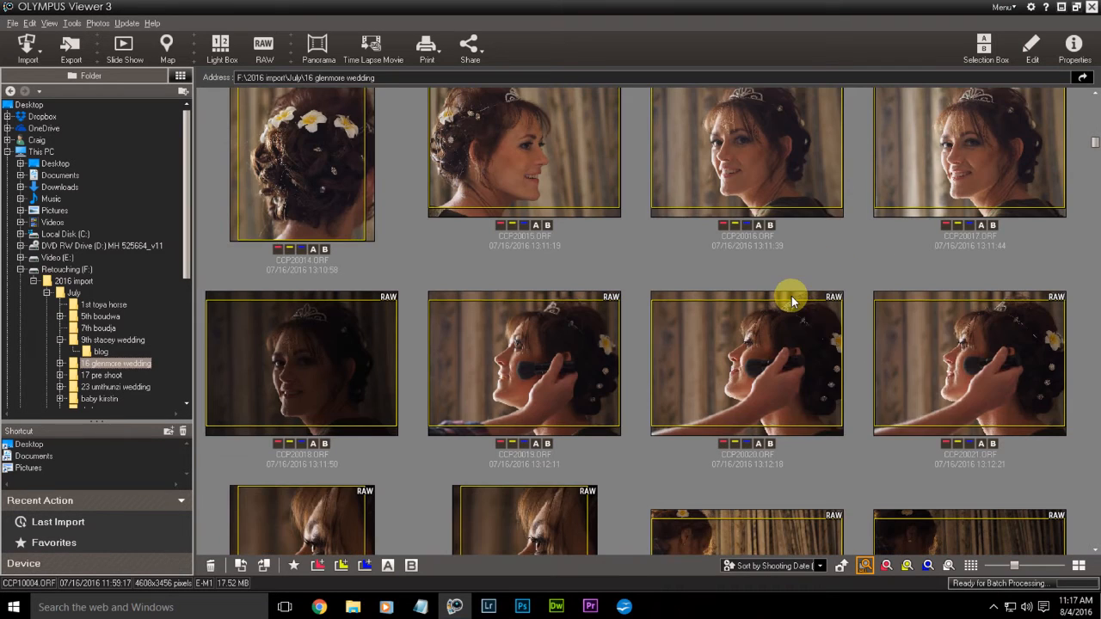
scroll(down, 3)
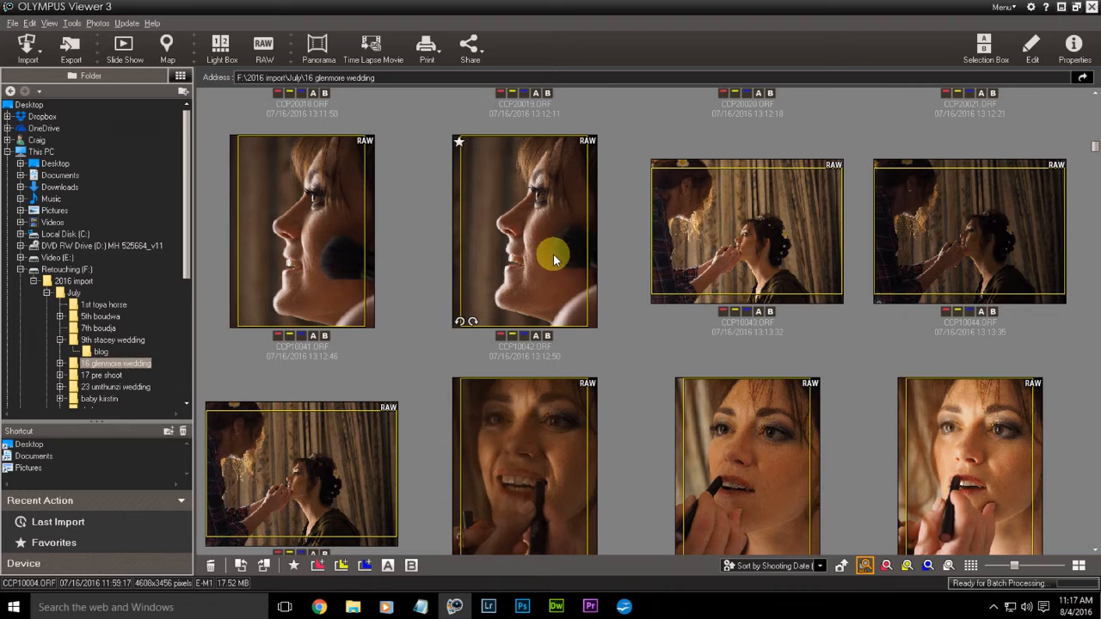
click(552, 250)
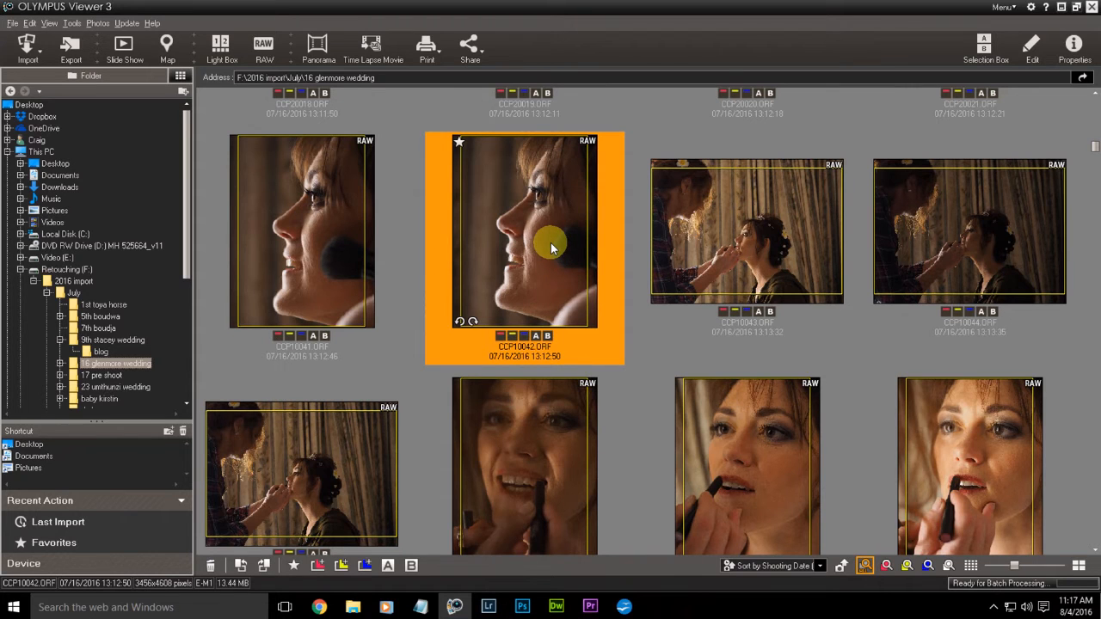
Open CCP10042.ORF with its shooting details and inspect the eye at full size
double_click(551, 248)
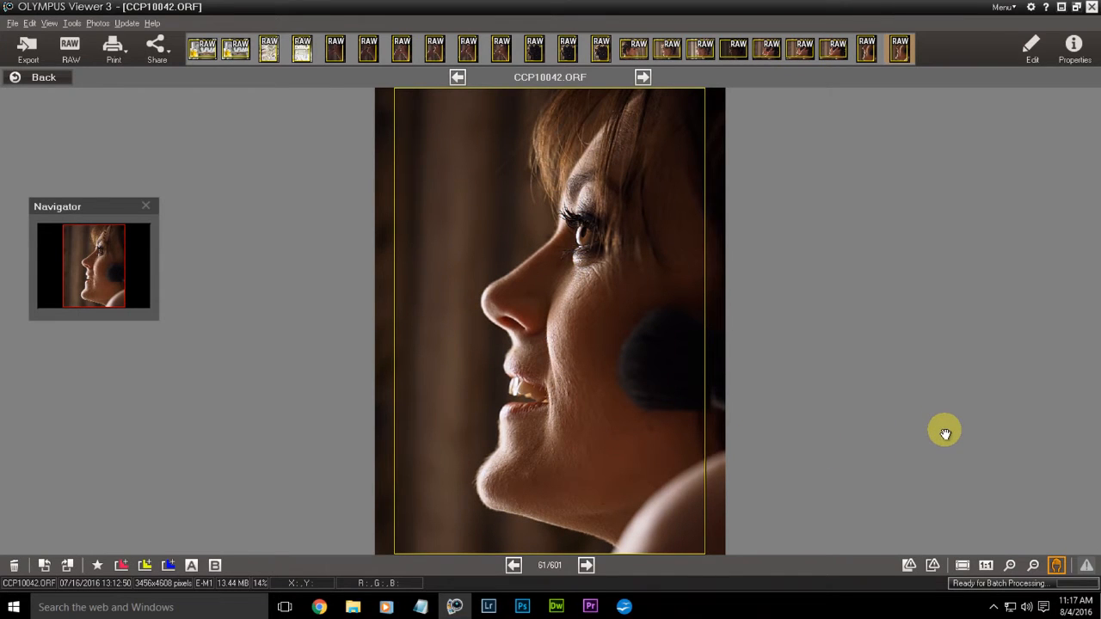
click(1073, 41)
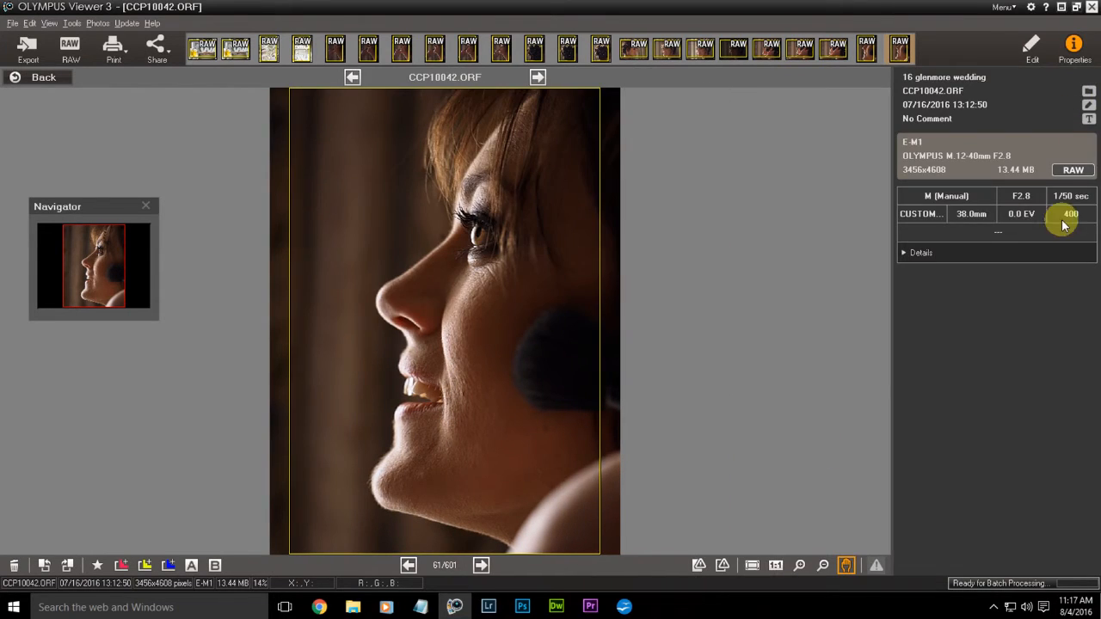
mouse_move(750, 215)
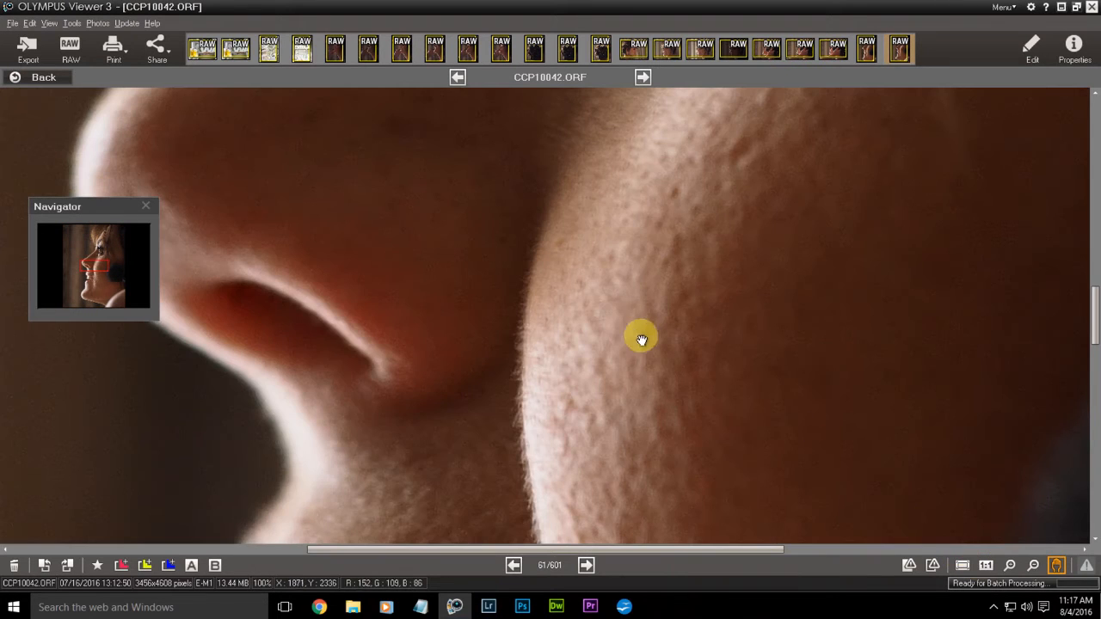
drag(641, 336, 649, 331)
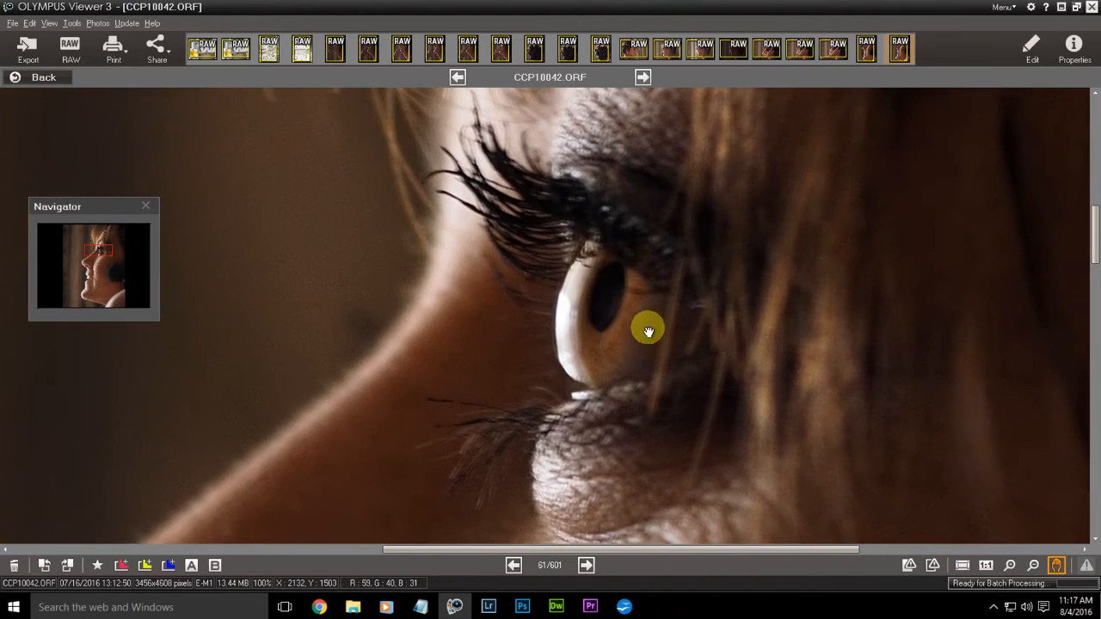
drag(649, 331, 688, 465)
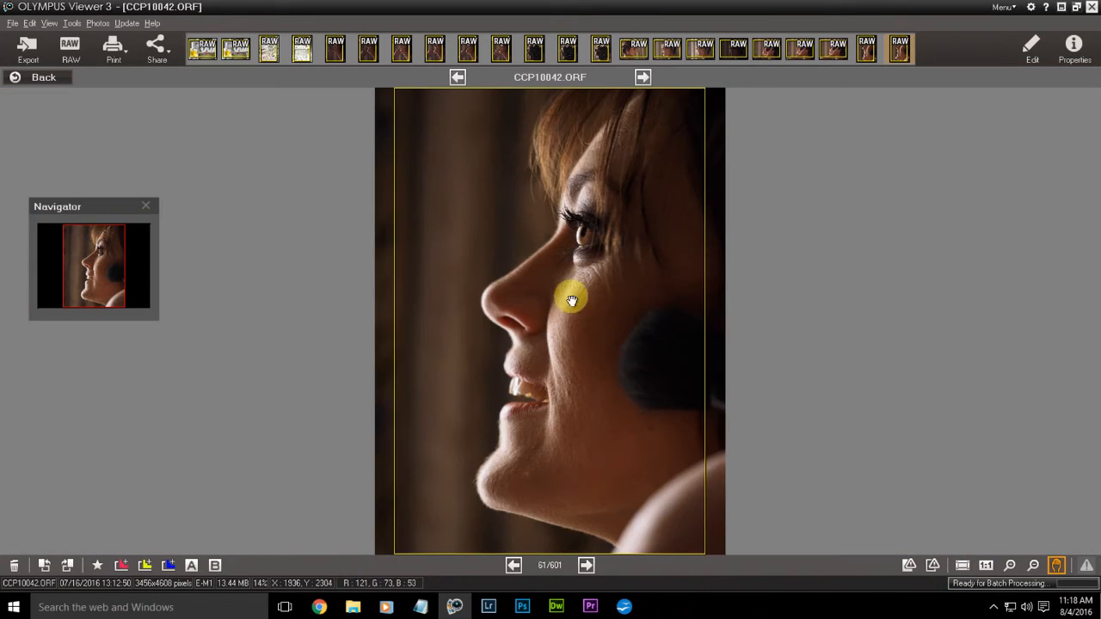
Step forward four photos to the darker makeup-artist shots
click(587, 564)
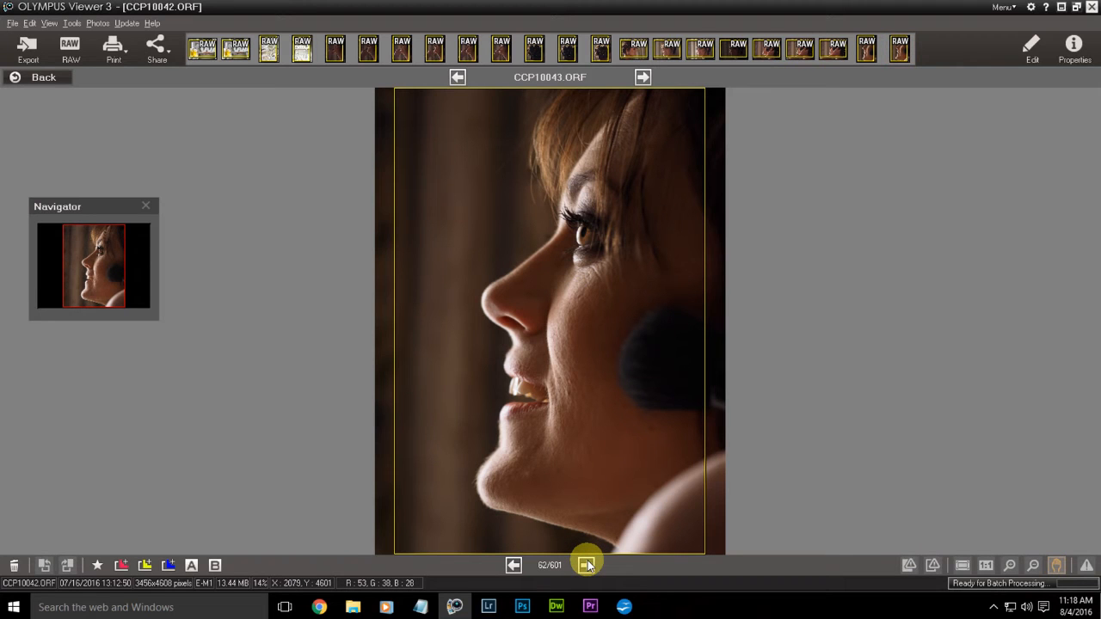
click(585, 563)
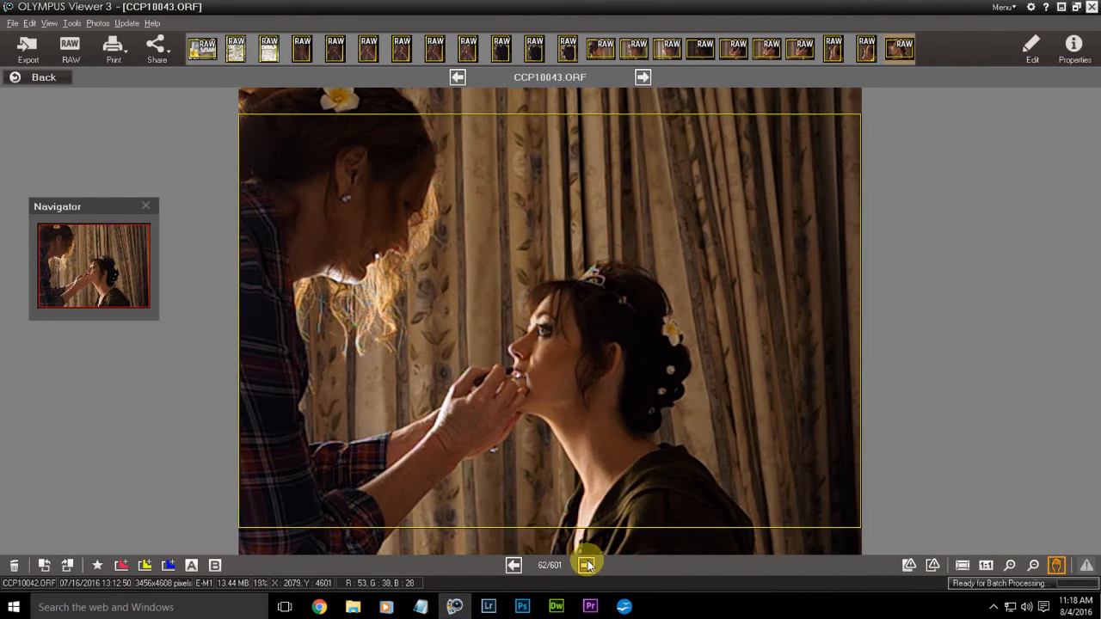
click(583, 563)
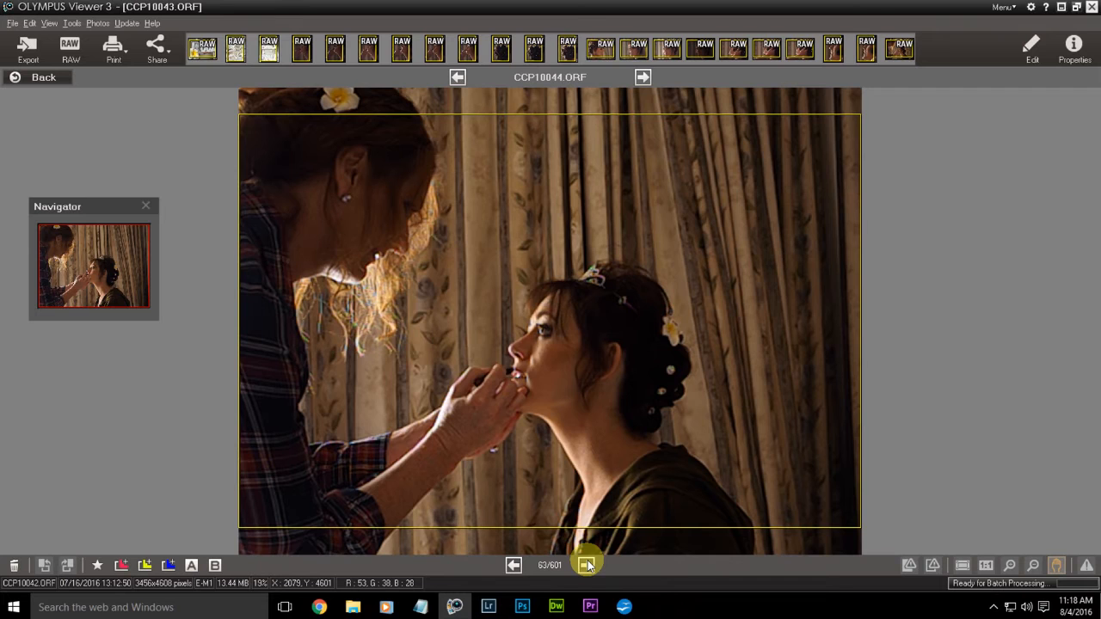
click(587, 564)
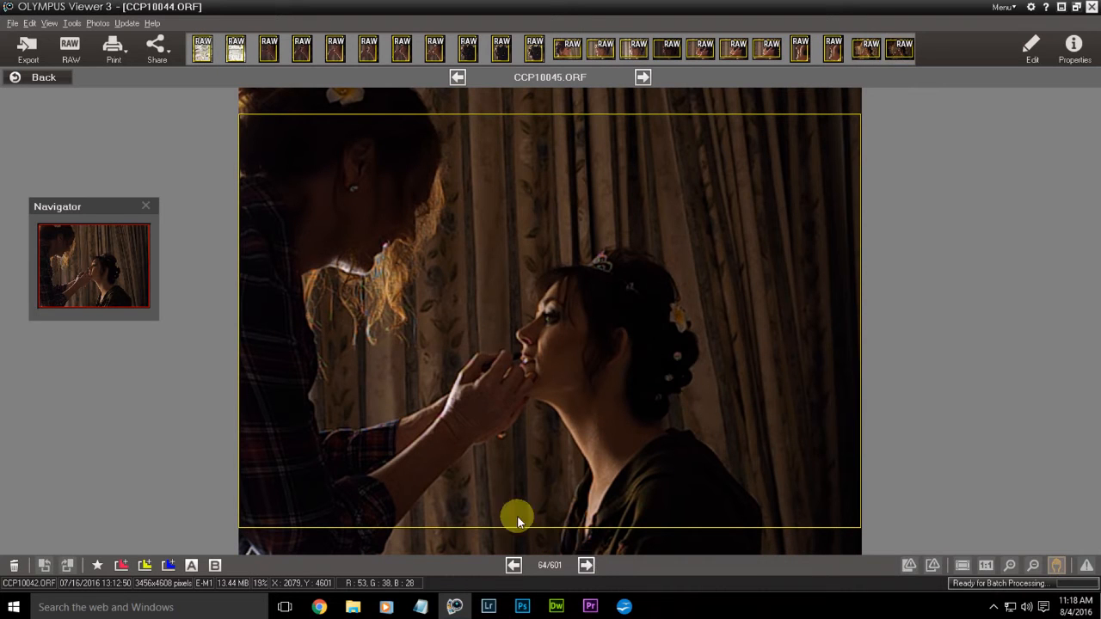
Open the lipstick close-up CCP10048.ORF and examine the lips and nose skin at 100%
click(41, 80)
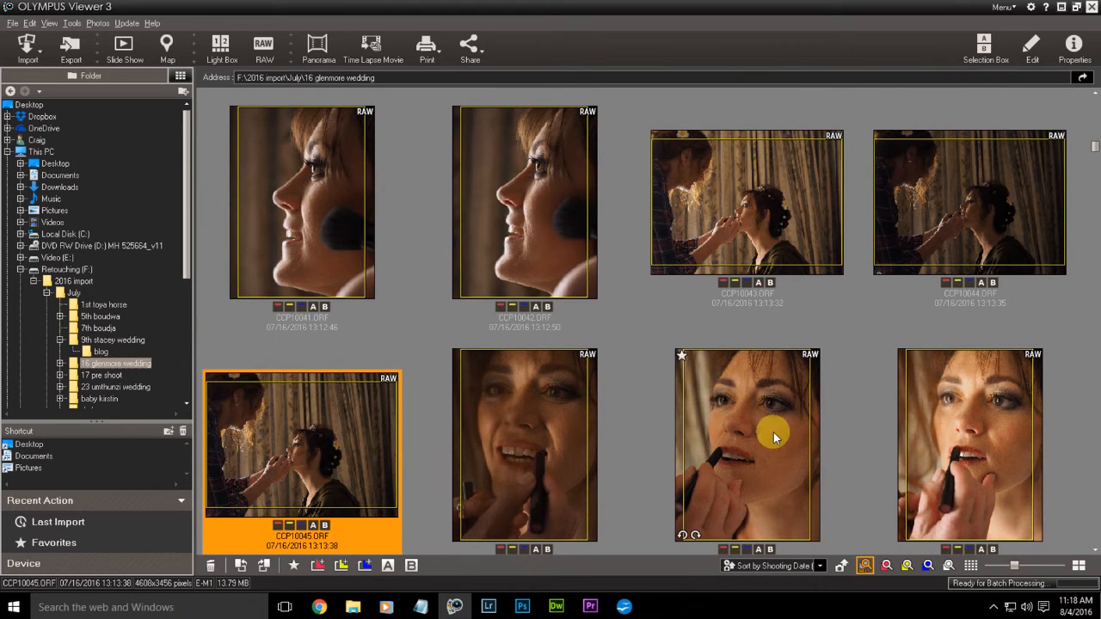
scroll(down, 3)
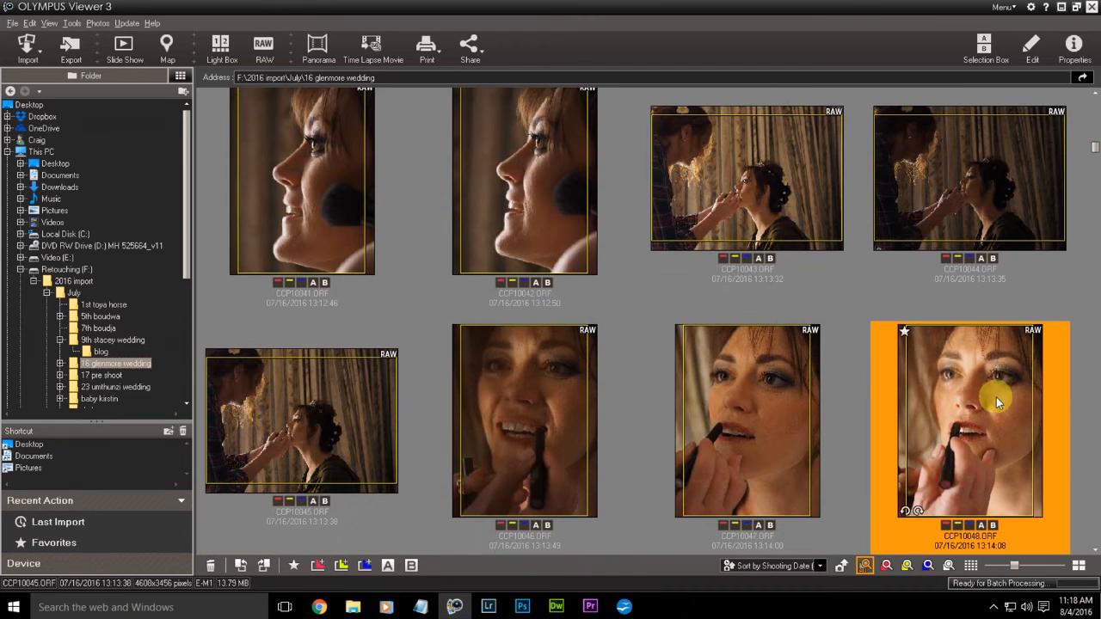
double_click(995, 402)
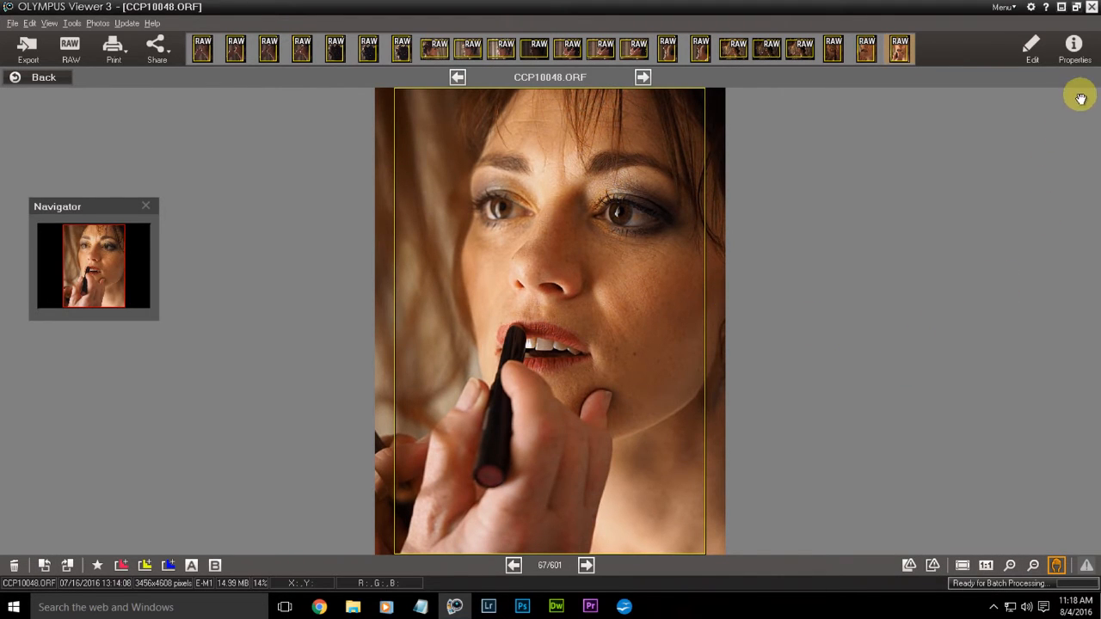
click(1073, 40)
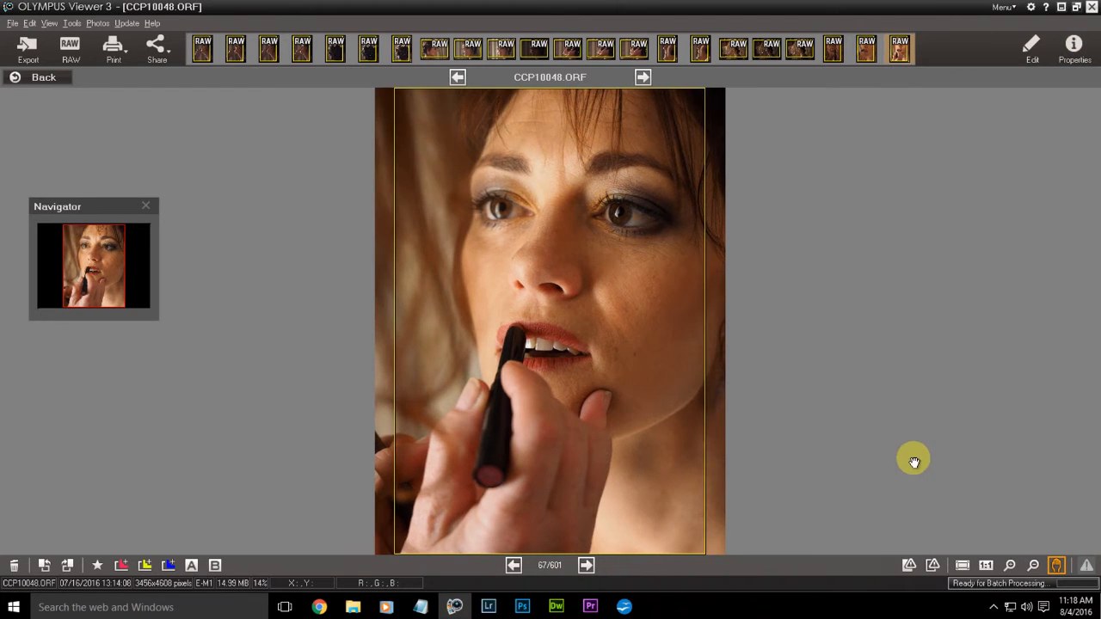
mouse_move(619, 217)
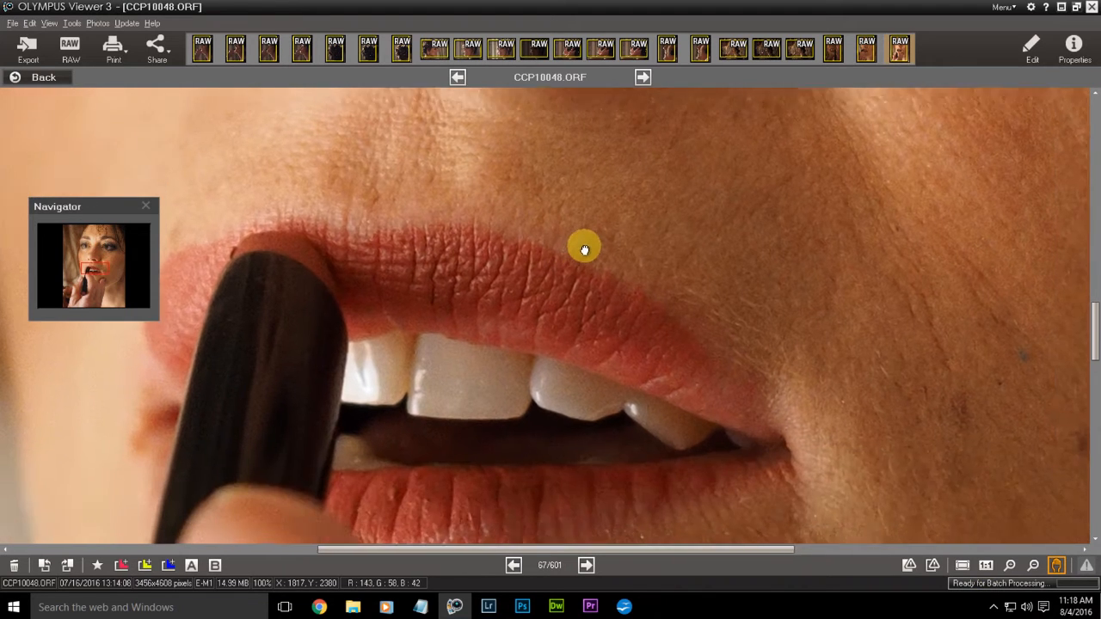
drag(583, 250, 730, 215)
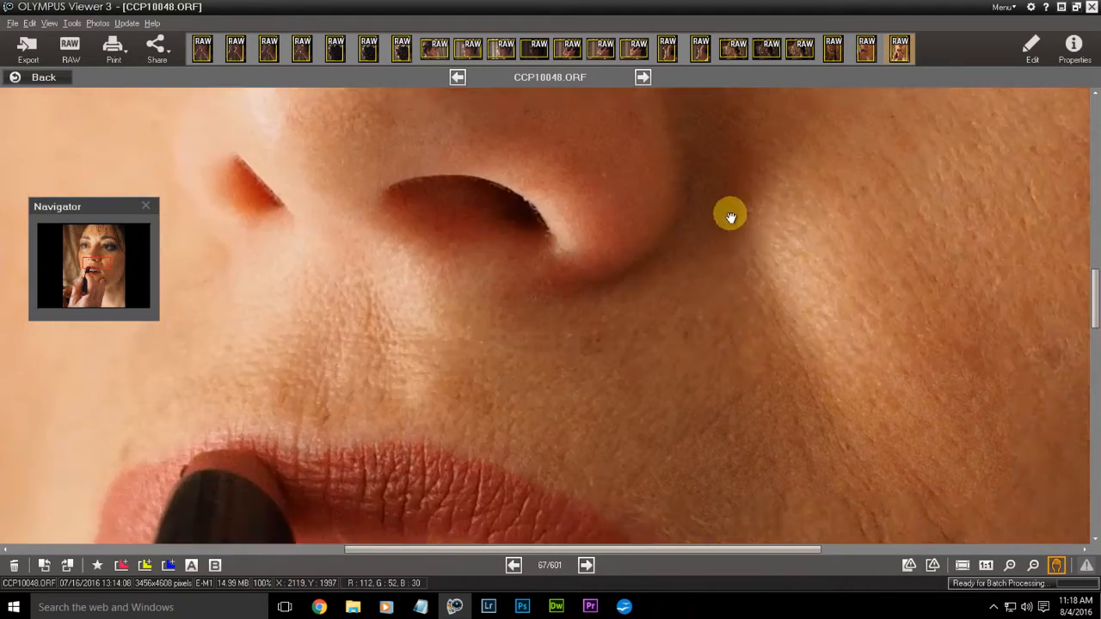
drag(730, 214, 714, 384)
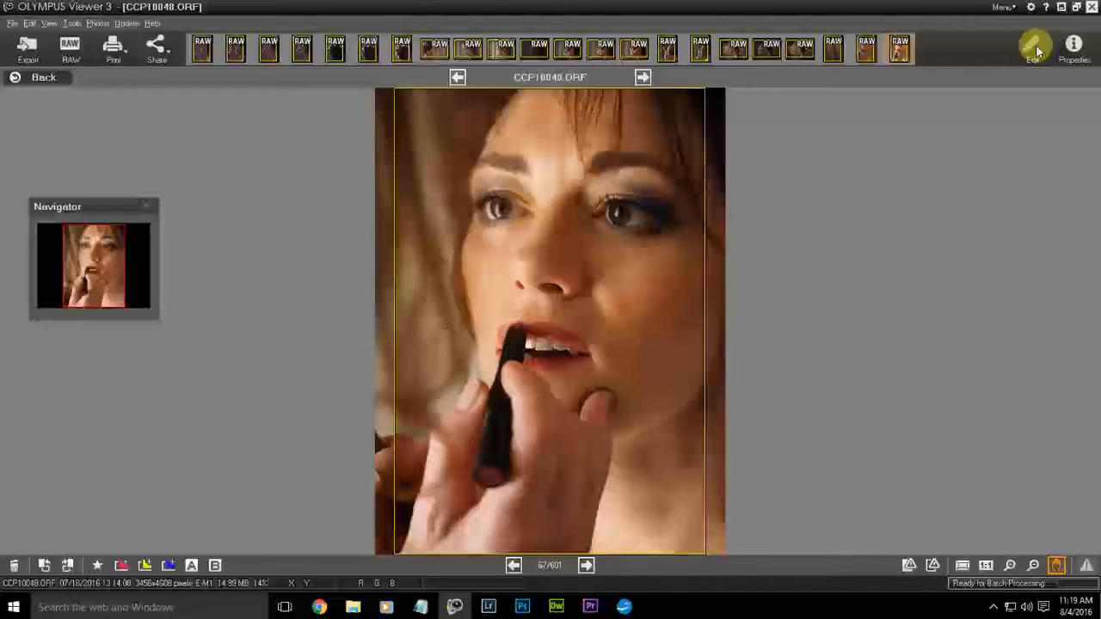
Review Edit and Raw items in Customize Palette, then show the Raw adjustments palette
click(1033, 45)
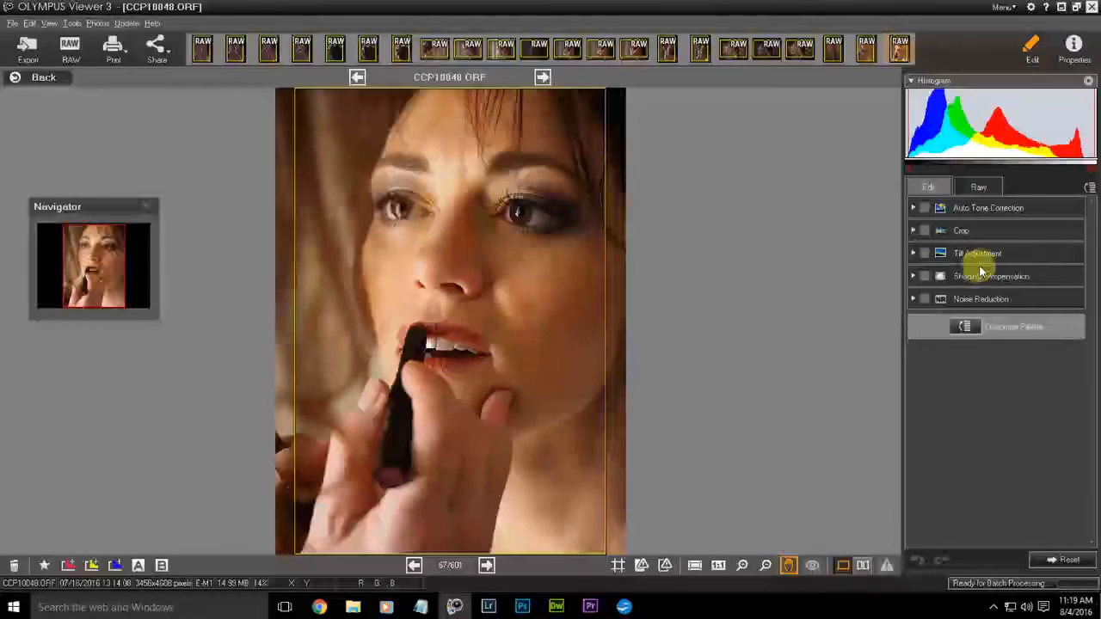
click(995, 326)
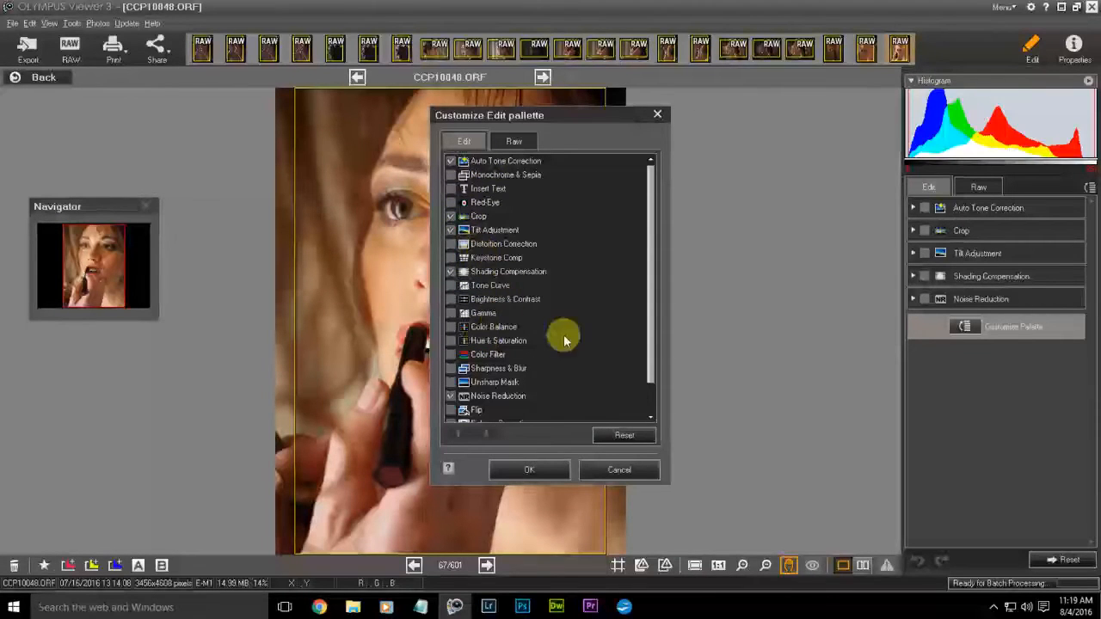
mouse_move(549, 311)
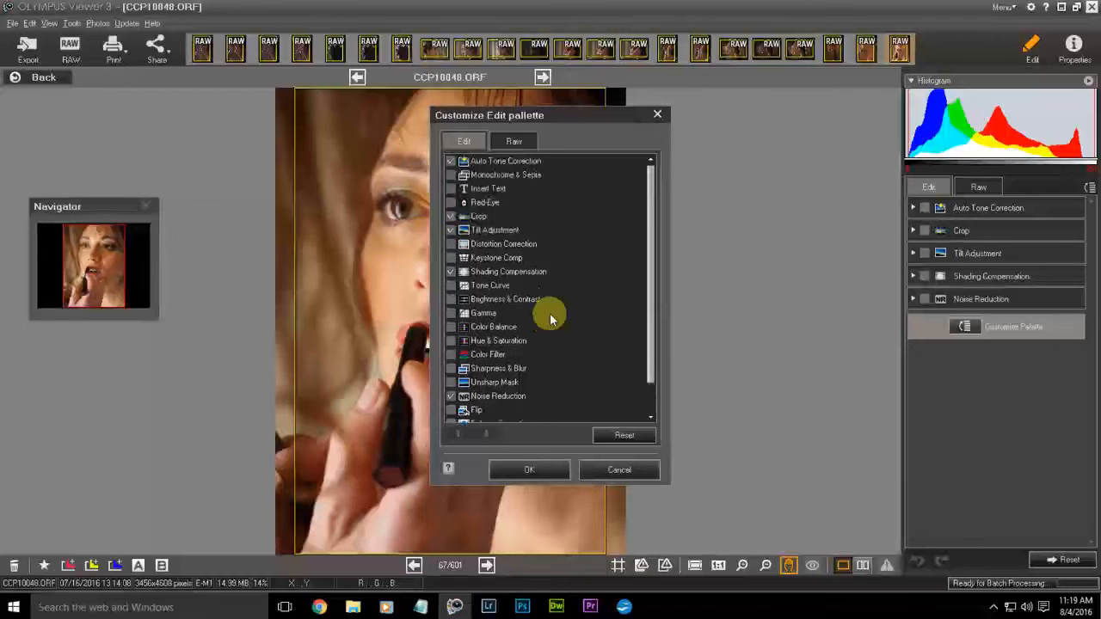
click(529, 470)
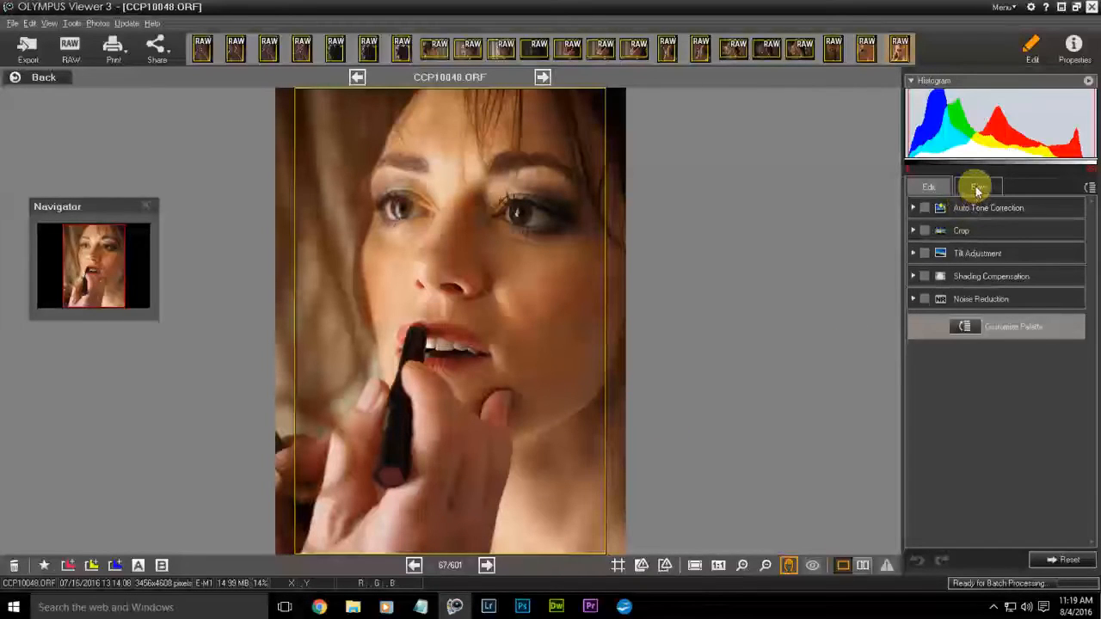
click(978, 187)
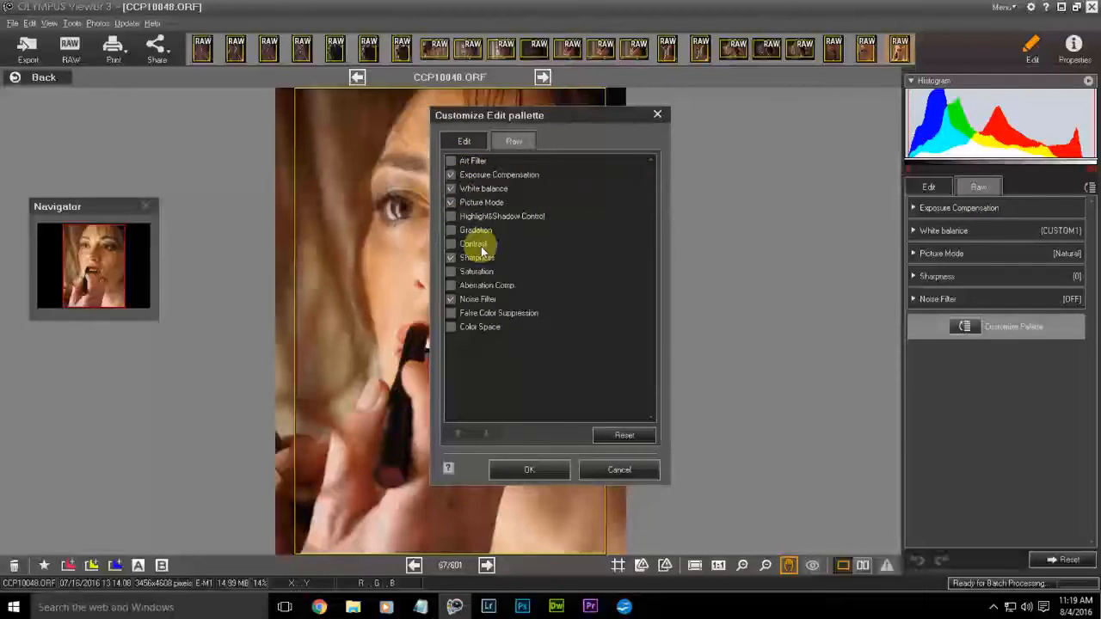
mouse_move(496, 317)
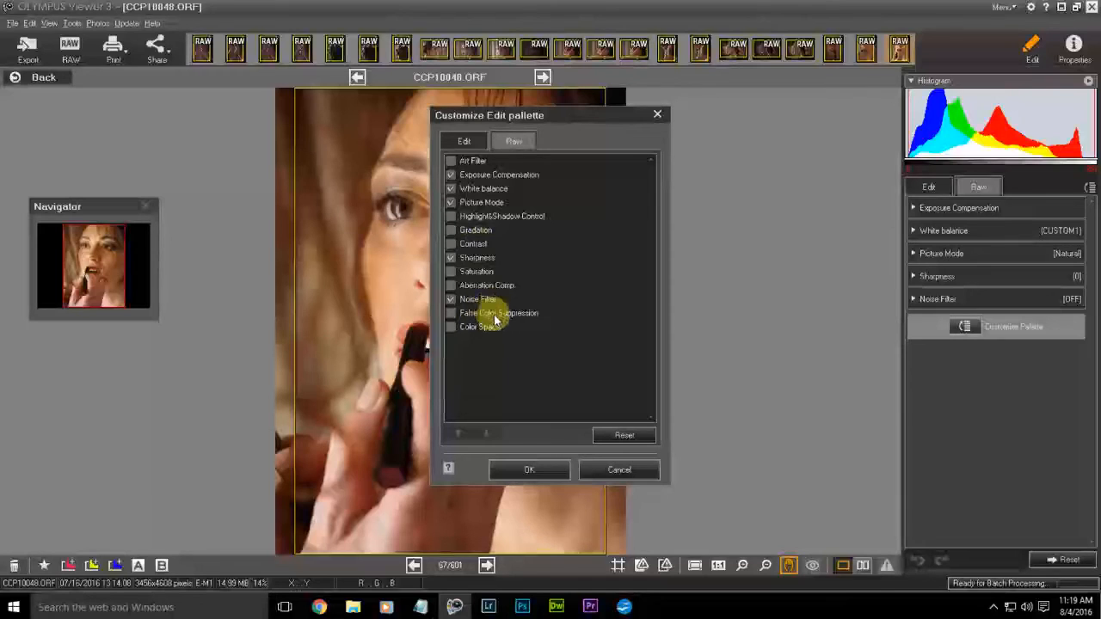
click(528, 470)
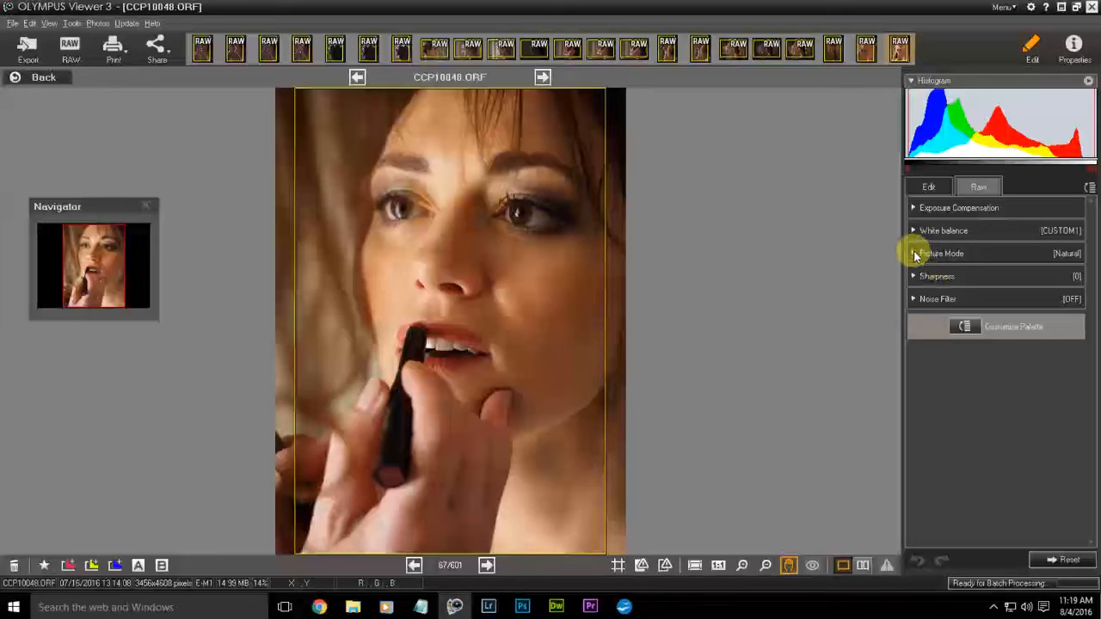
click(913, 253)
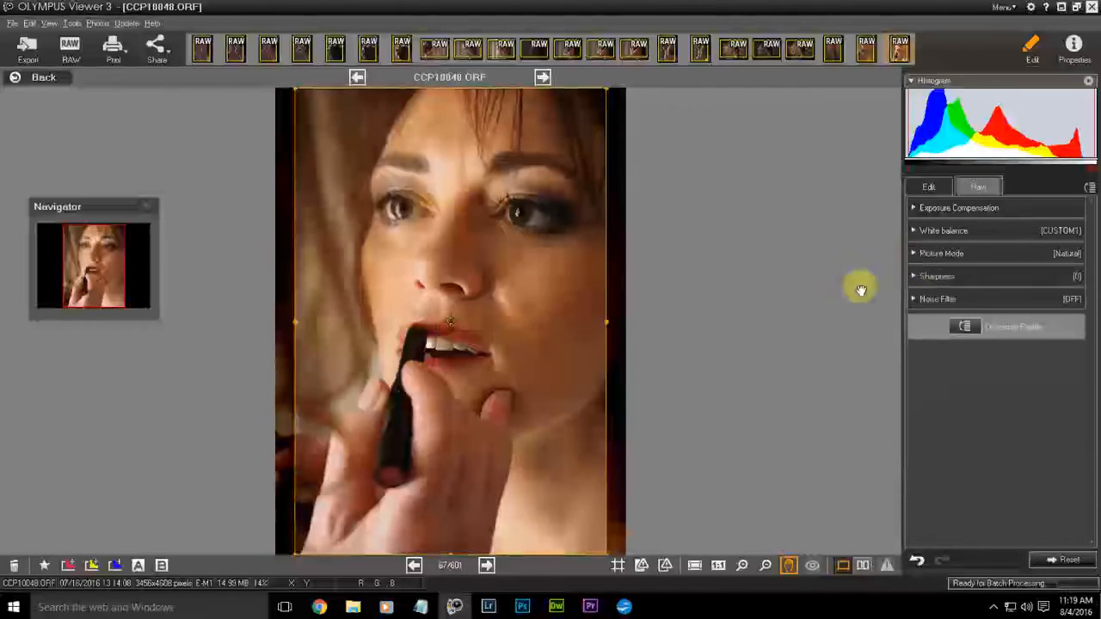
Set white balance to Color Temperature Auto and shift the crop frame slightly right
click(943, 231)
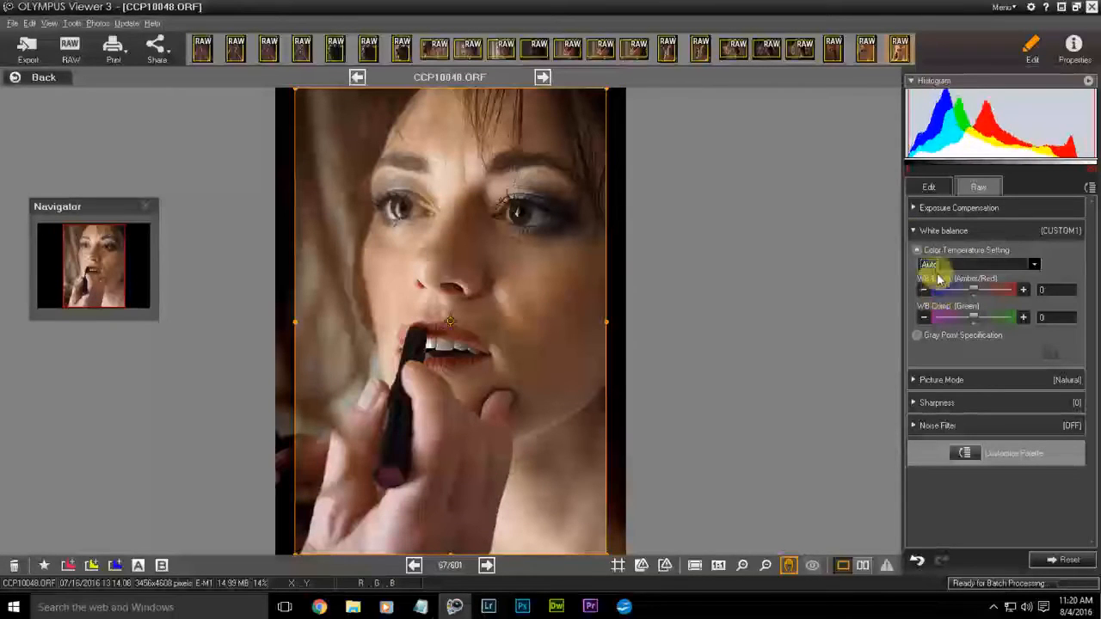
click(917, 249)
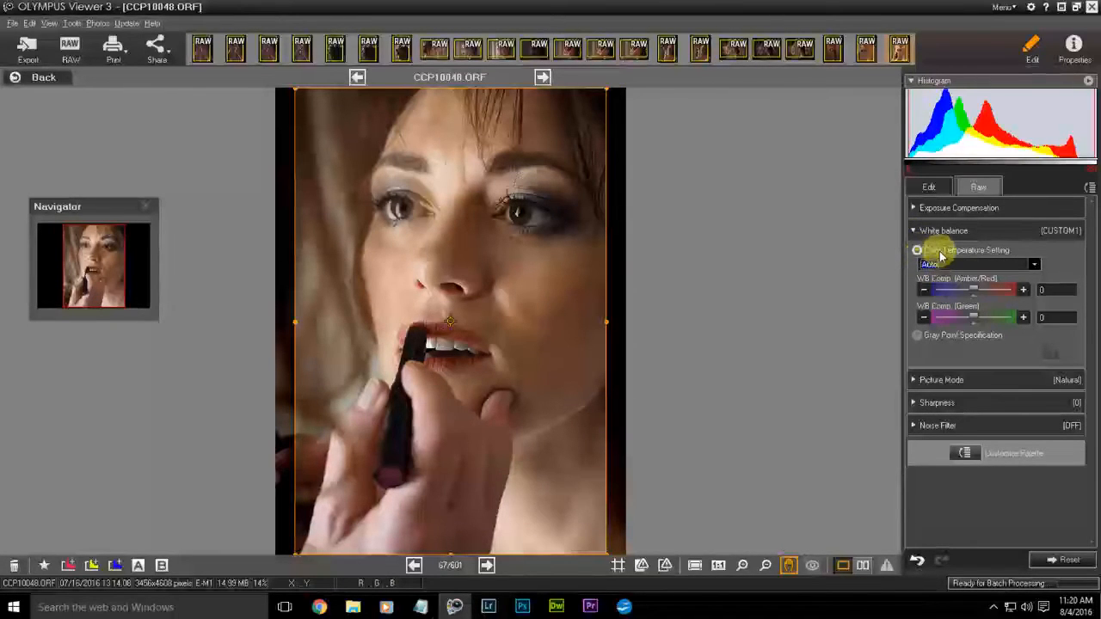
click(912, 231)
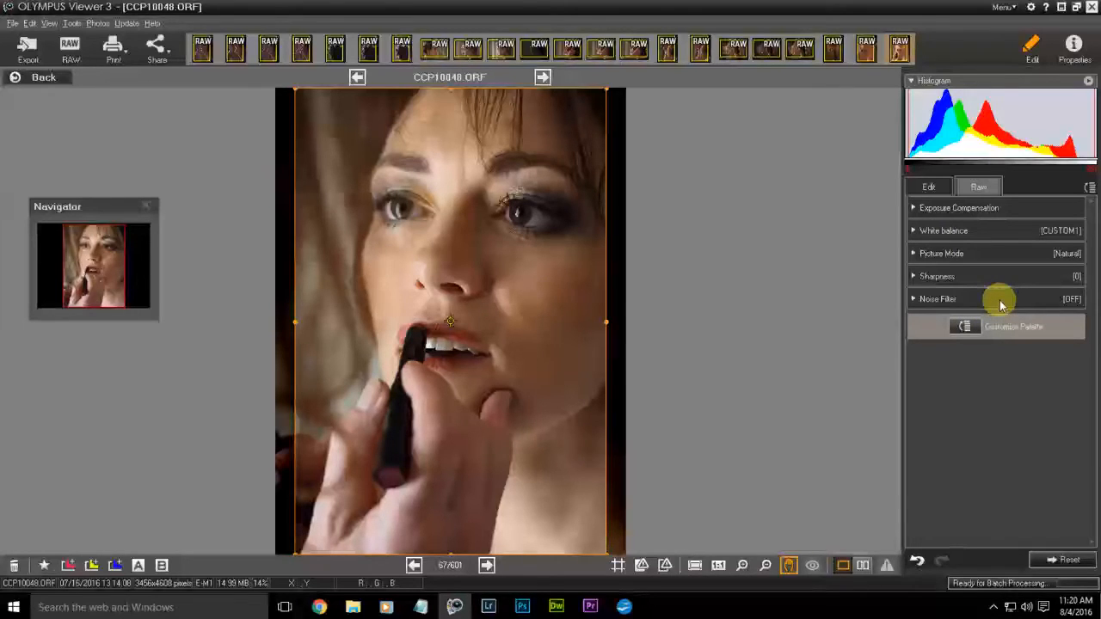
click(941, 253)
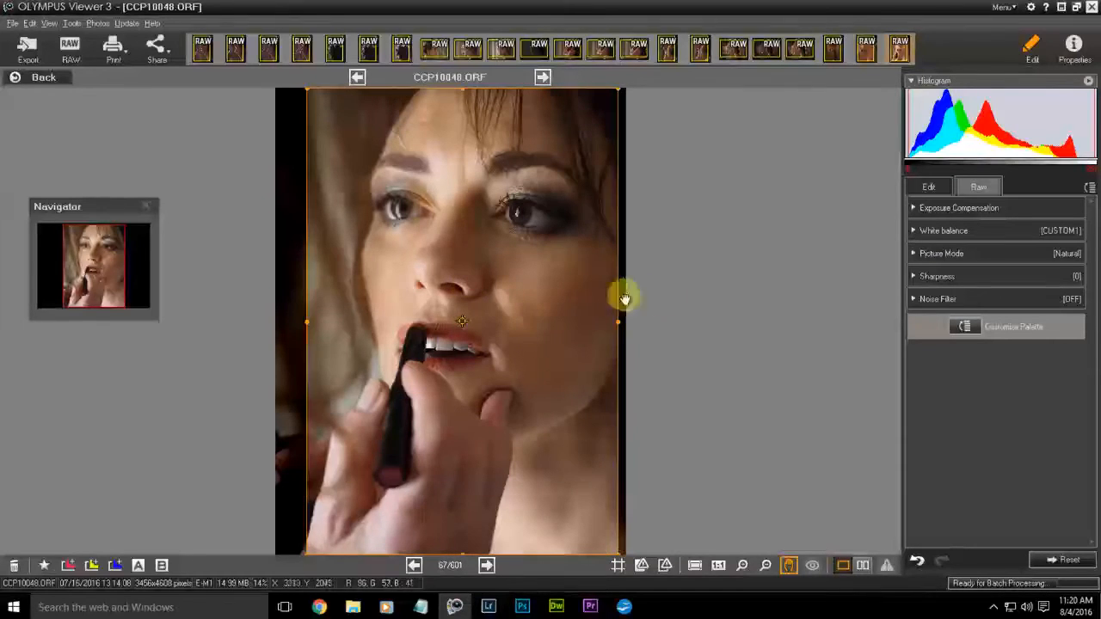
mouse_move(950, 241)
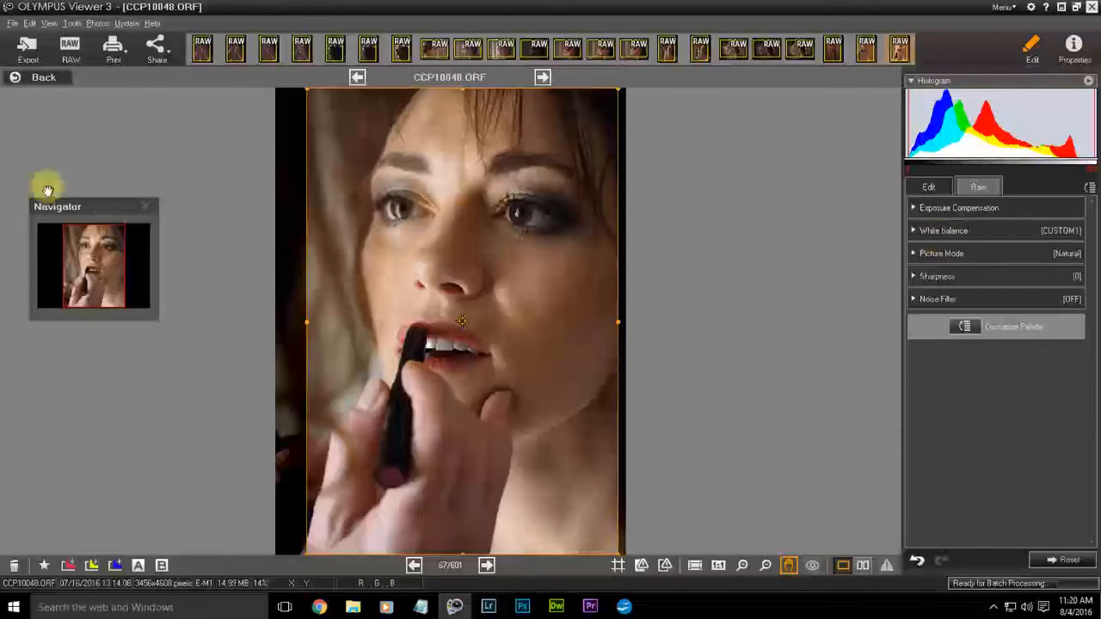
click(31, 24)
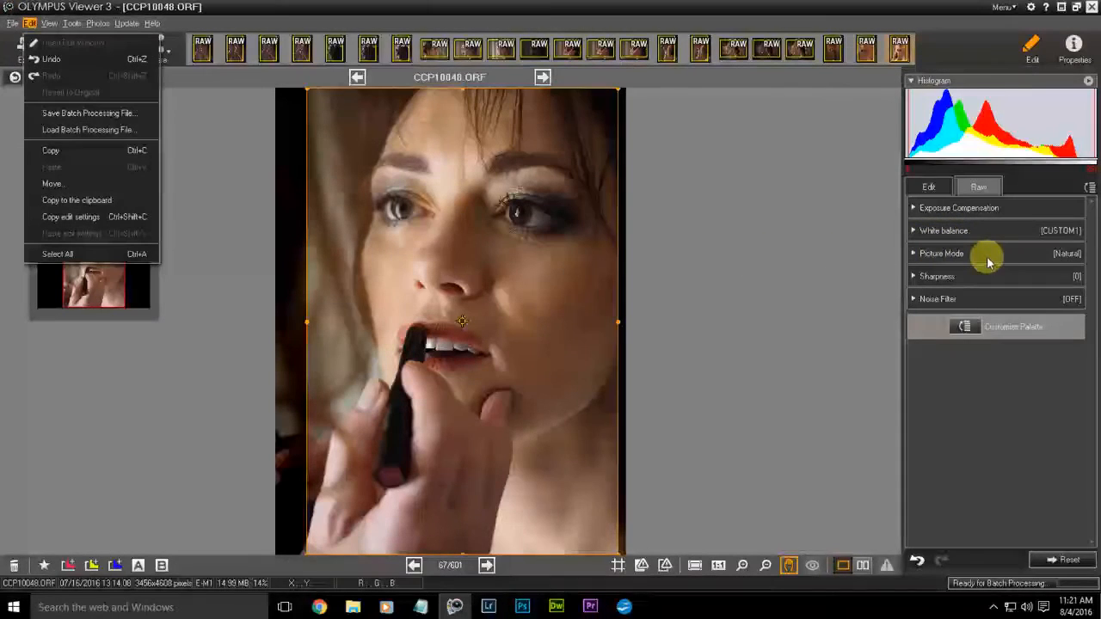
mouse_move(945, 231)
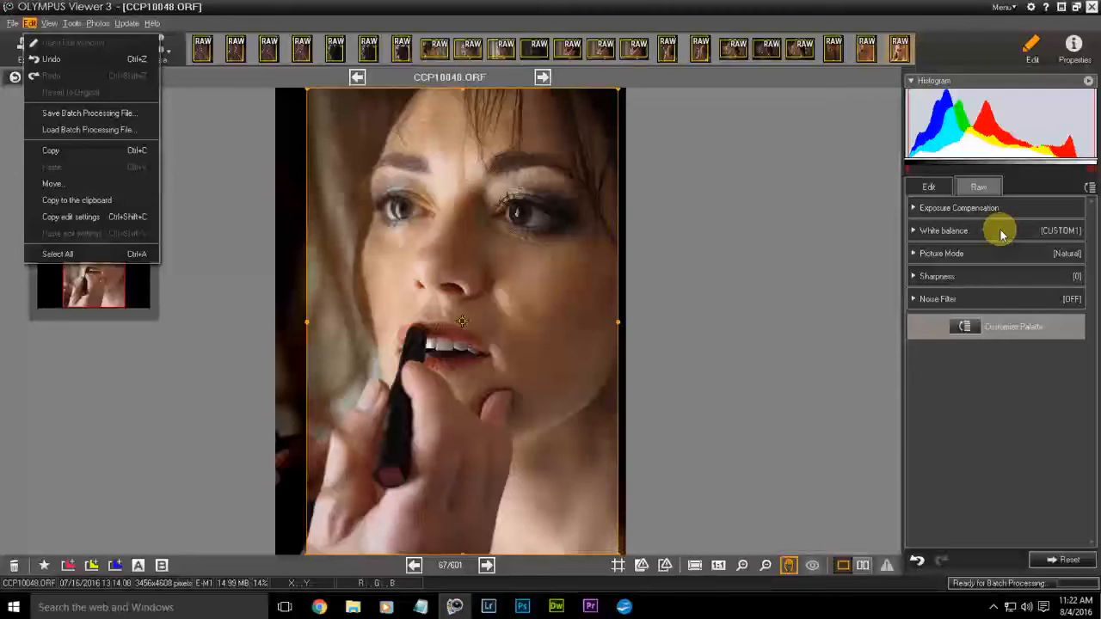
mouse_move(629, 307)
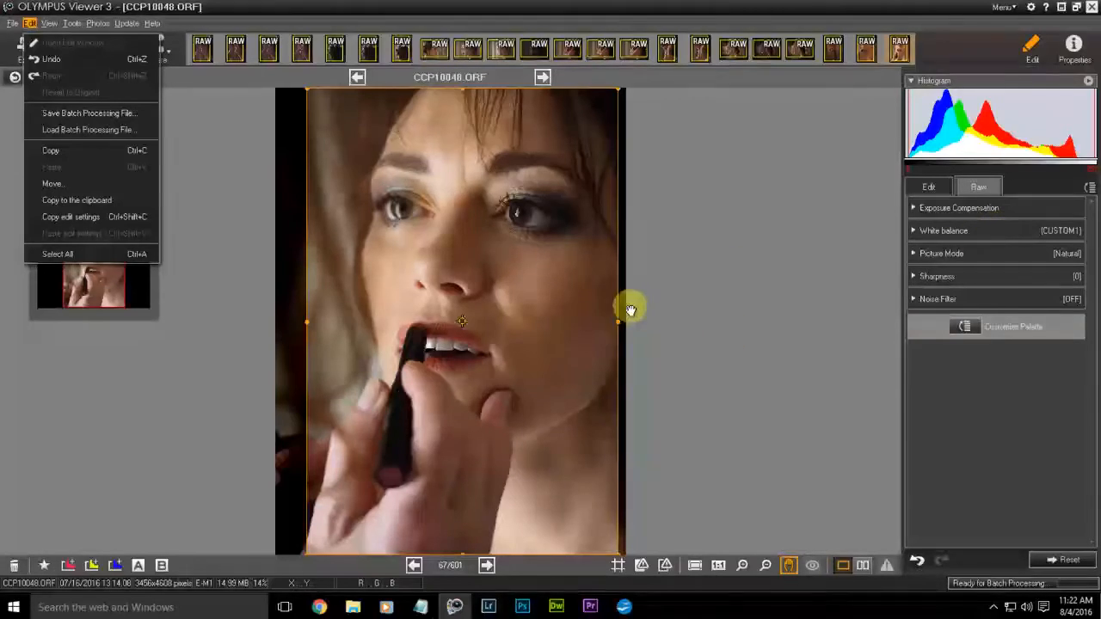
mouse_move(381, 170)
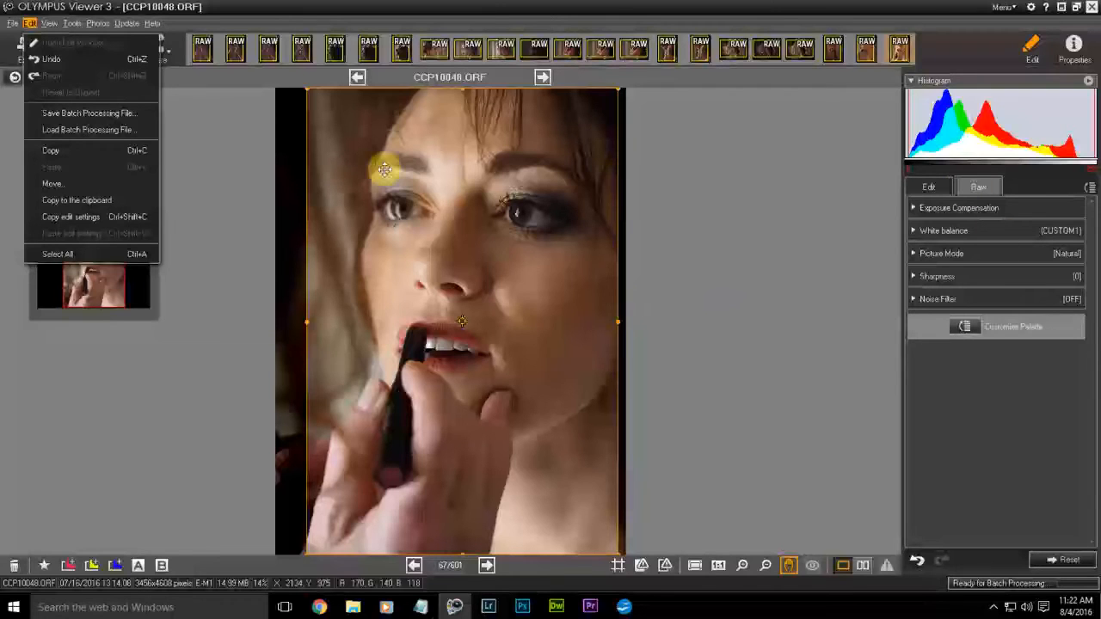
mouse_move(80, 117)
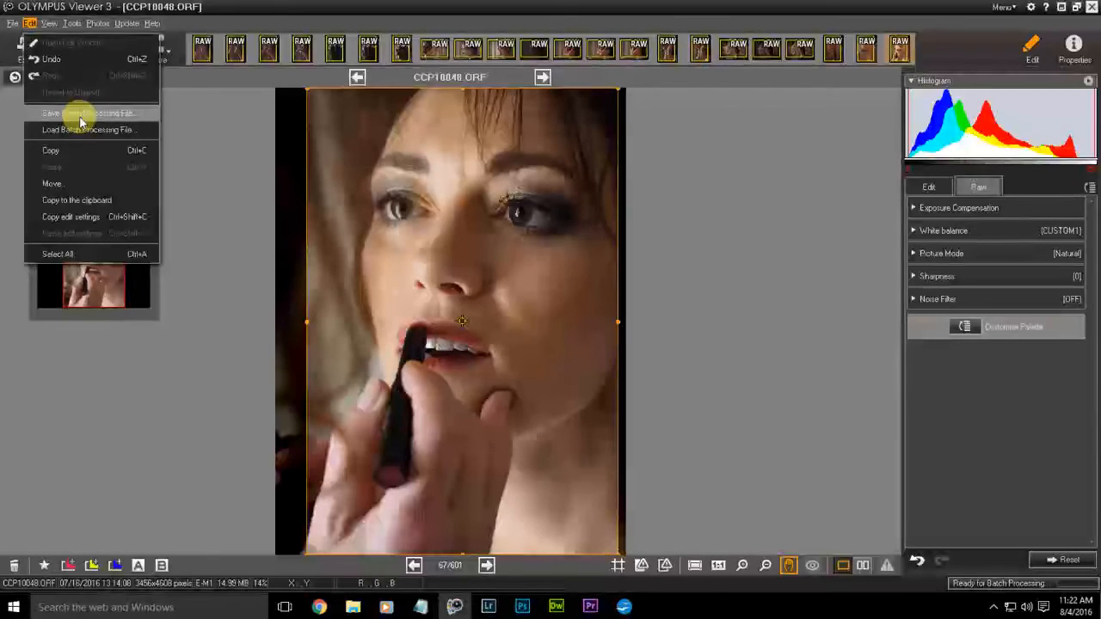
Save a batch processing file holding the Crop, White balance and Picture Mode entries
click(82, 112)
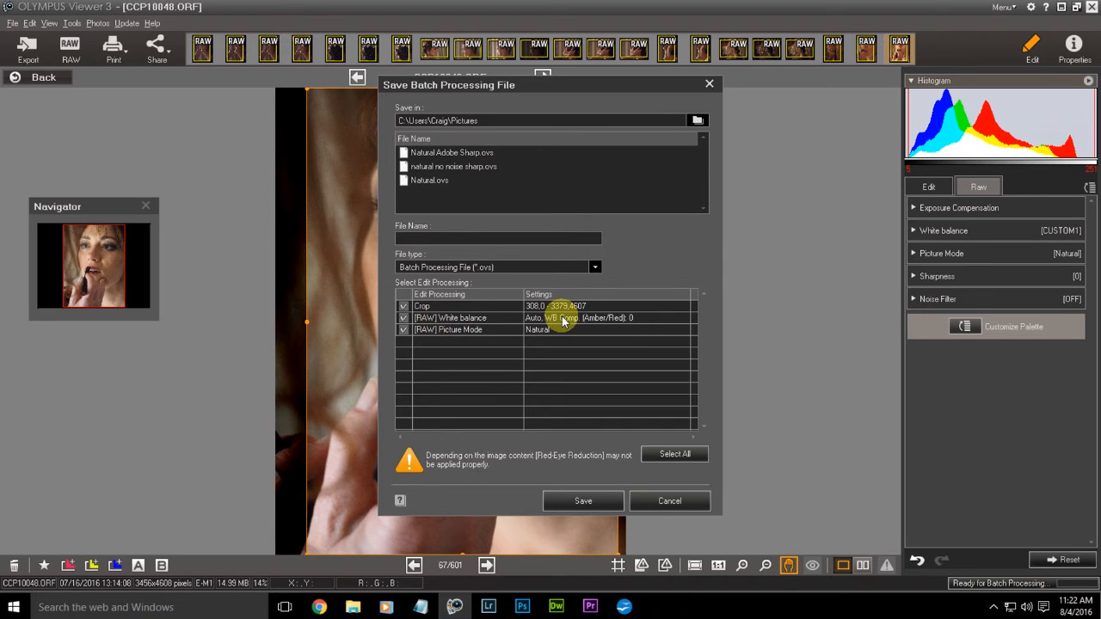
mouse_move(534, 331)
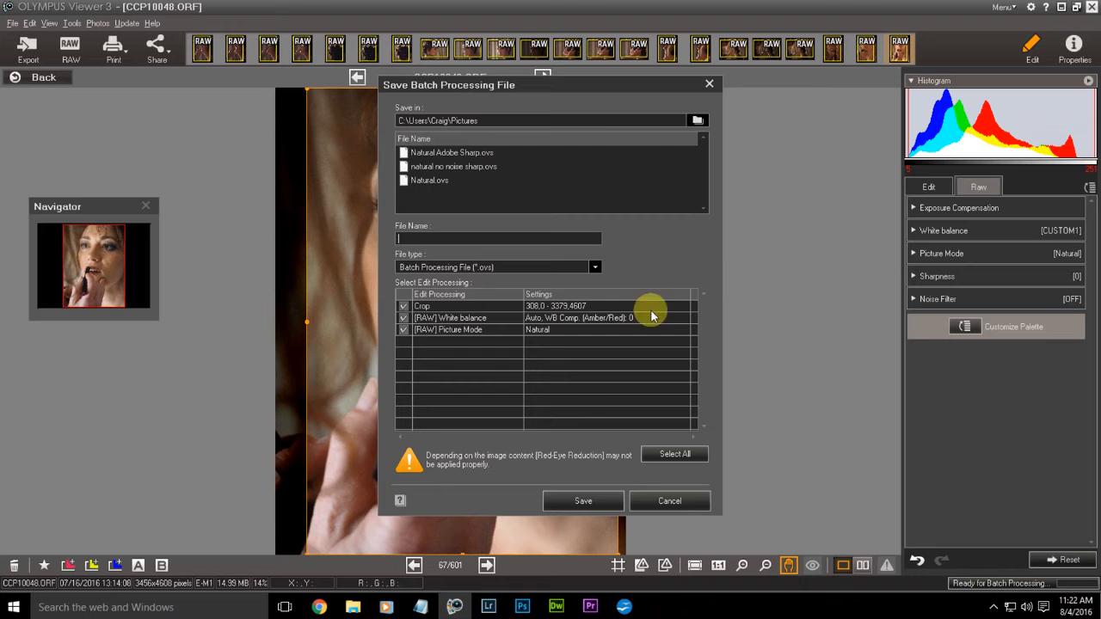
click(669, 500)
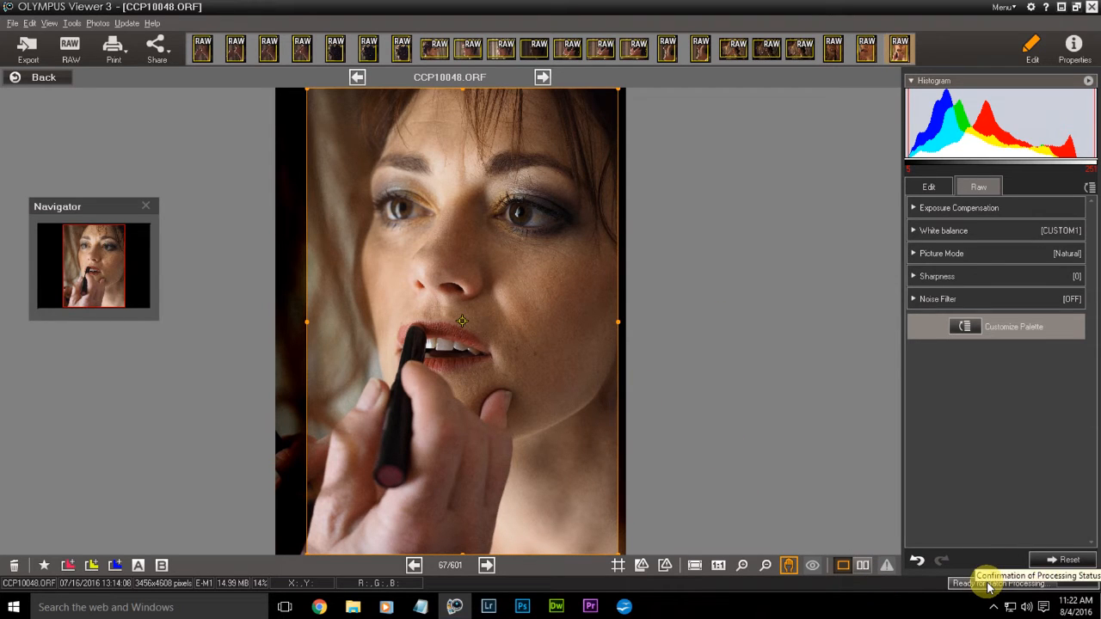
Batch-export the portrait as a 16-bit, 300 dpi TIFF and close the processing status
click(22, 48)
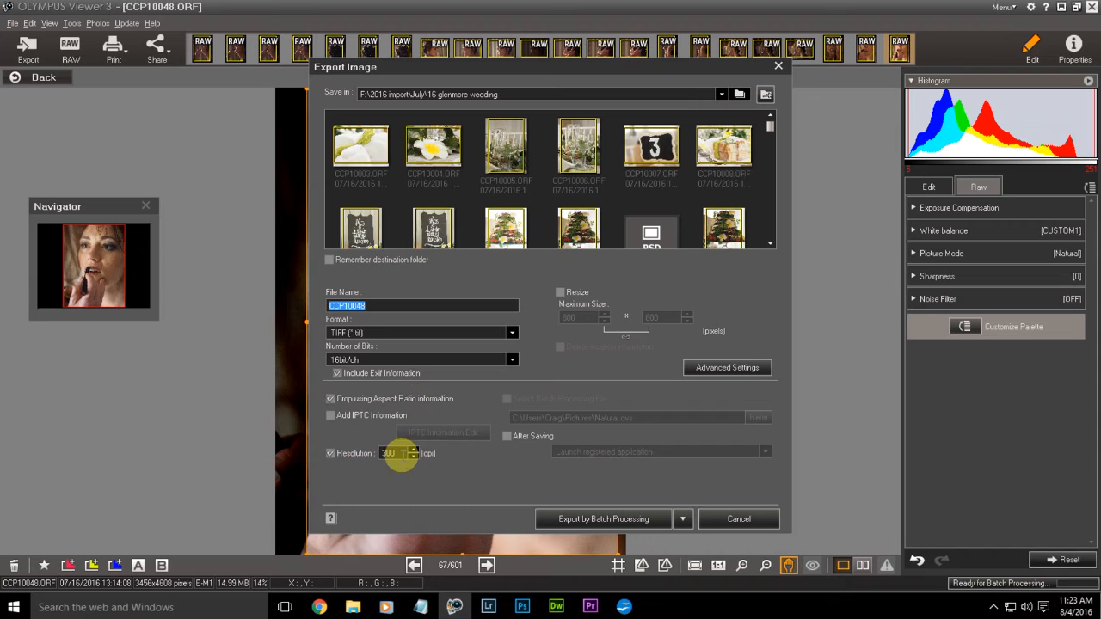
mouse_move(640, 451)
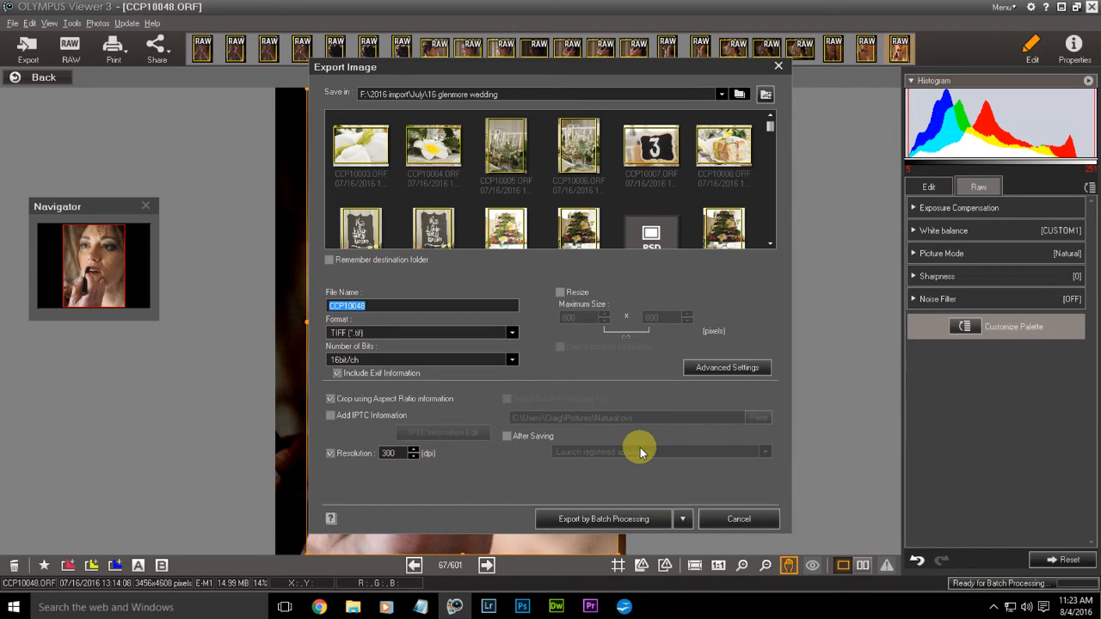
mouse_move(611, 518)
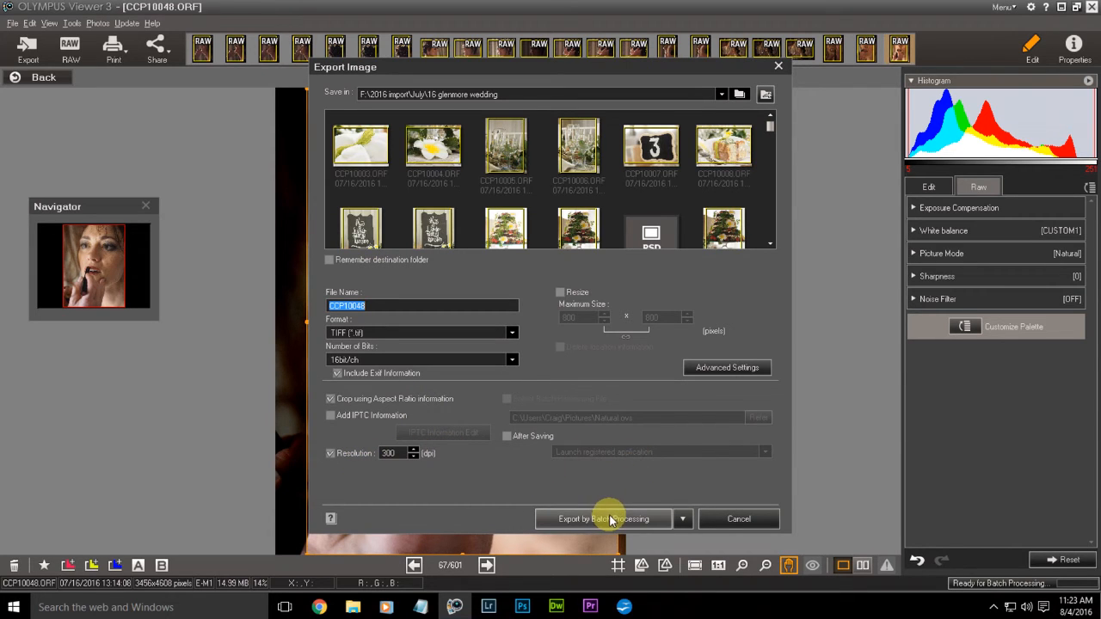
click(603, 518)
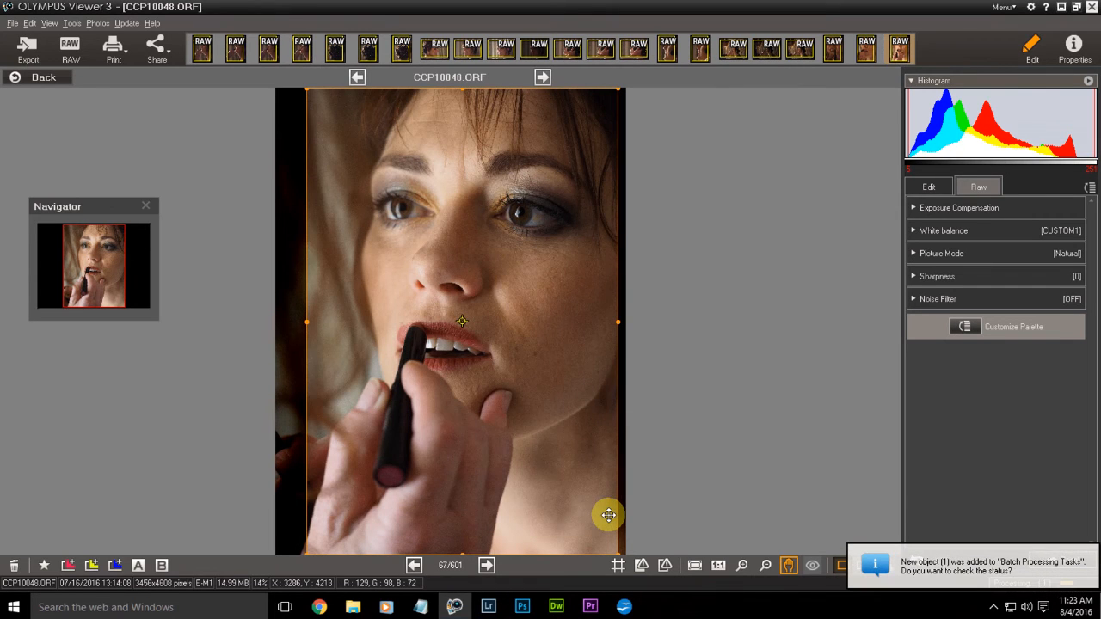
click(1019, 583)
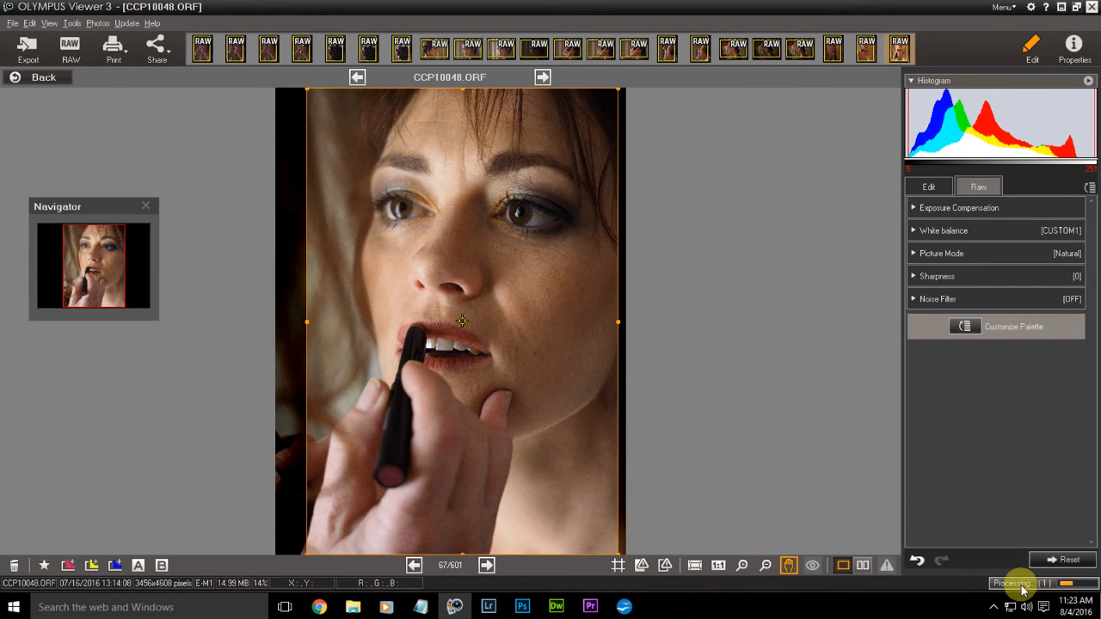
click(1019, 581)
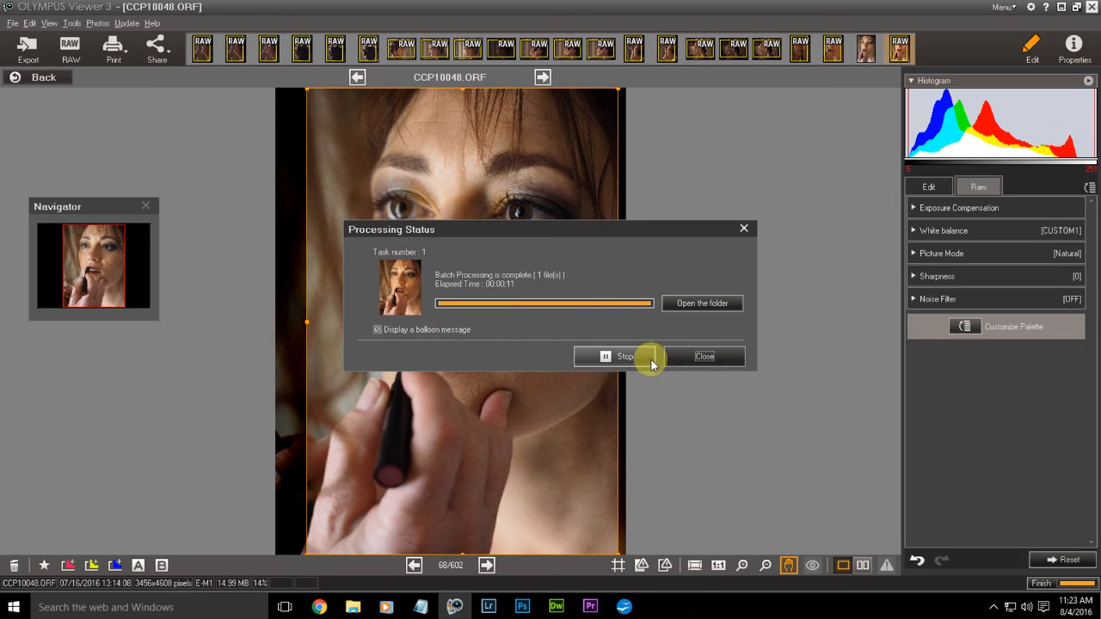
click(615, 356)
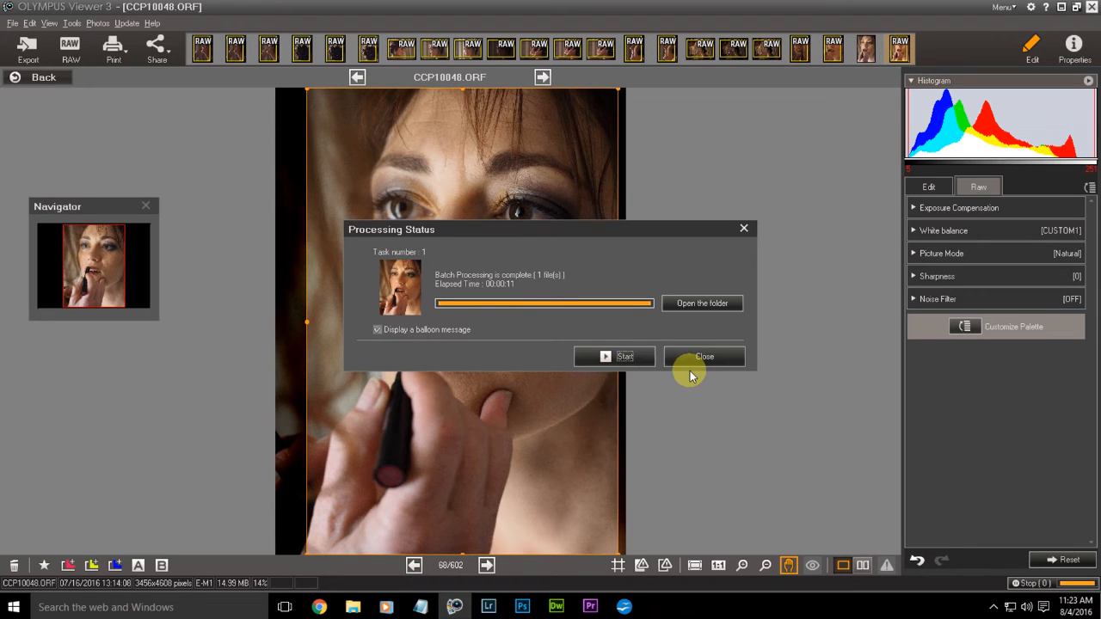
click(703, 356)
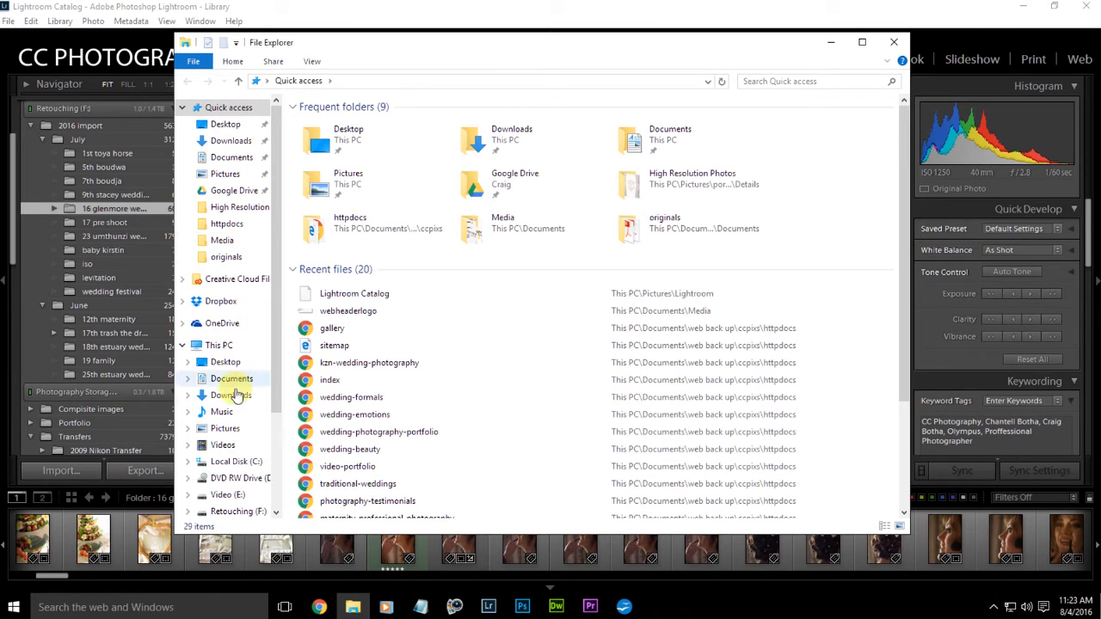
Browse Retouching (F:) > 2016 import > July > 16 glenmore wedding and select CCP10048
click(232, 511)
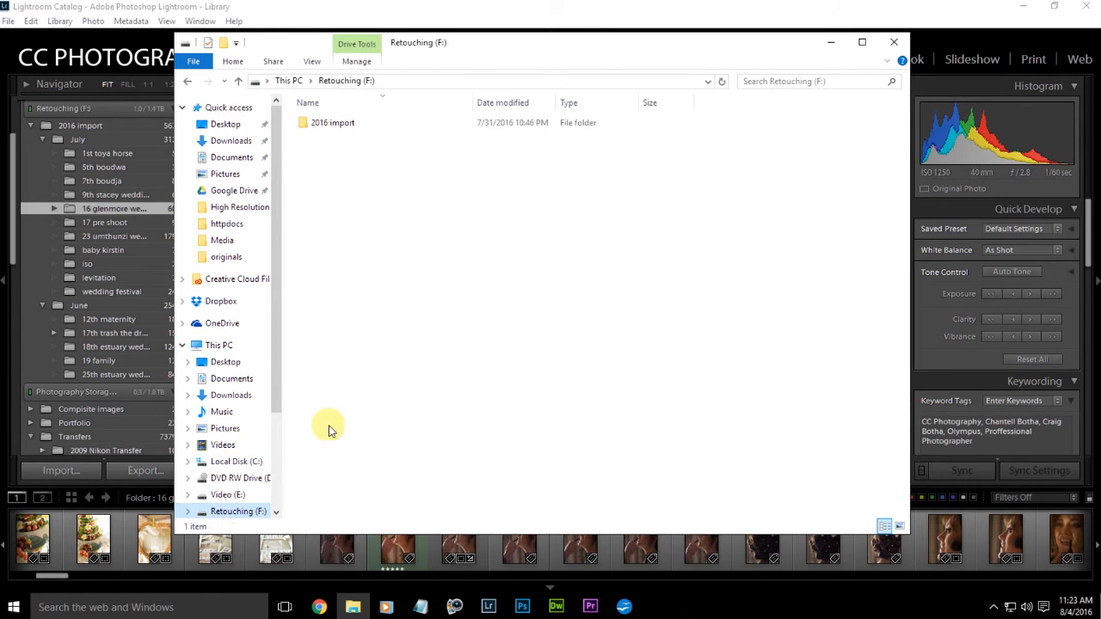
double_click(333, 122)
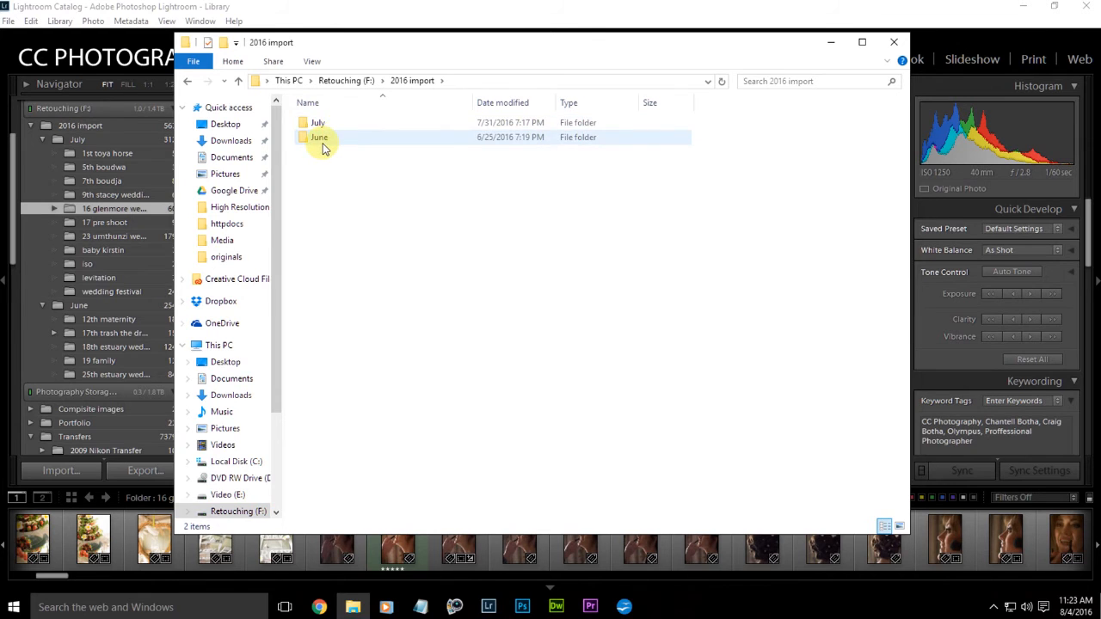
double_click(326, 122)
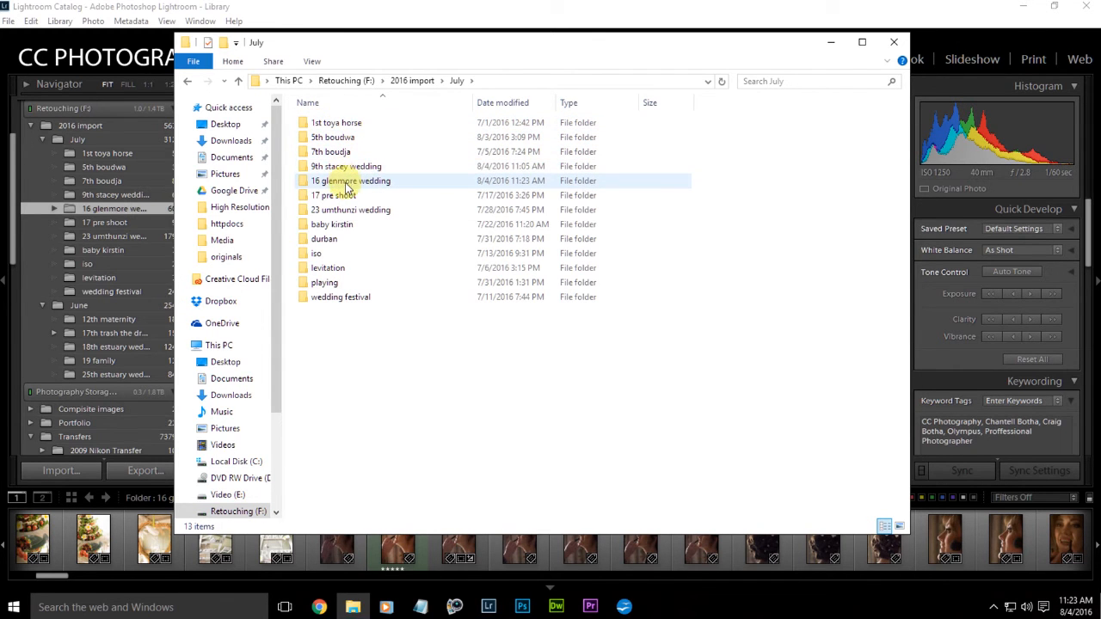
double_click(349, 180)
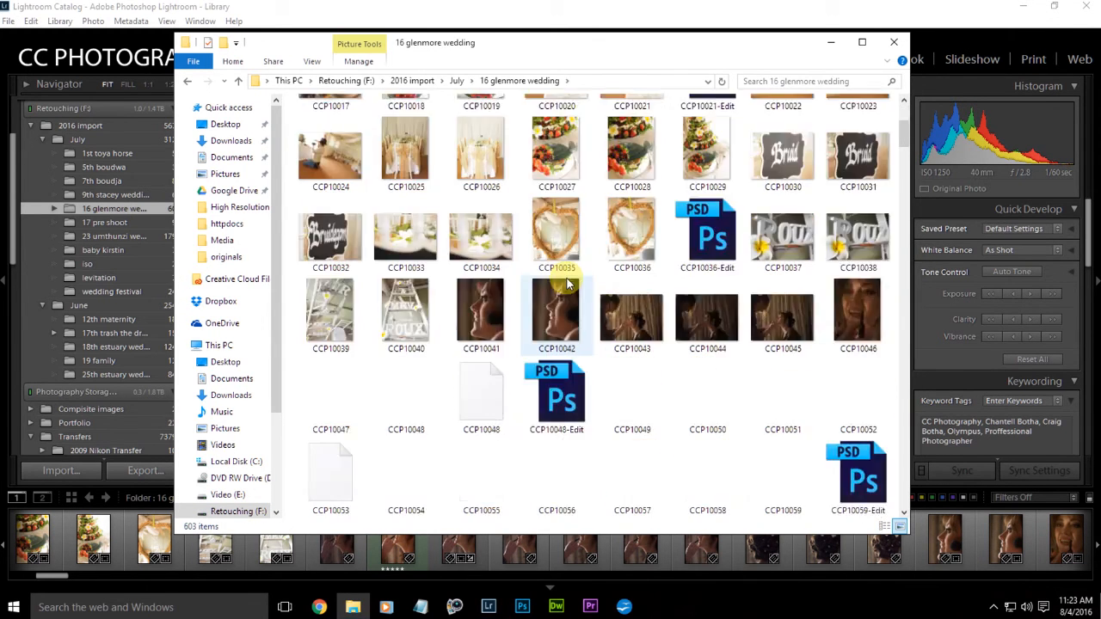
scroll(down, 3)
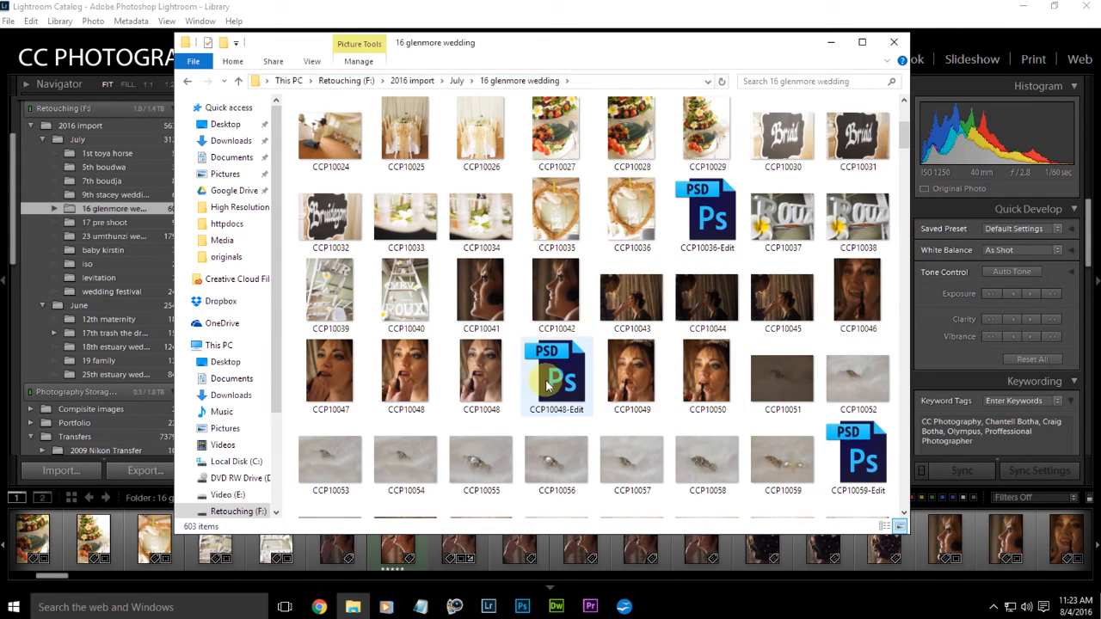
mouse_move(405, 374)
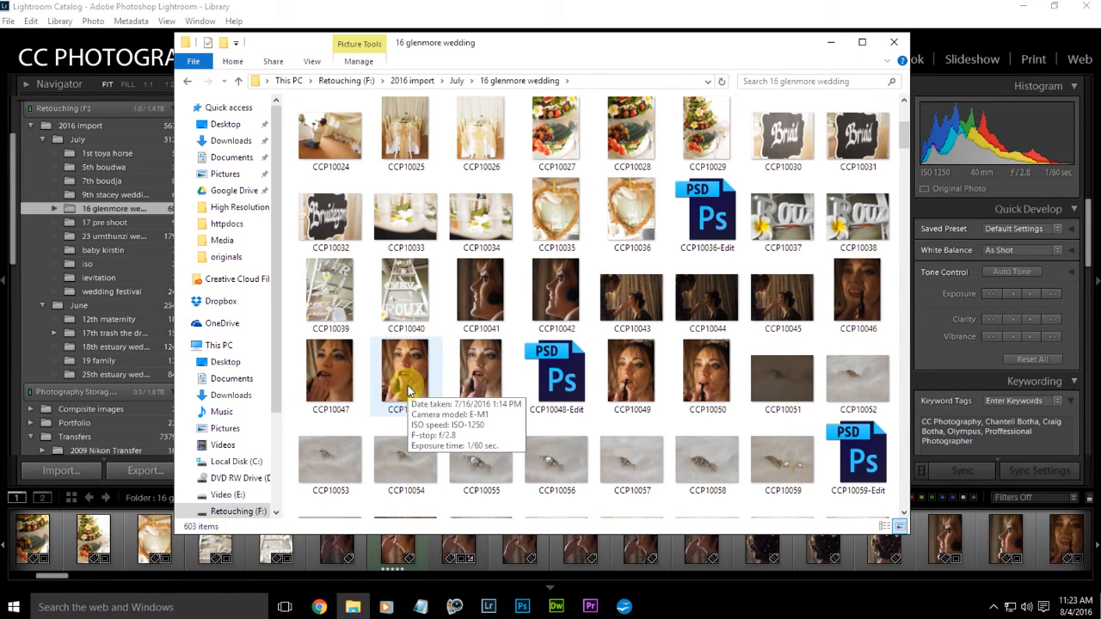
click(405, 374)
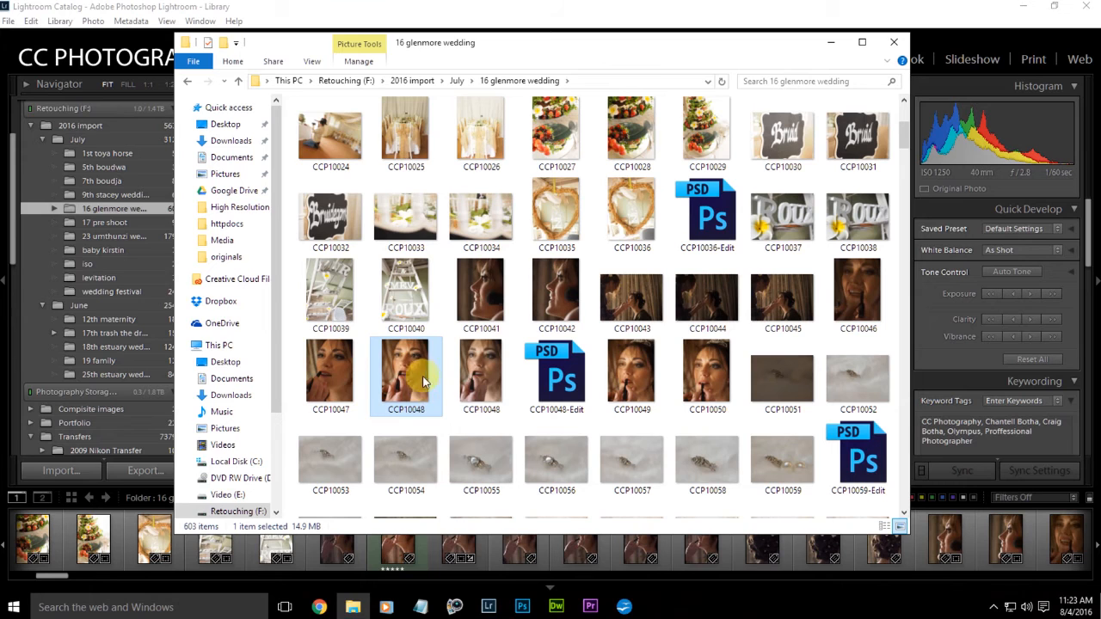
mouse_move(423, 380)
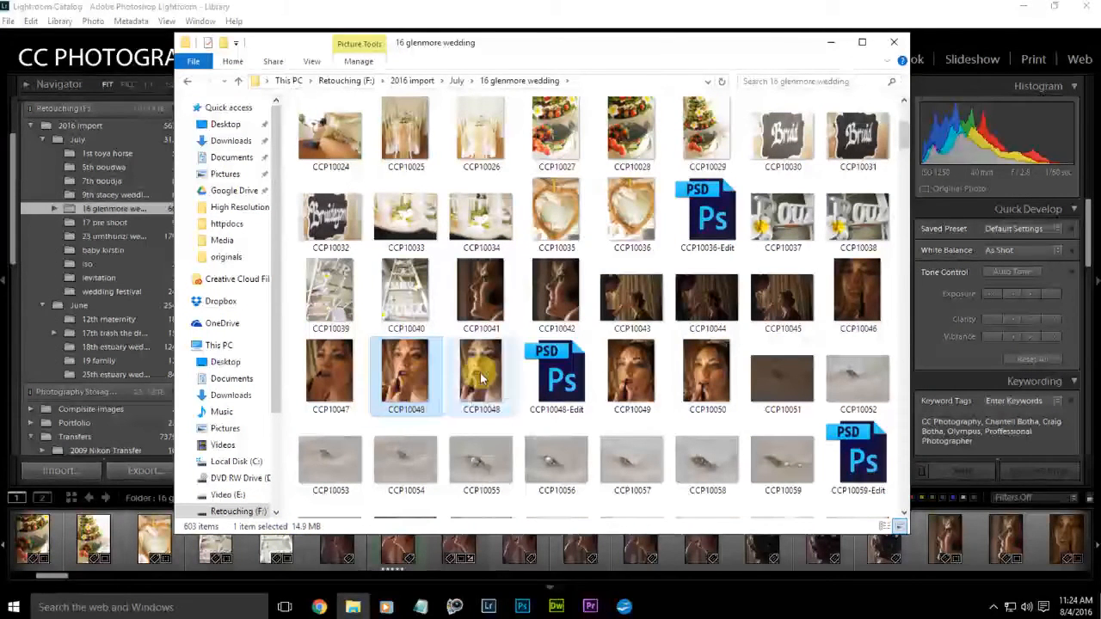
mouse_move(479, 375)
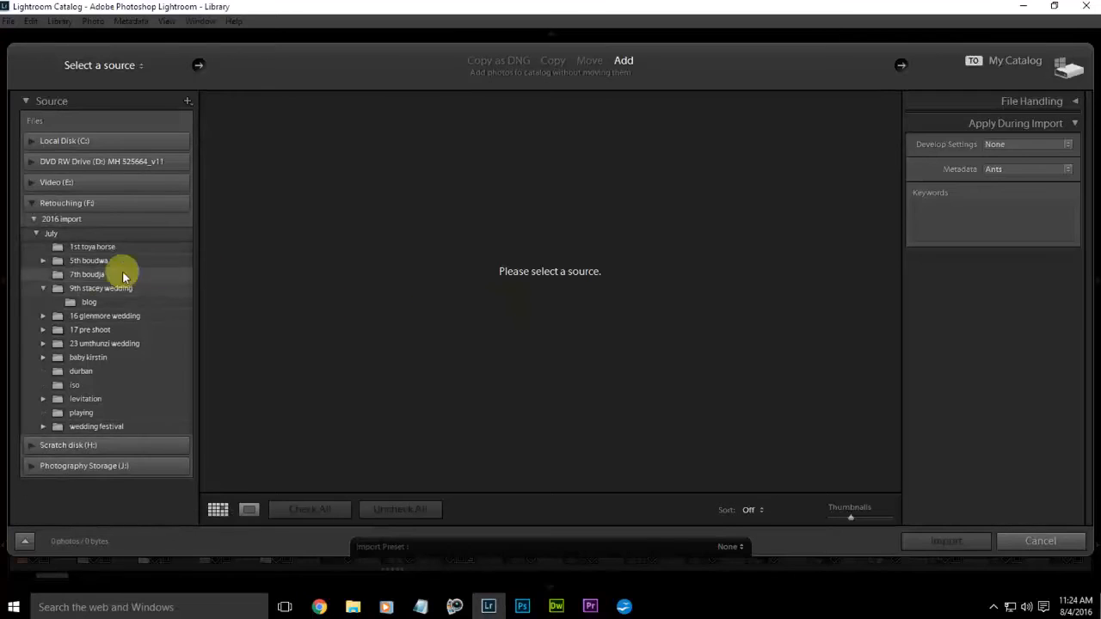
Import CCP10048.tif from 16 glenmore wedding, bringing the Library to 626 photos
click(105, 316)
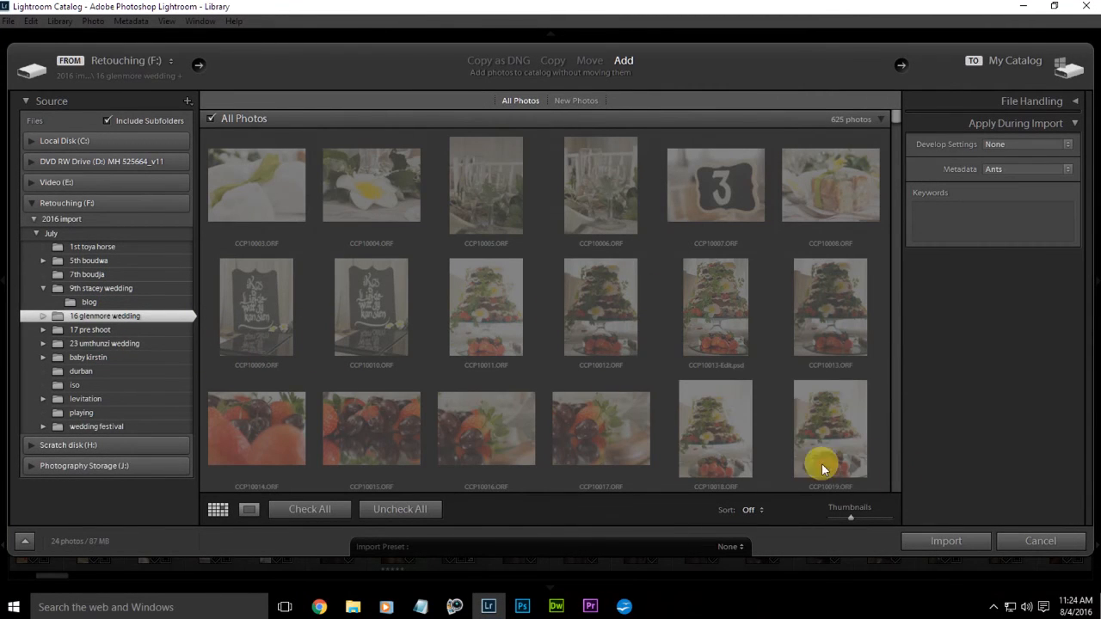
scroll(down, 3)
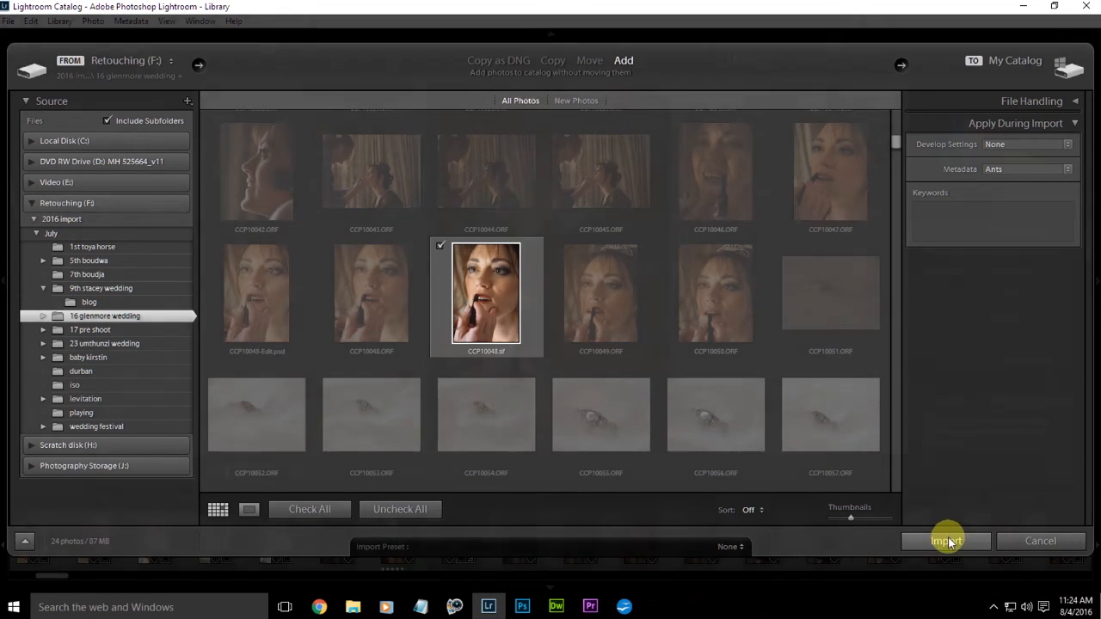
click(944, 540)
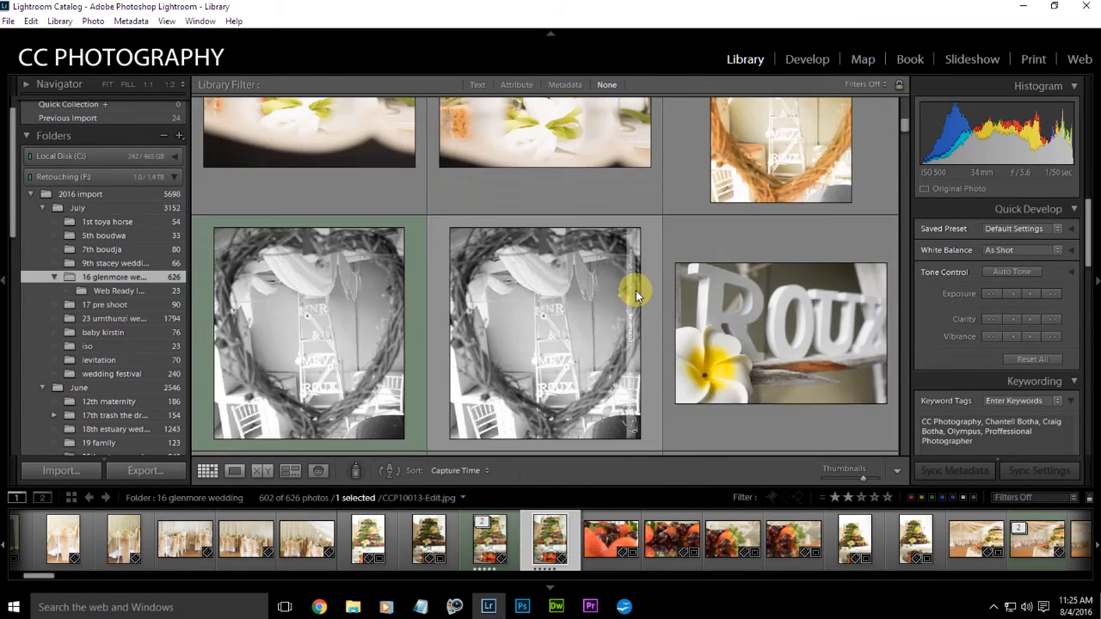
Scroll the Library grid down to the lipstick portraits to reach CCP10048.ORF
scroll(down, 3)
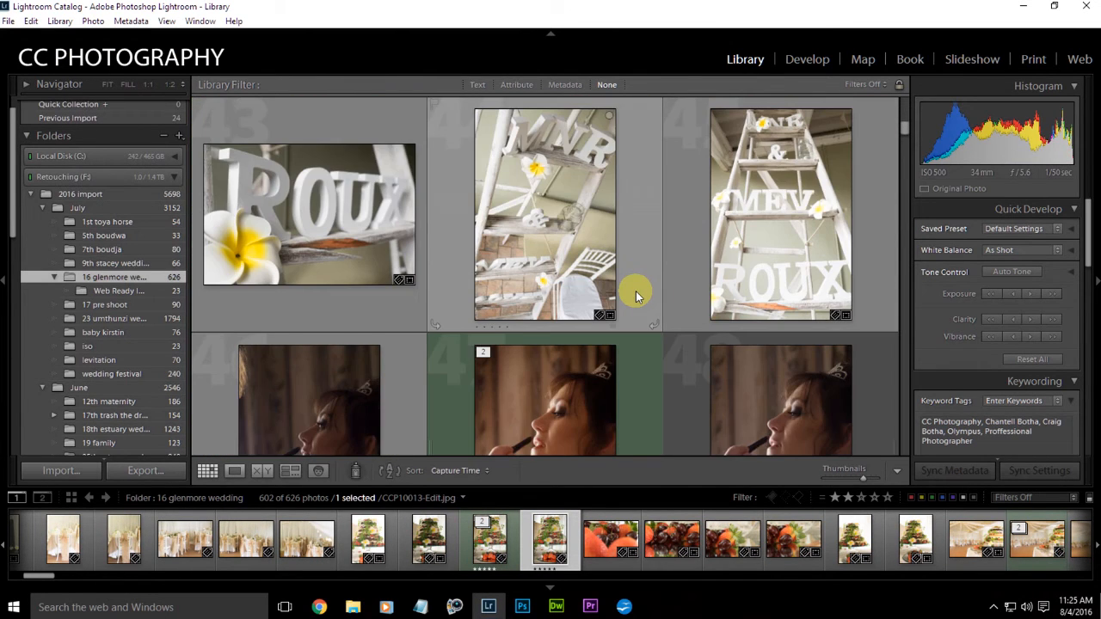
scroll(down, 3)
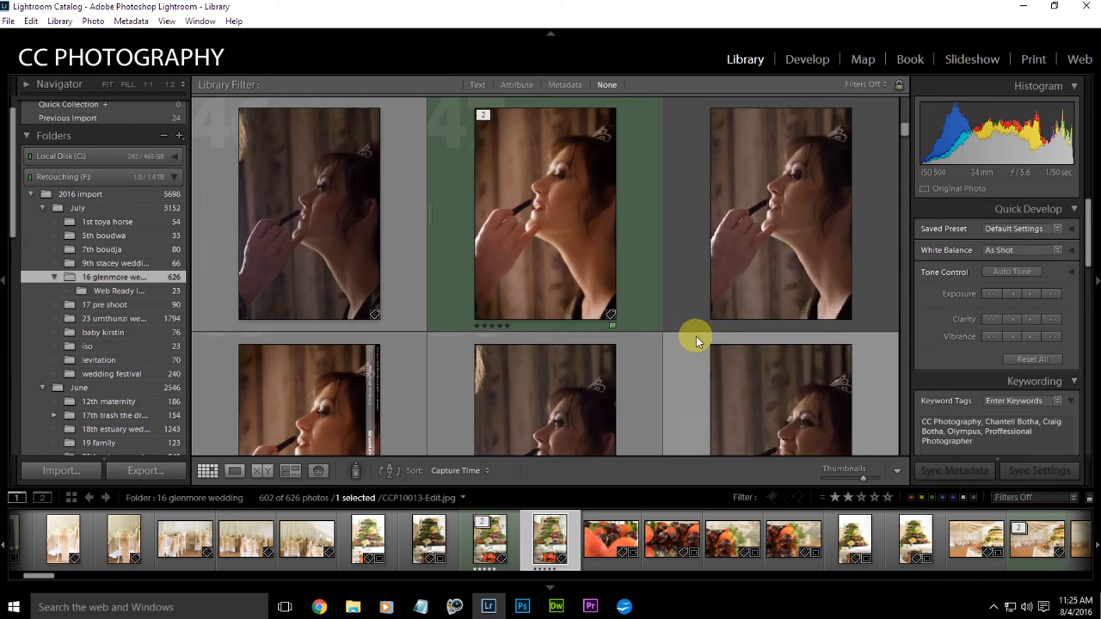
scroll(down, 3)
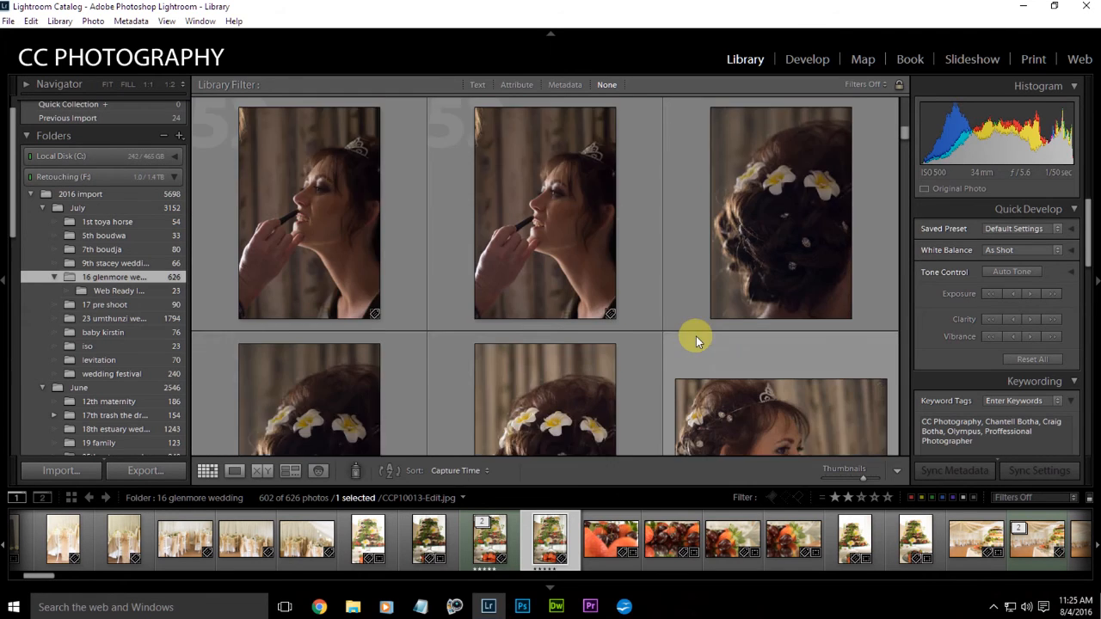
scroll(down, 3)
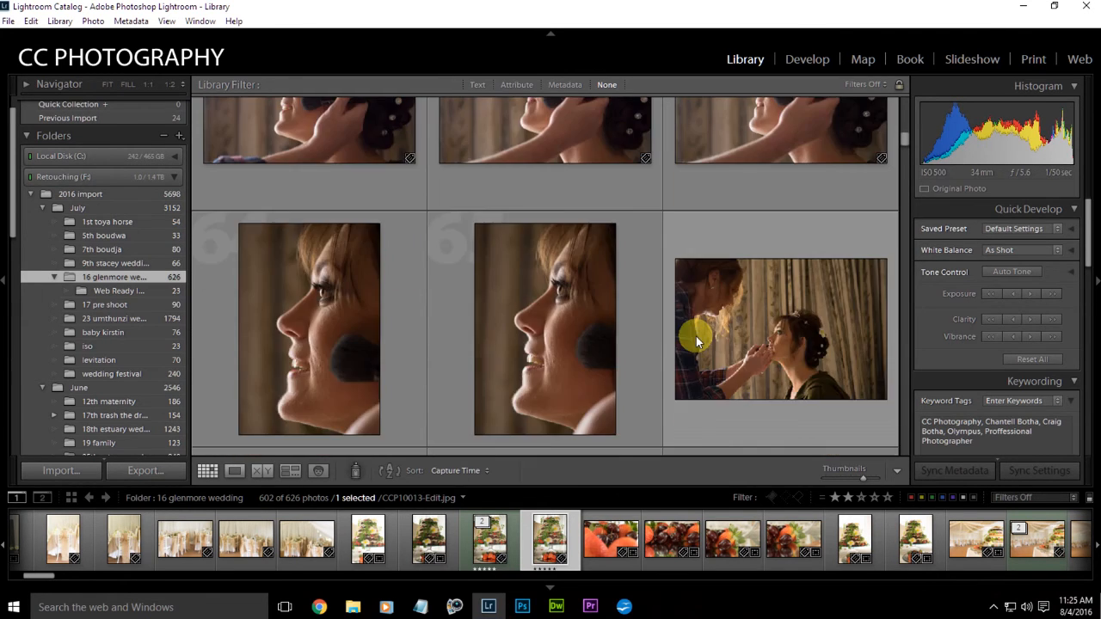
scroll(down, 3)
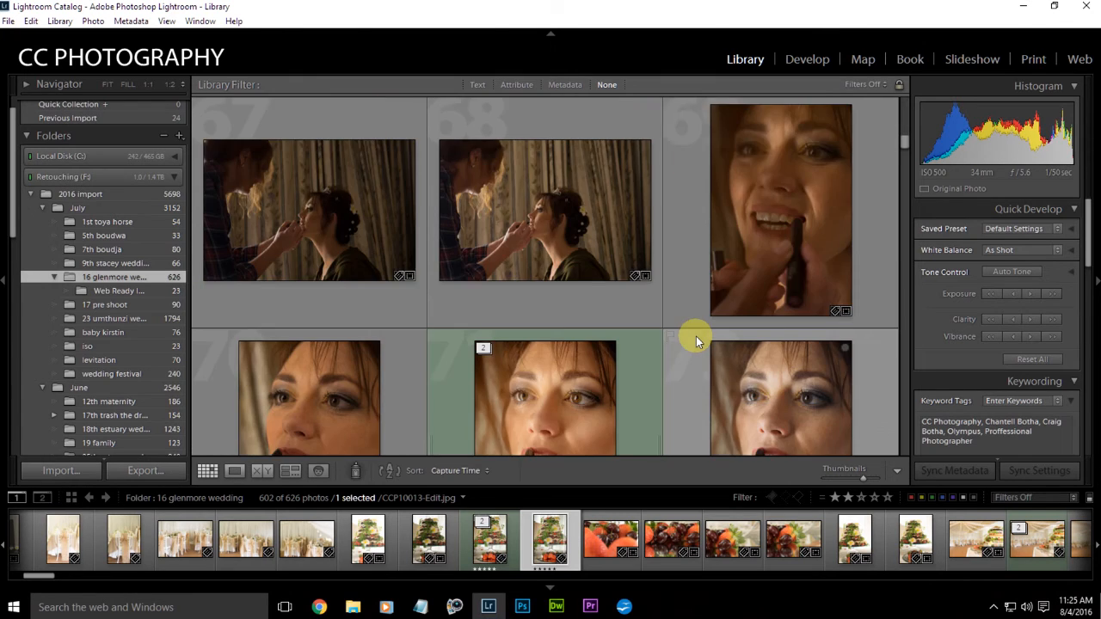
scroll(down, 3)
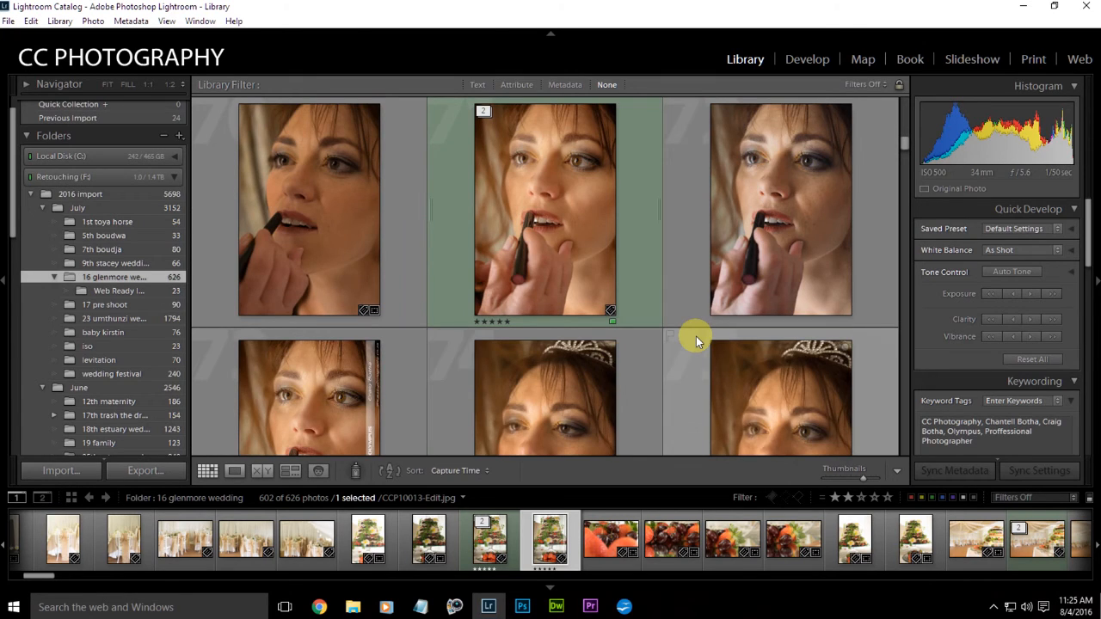
mouse_move(340, 229)
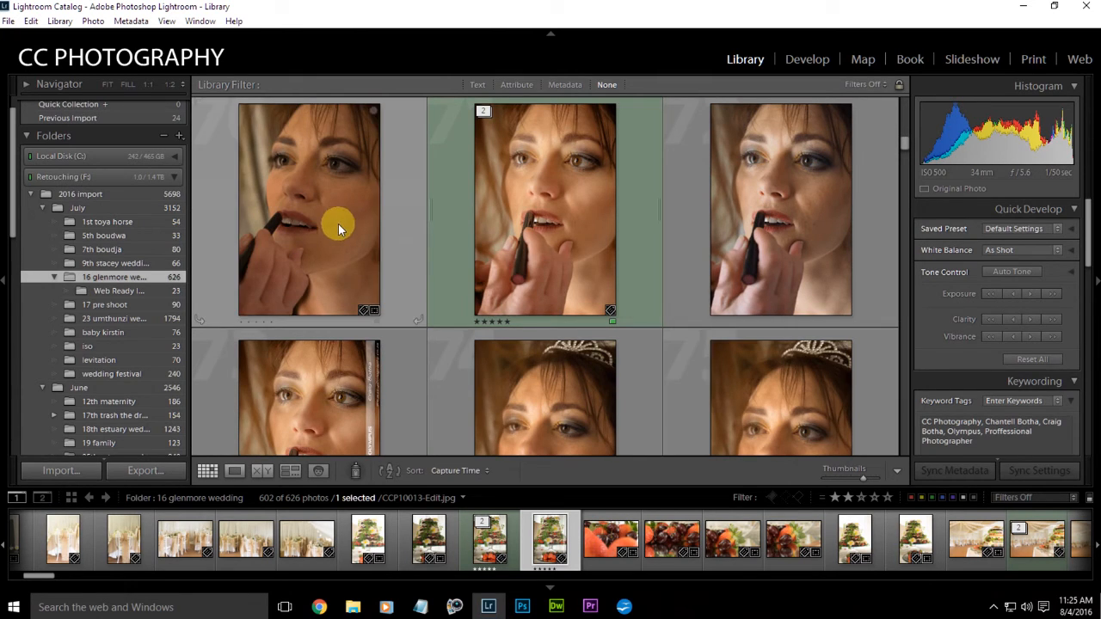
mouse_move(340, 228)
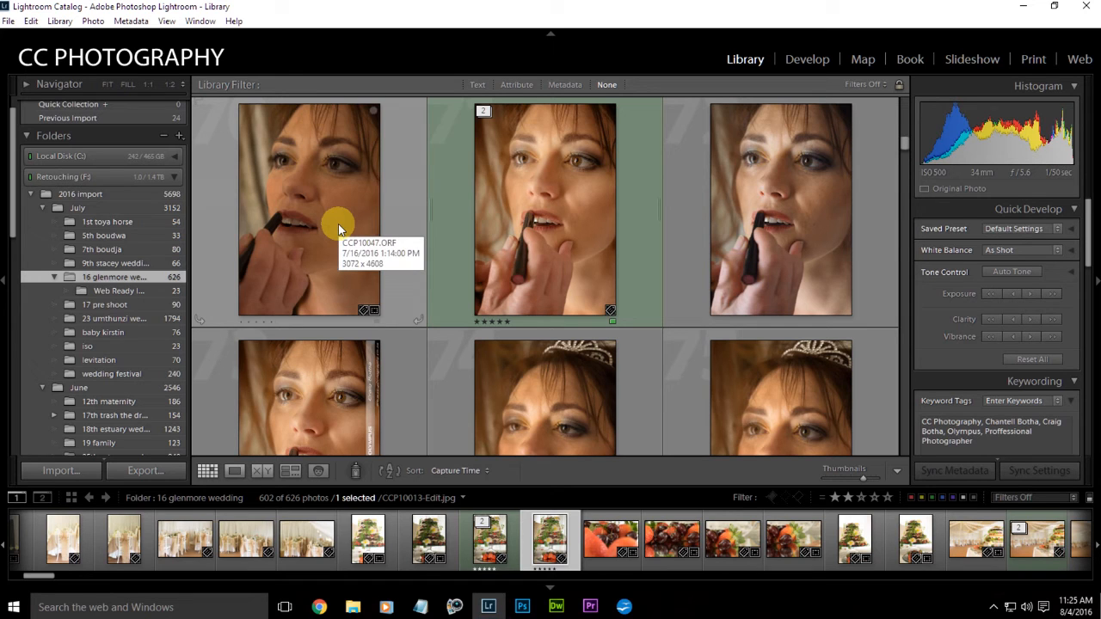
mouse_move(750, 234)
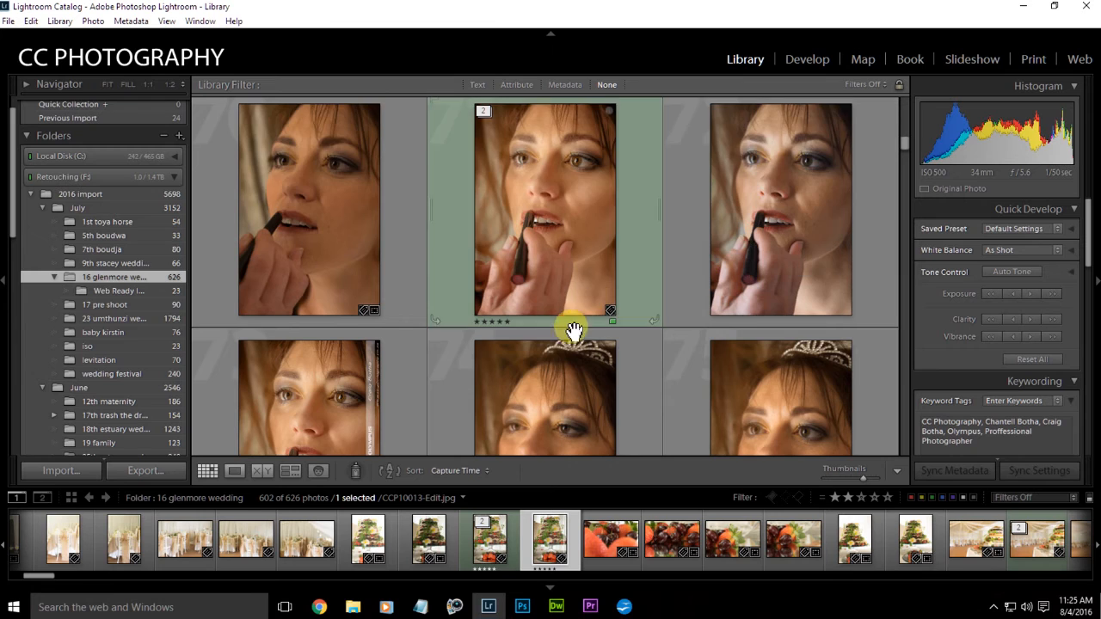
mouse_move(533, 189)
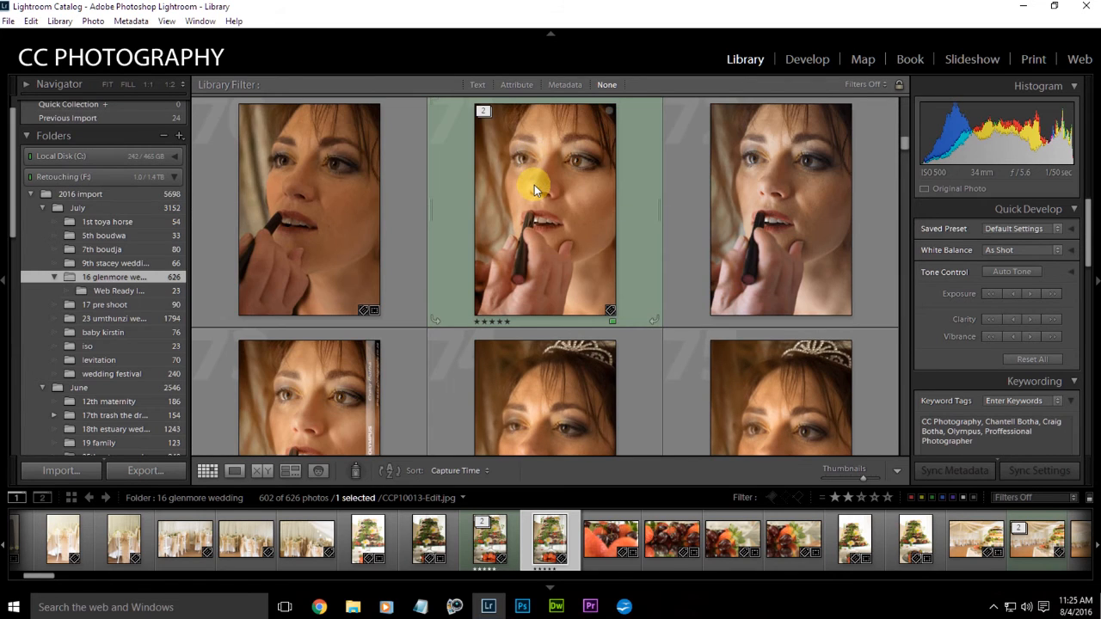
mouse_move(536, 188)
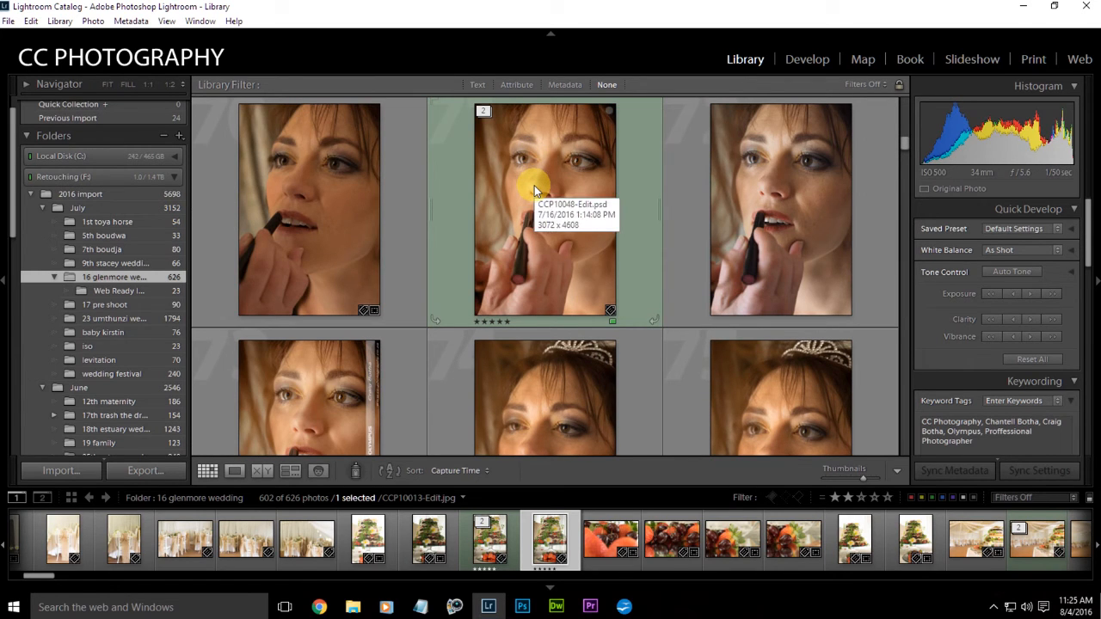
mouse_move(660, 191)
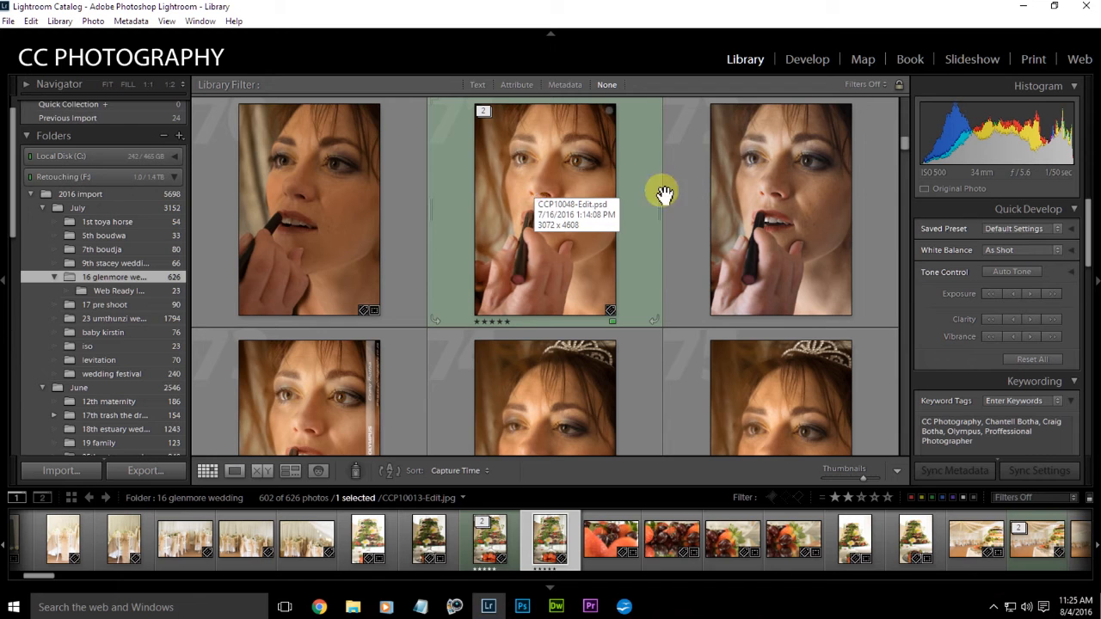
scroll(down, 3)
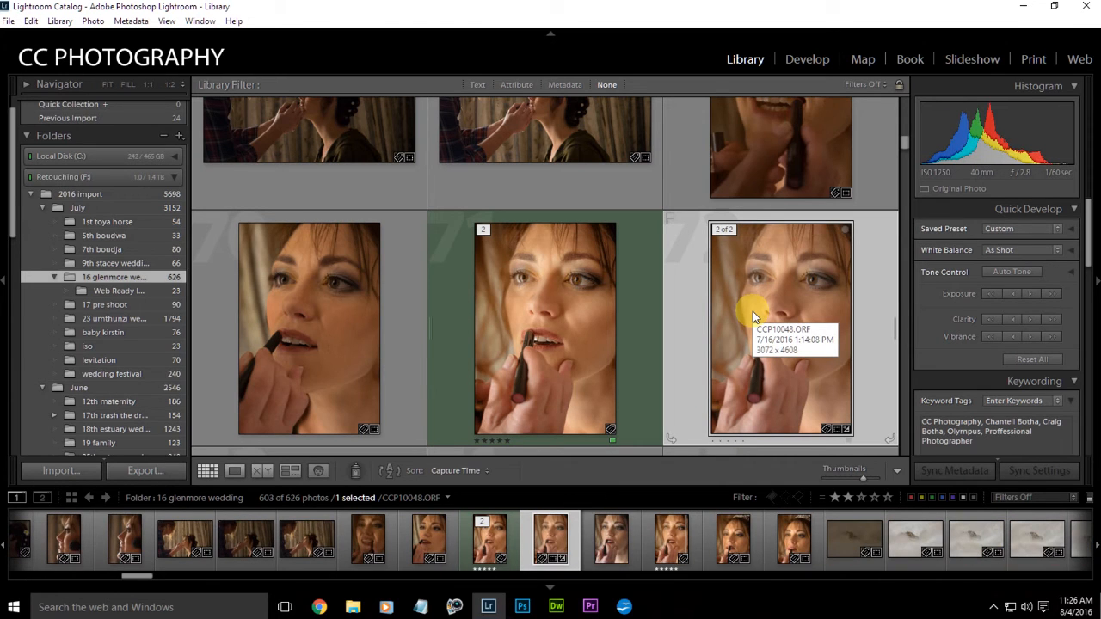
Open CCP10048.ORF in Develop with reset settings, showing TIFF and RAW side by side
click(807, 59)
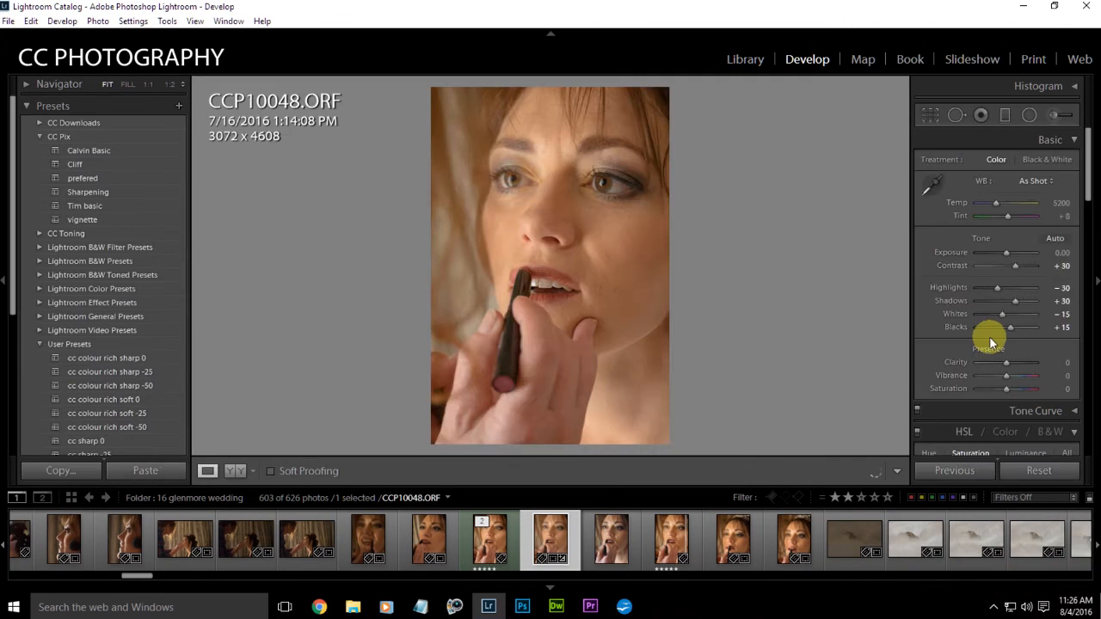
click(1039, 471)
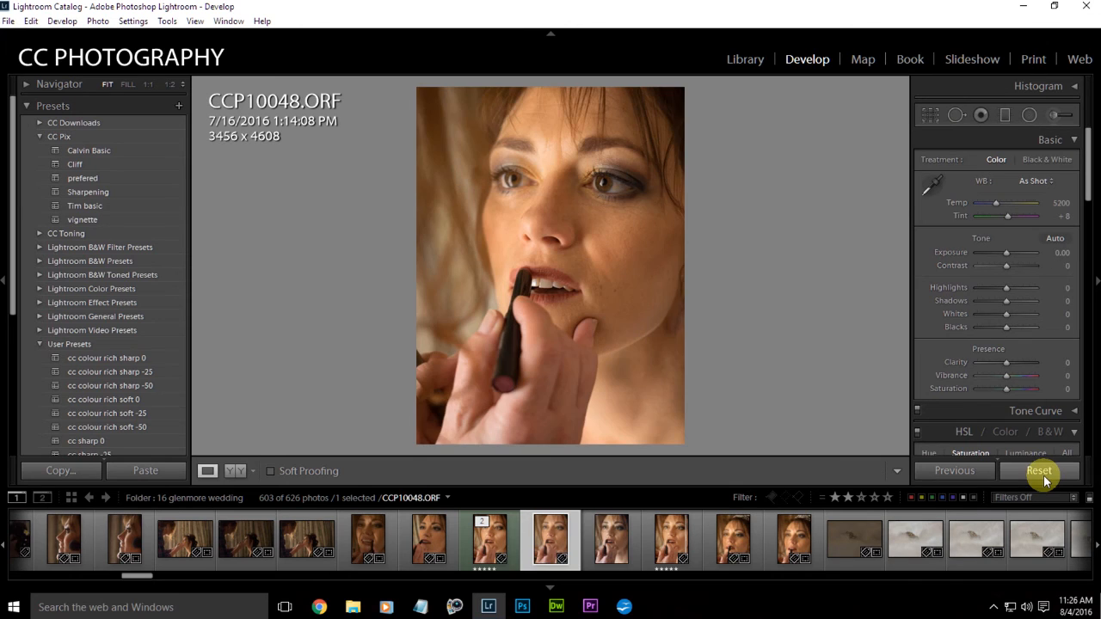
click(609, 540)
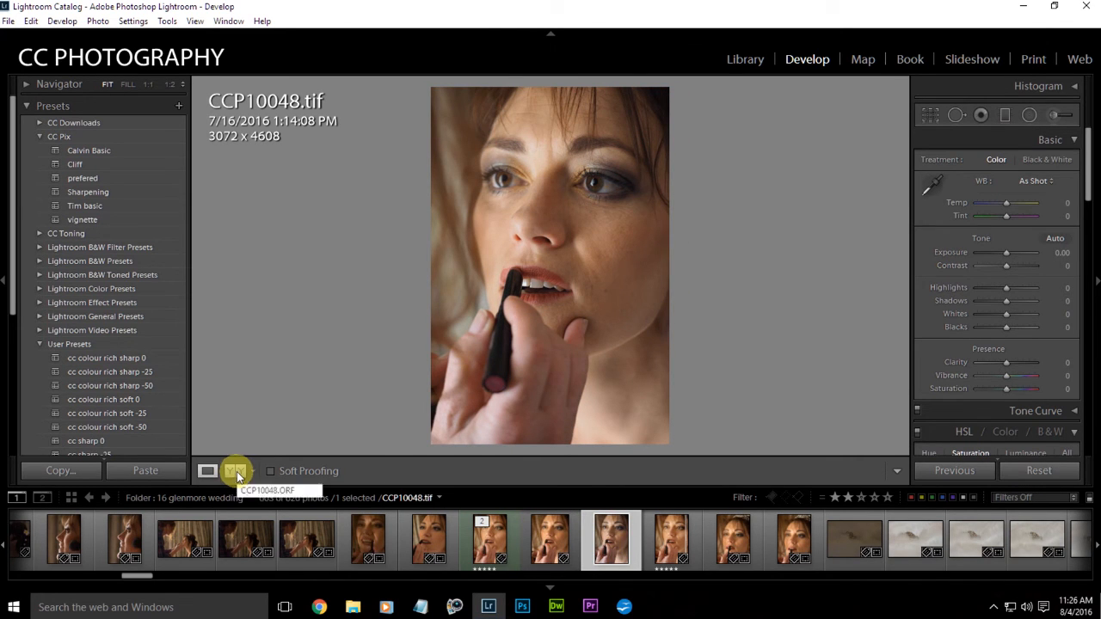
click(236, 470)
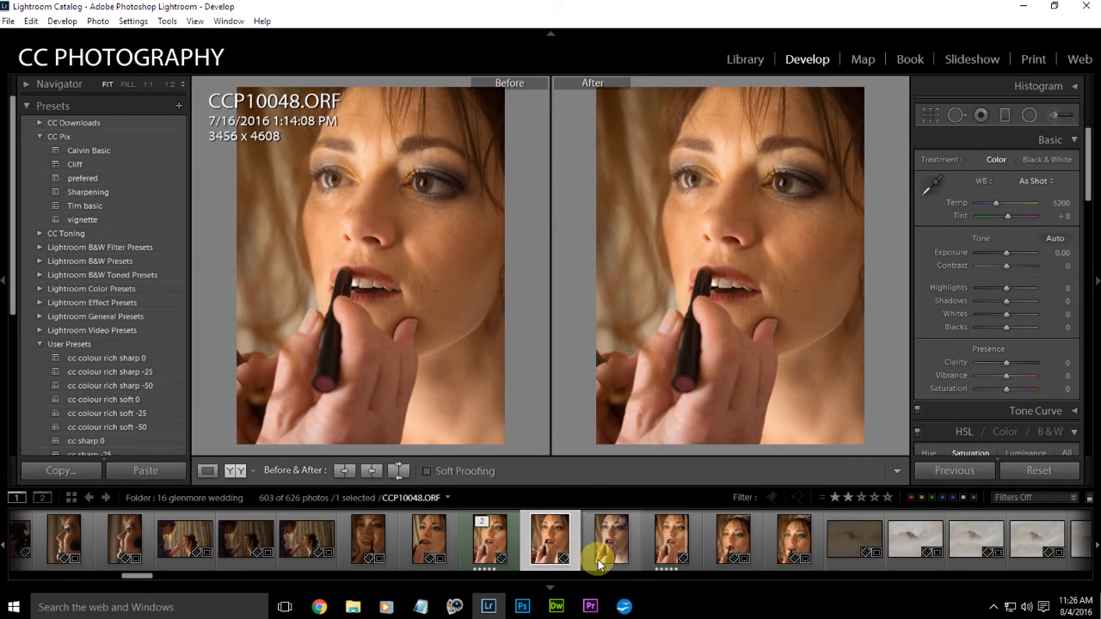
Add the CCP10048.tif copy to the selection alongside the RAW original
click(744, 59)
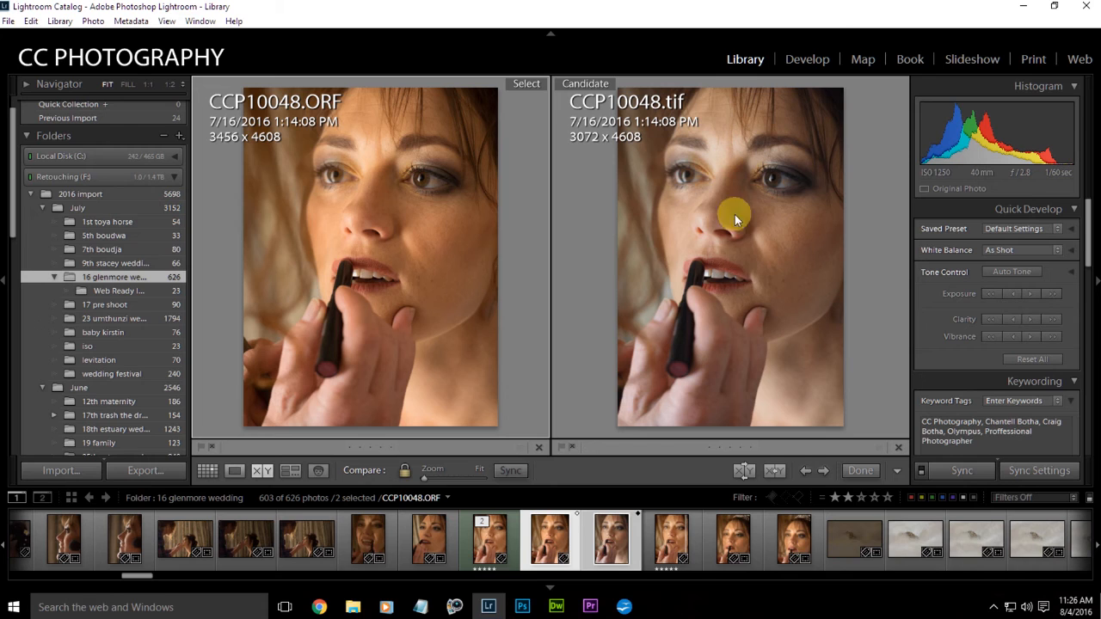
mouse_move(754, 253)
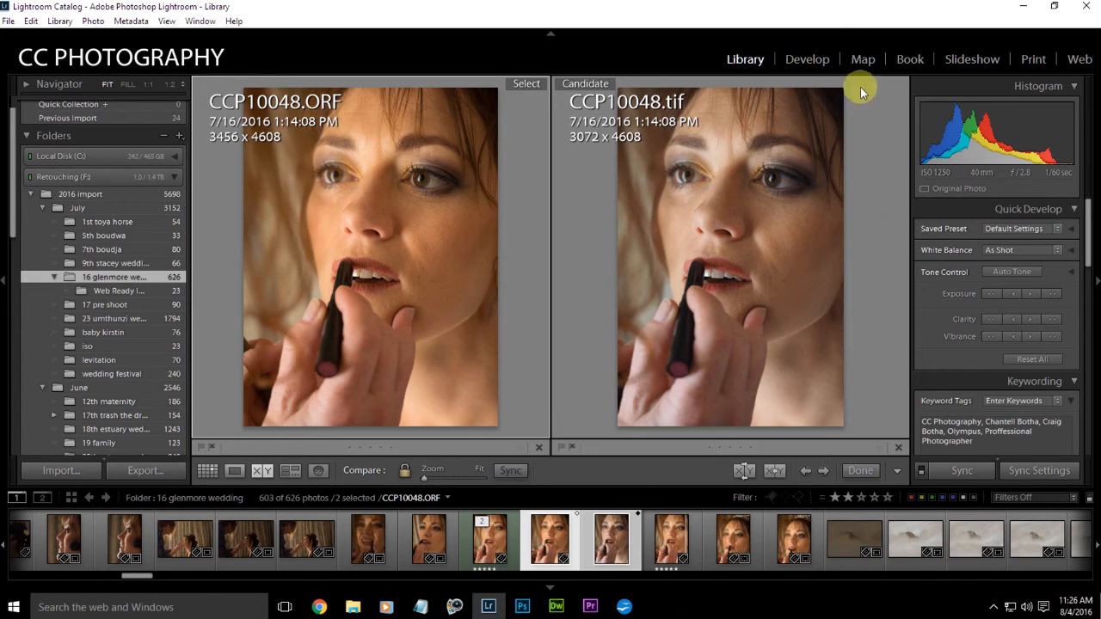
In Develop Loupe view, set CCP10048.ORF's white balance preset to Auto (temperature 3200)
click(807, 59)
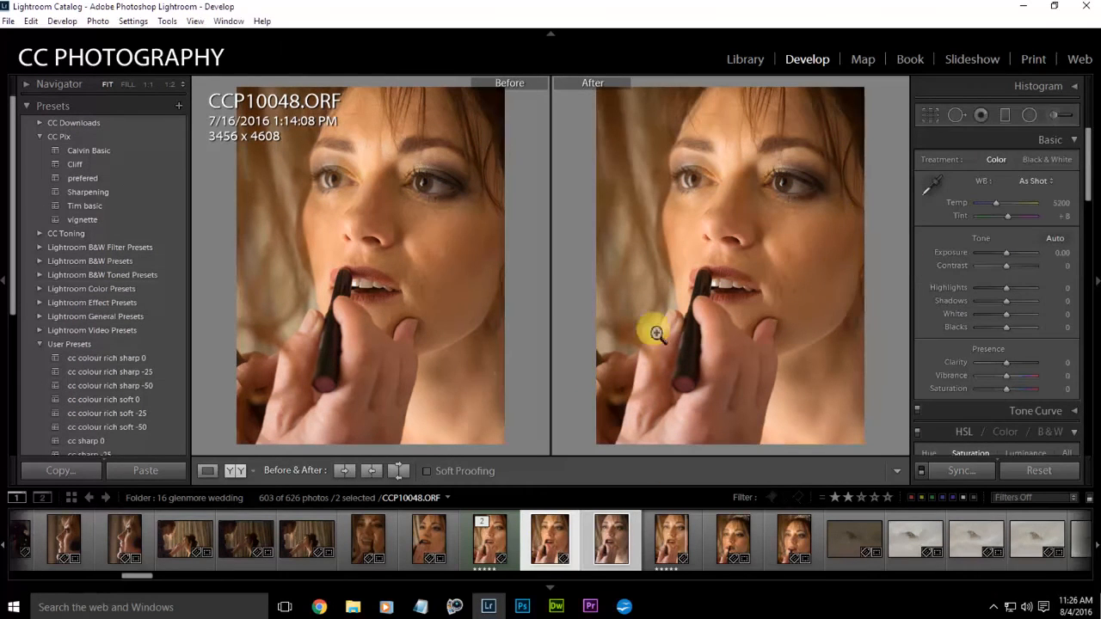
click(207, 470)
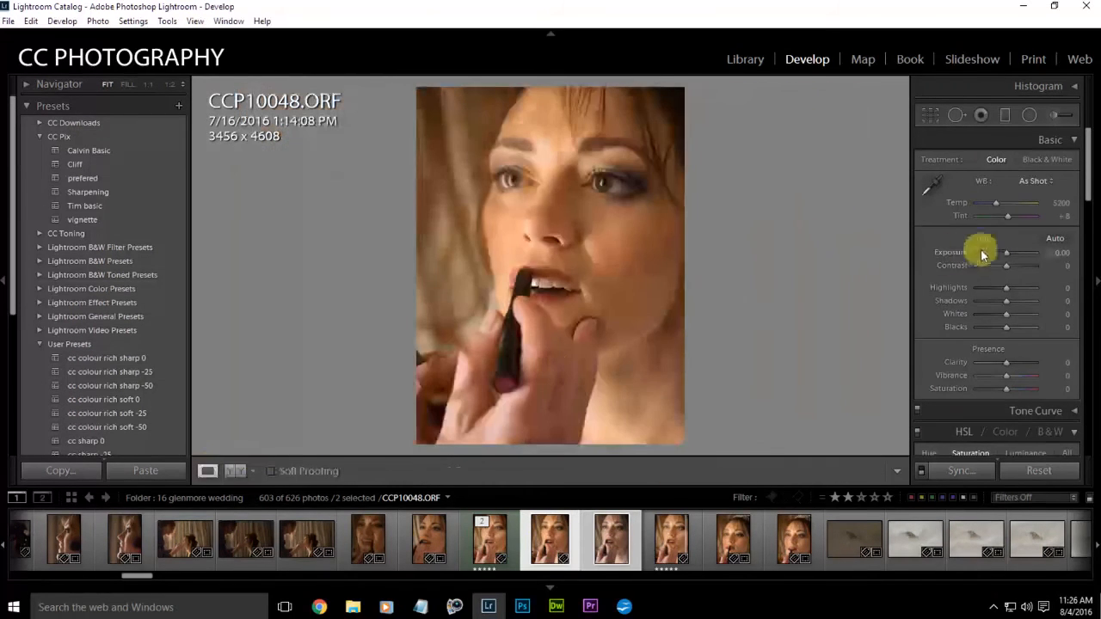
click(1042, 180)
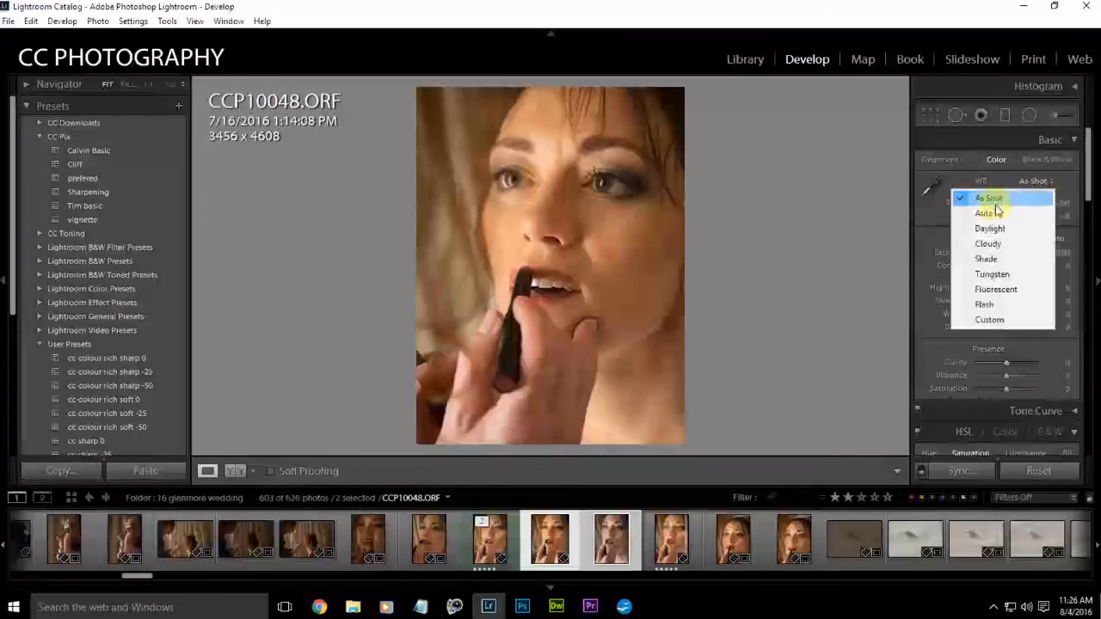
click(980, 212)
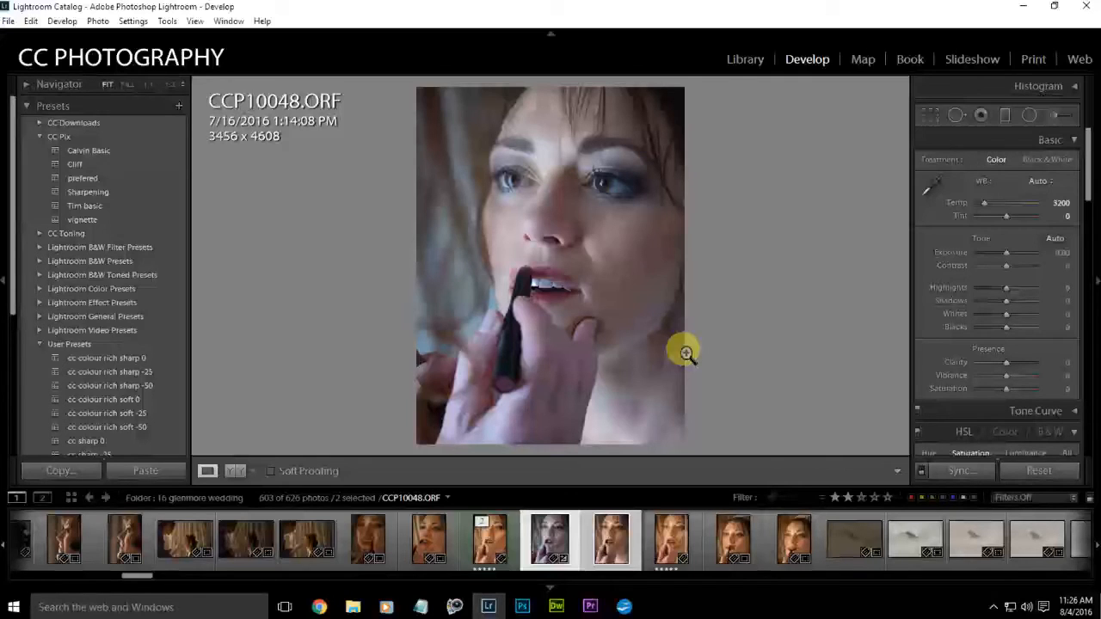
mouse_move(875, 239)
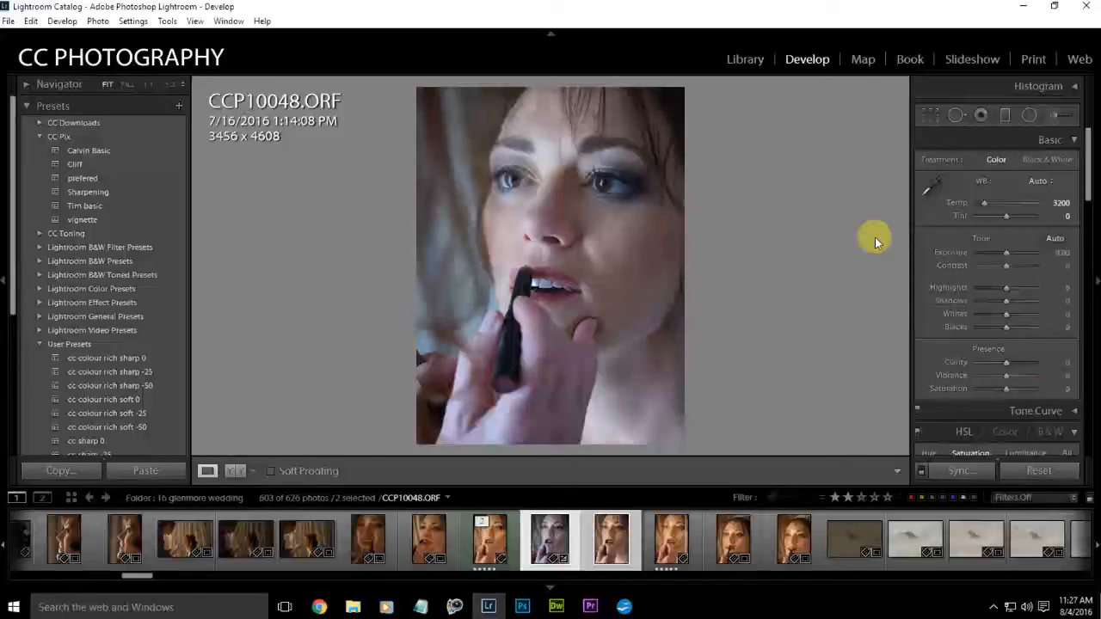
click(609, 541)
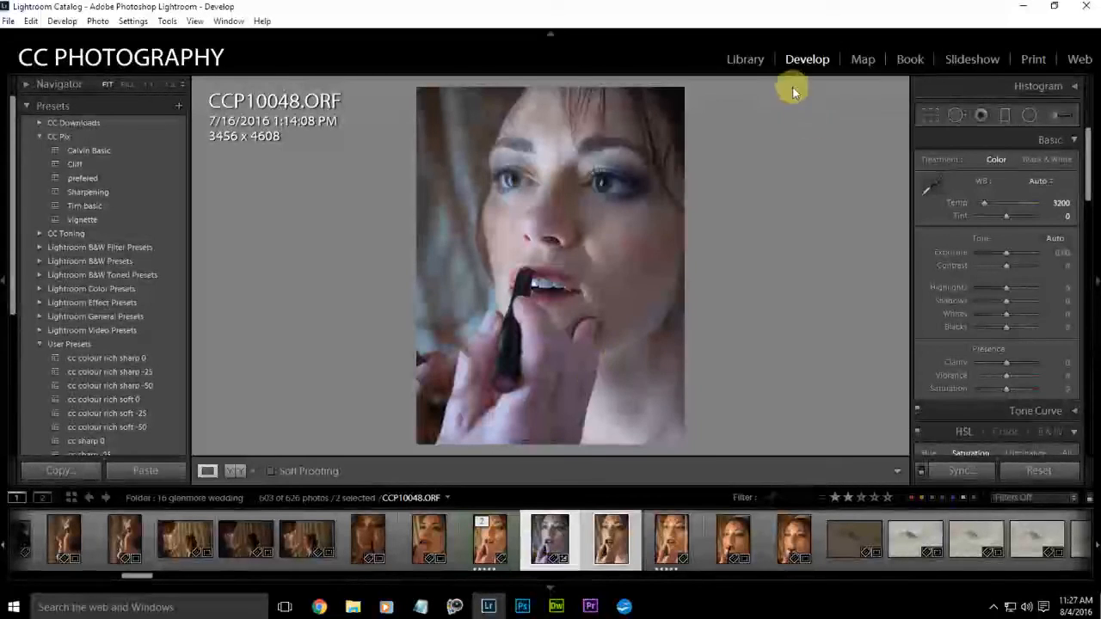
Show the Auto-balanced RAW beside the Olympus TIFF in Library Compare, zoomed to 1:1
click(745, 58)
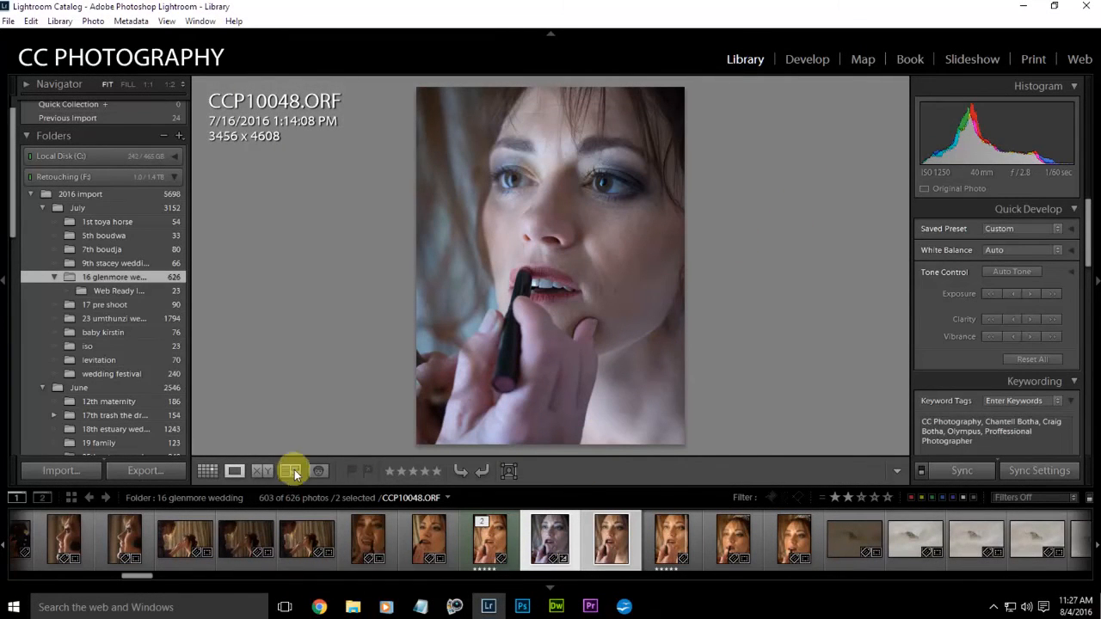
click(261, 471)
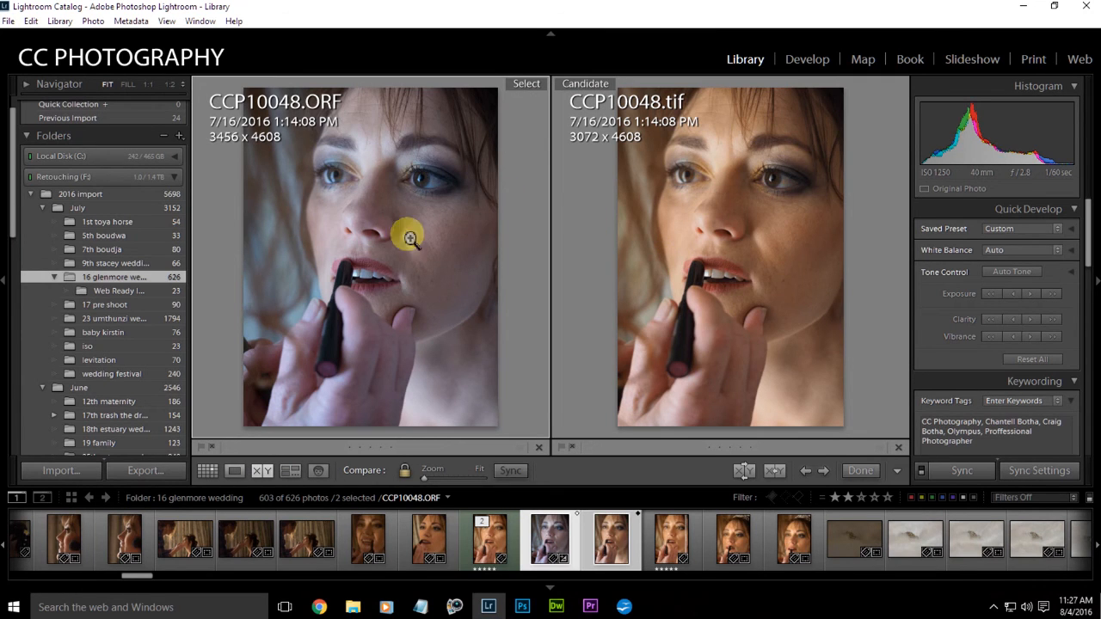
click(409, 239)
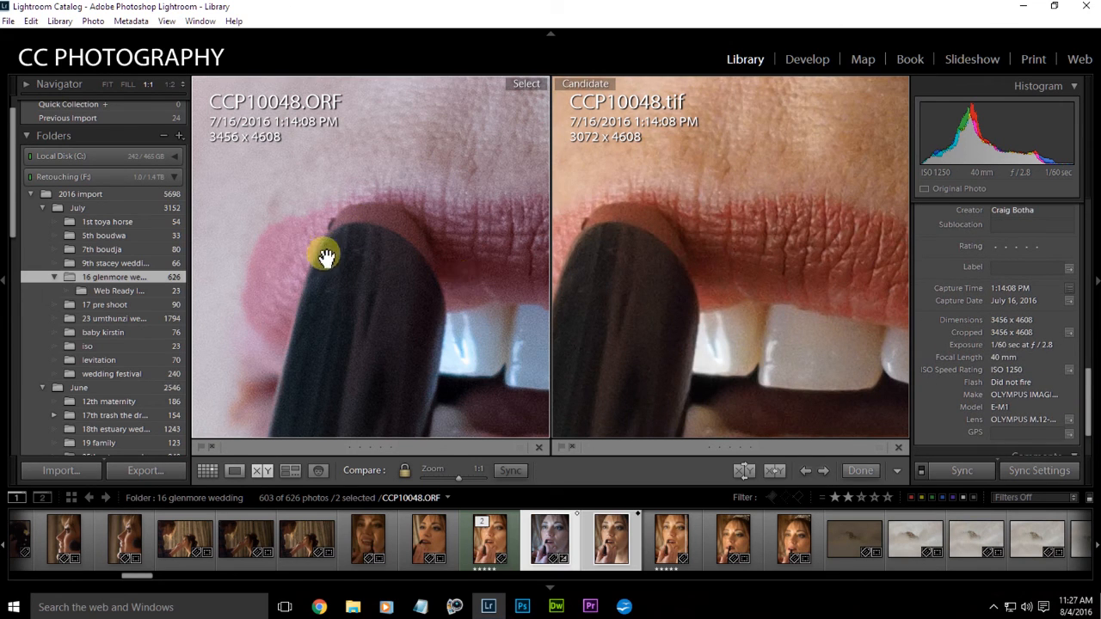
mouse_move(402, 262)
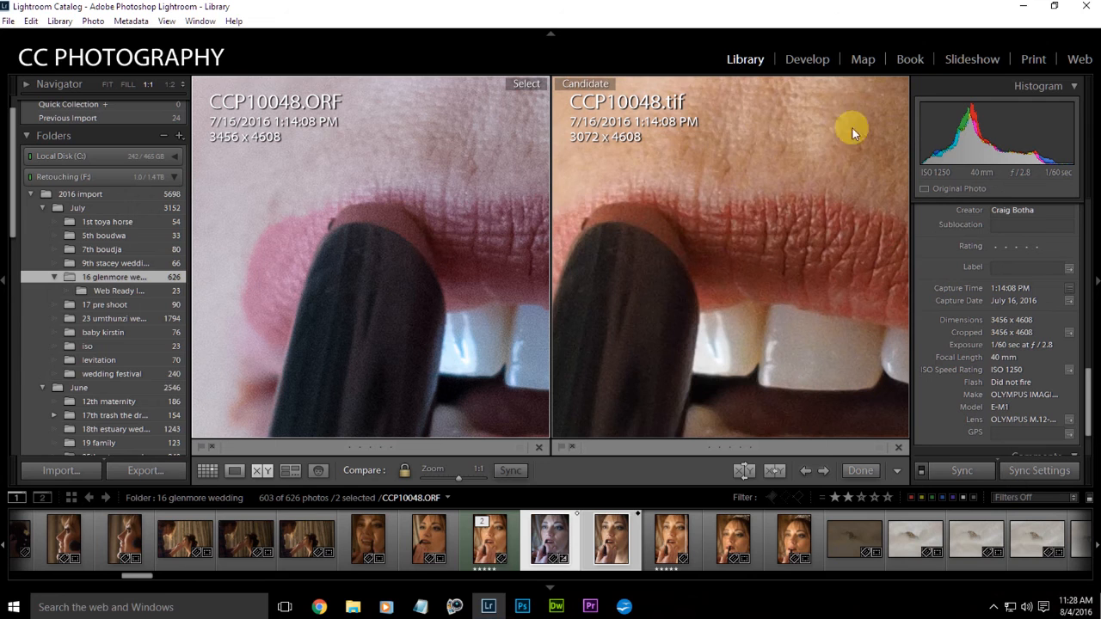
mouse_move(750, 230)
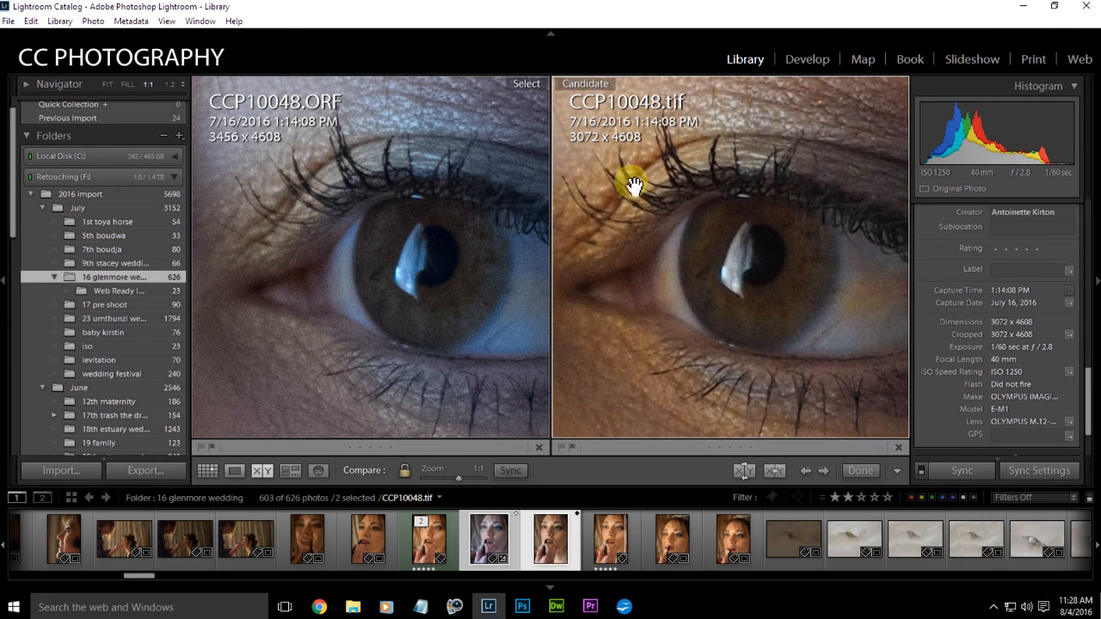
mouse_move(338, 144)
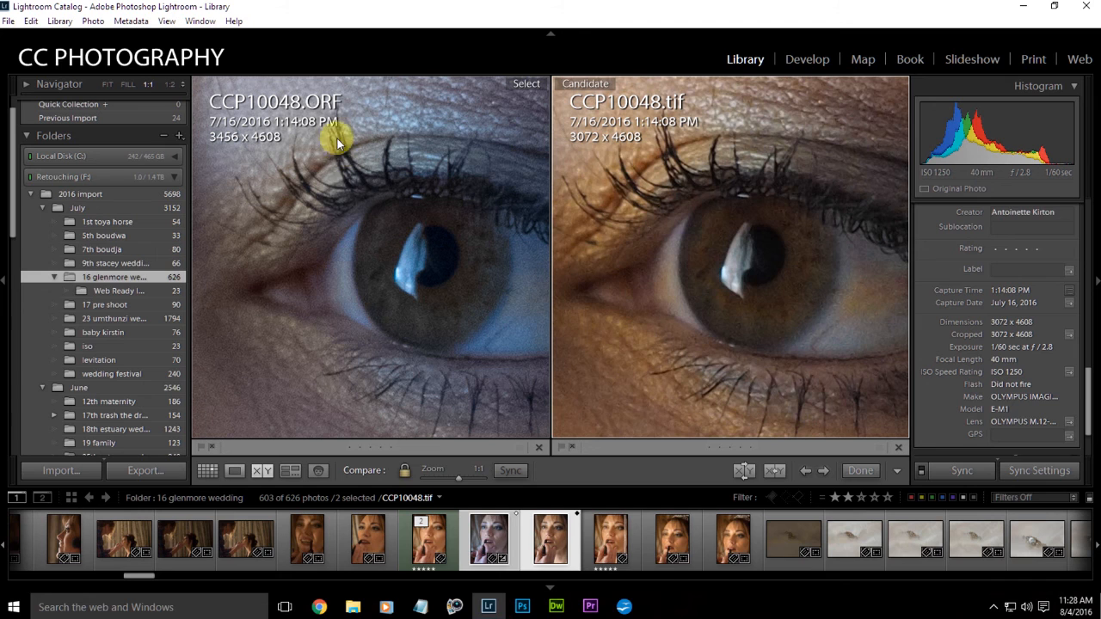
mouse_move(344, 153)
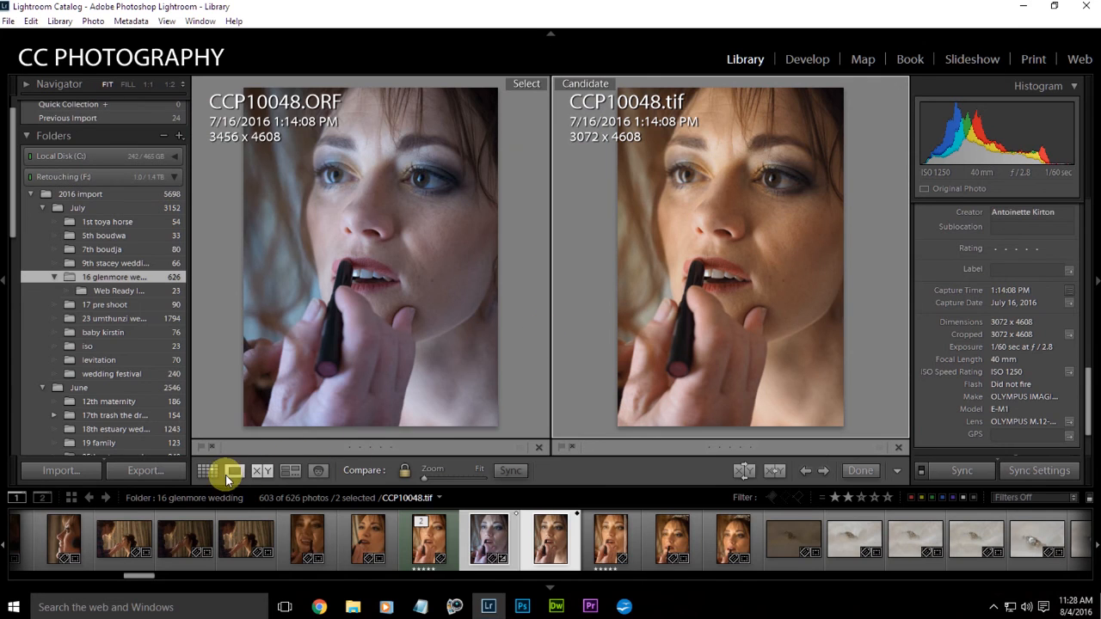
View the RAW portrait alone at 1:1, panning around the eye, brow and background
click(806, 59)
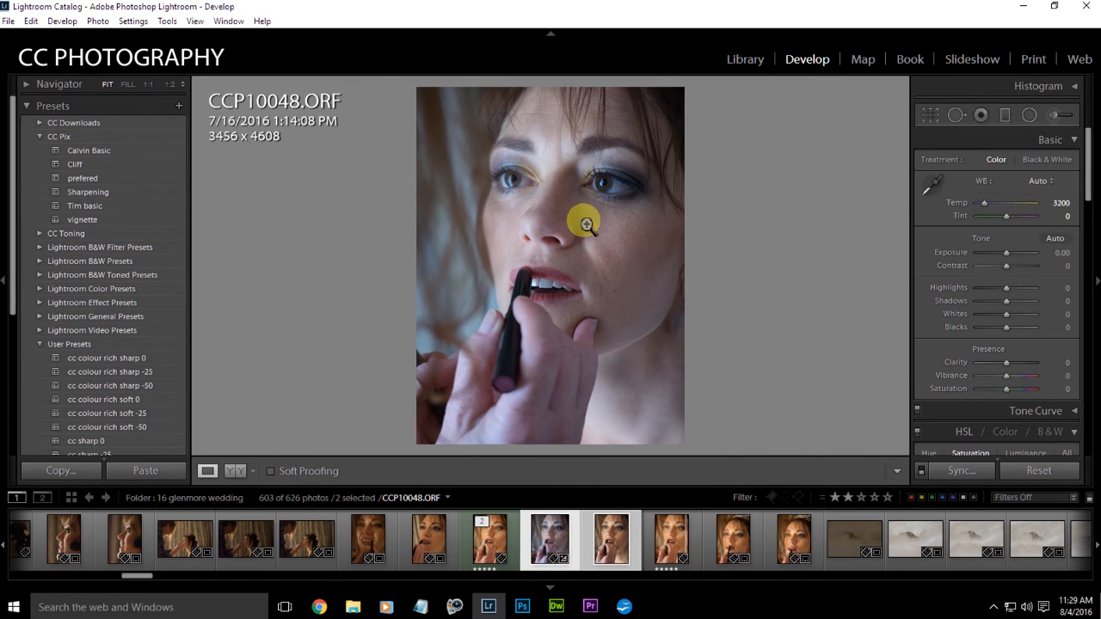
click(584, 225)
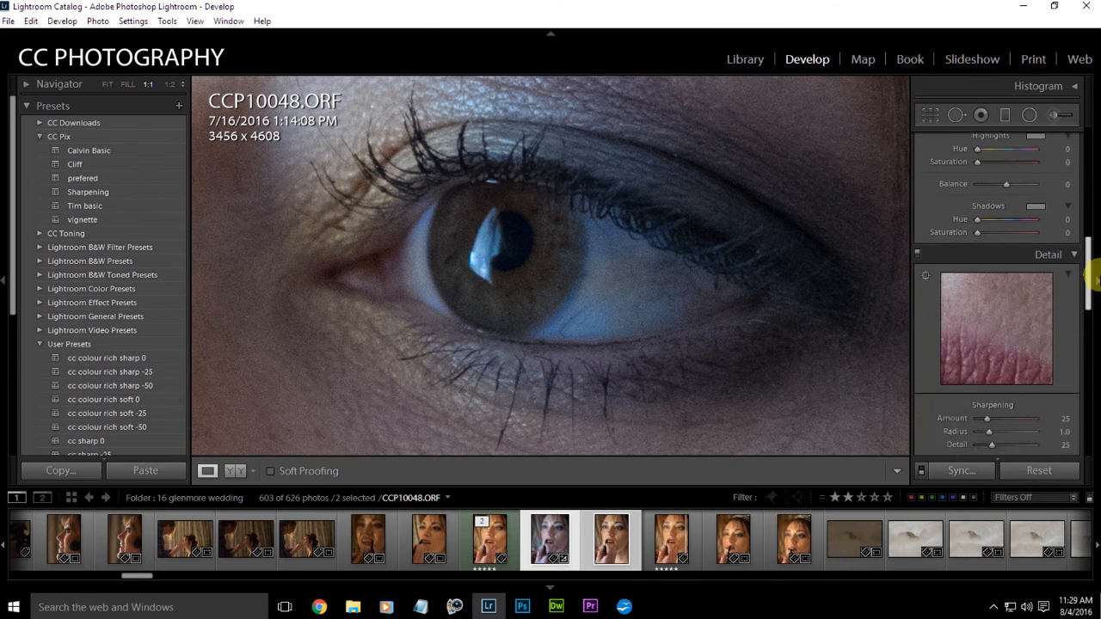
scroll(down, 3)
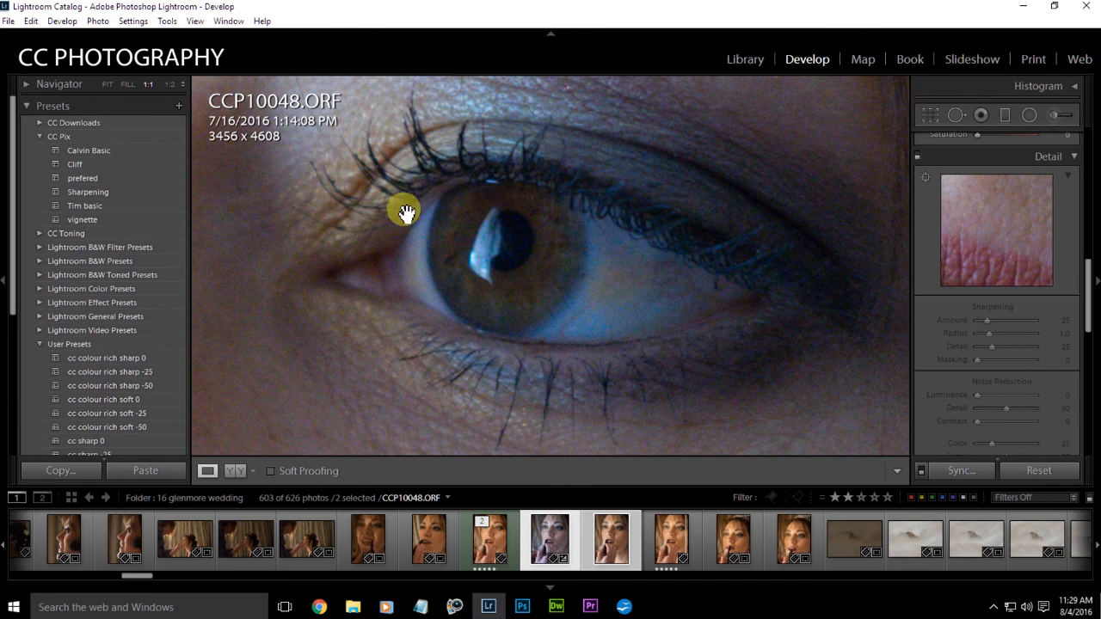
drag(404, 214, 480, 179)
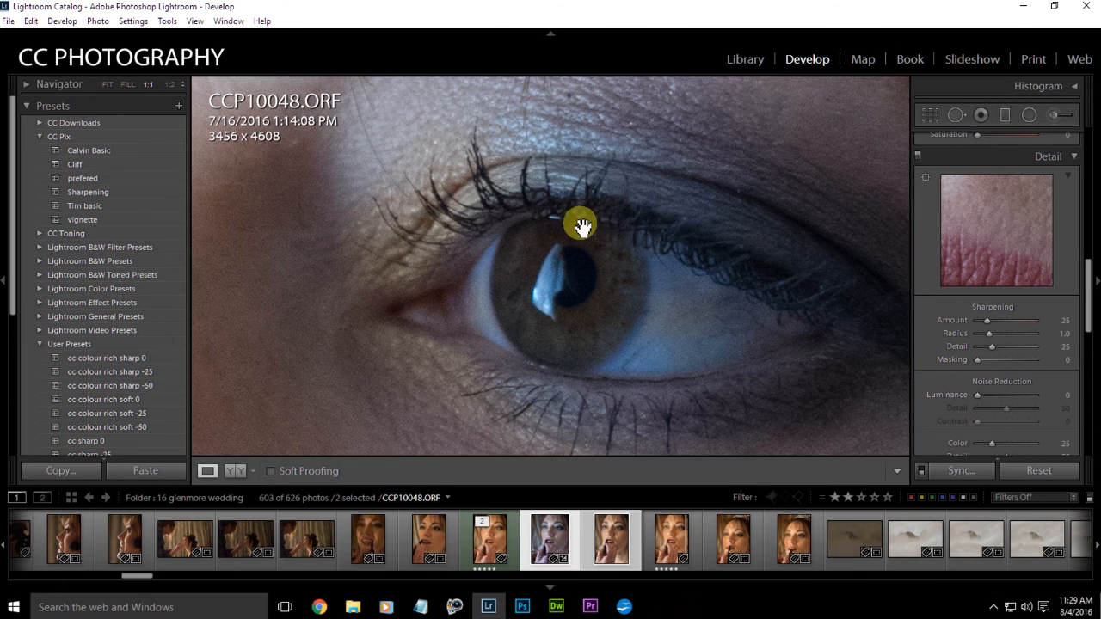
drag(580, 225, 456, 208)
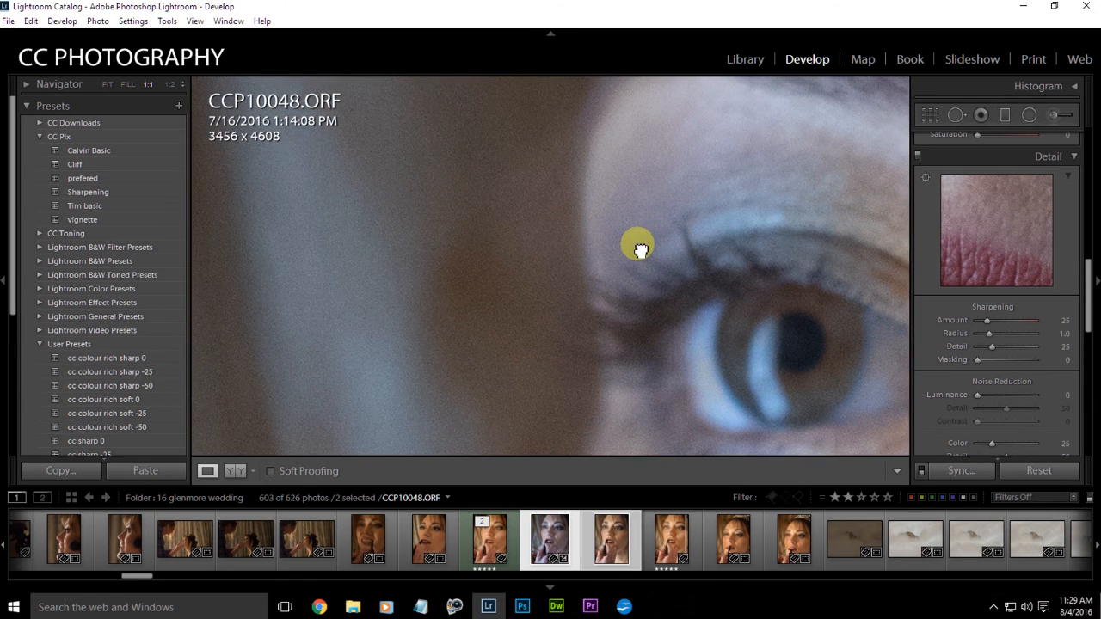
drag(638, 250, 604, 224)
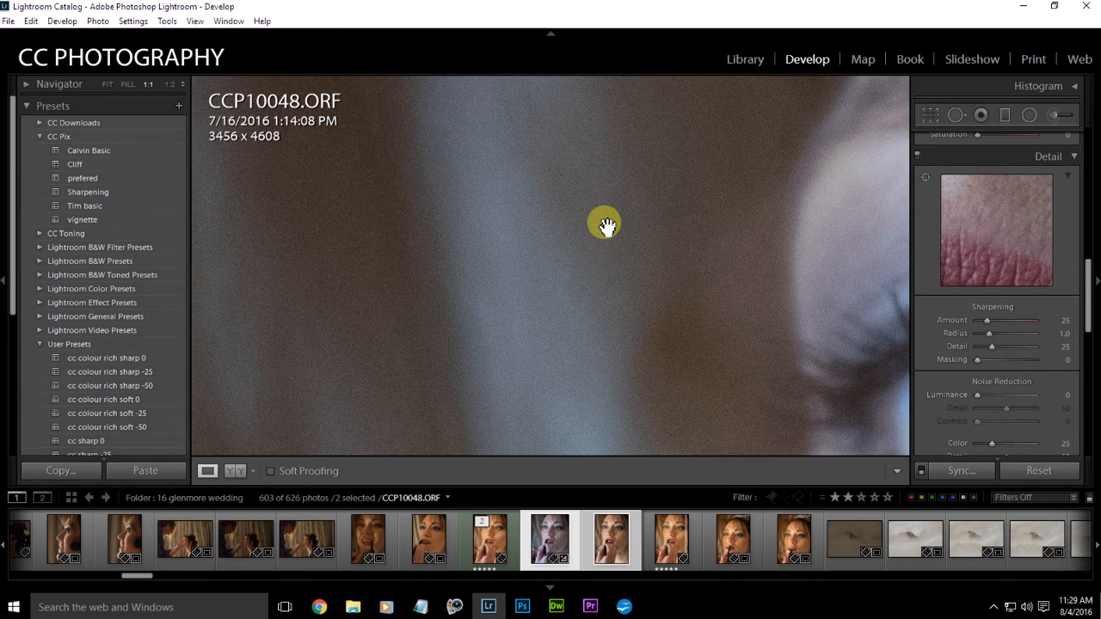
Re-zoom on the eye and cheek, then bring up the TIFF version at full size
click(604, 225)
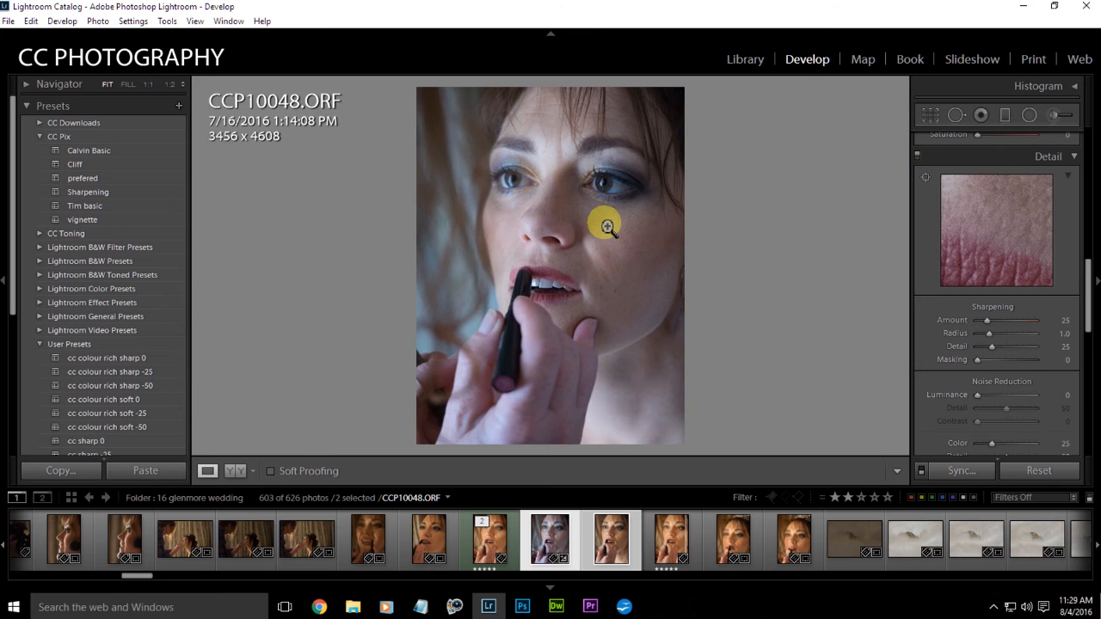
click(604, 226)
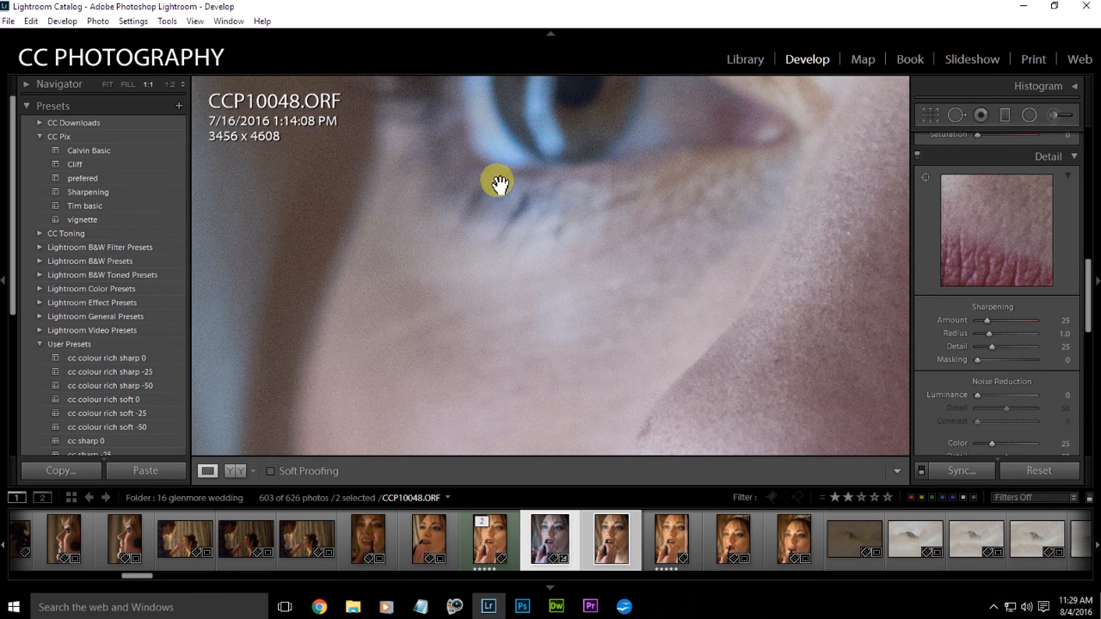
drag(499, 181, 686, 292)
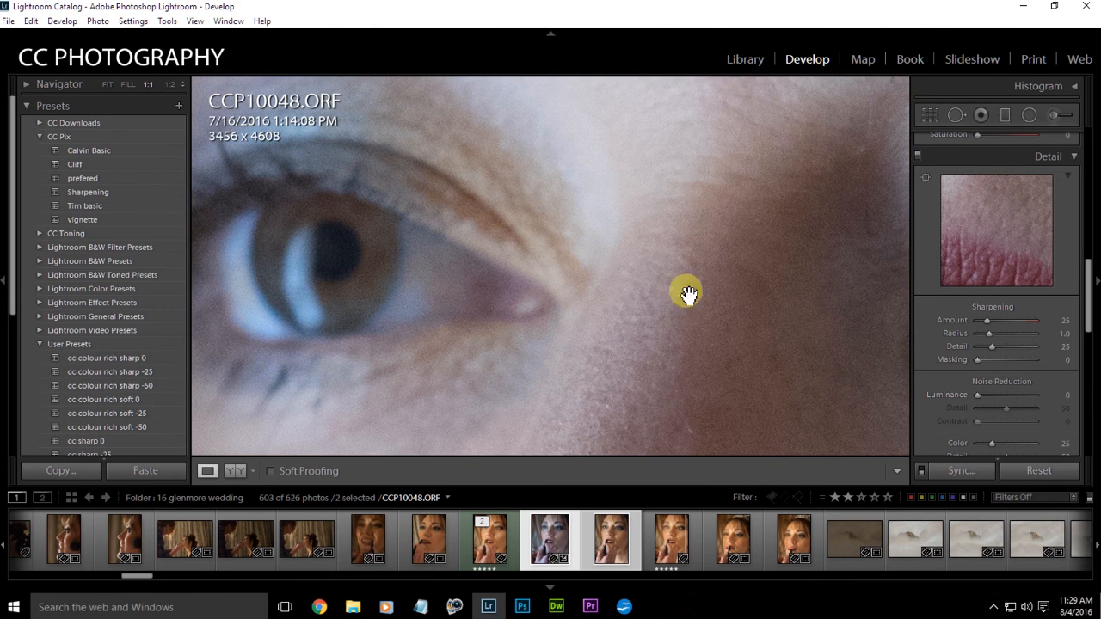
click(610, 545)
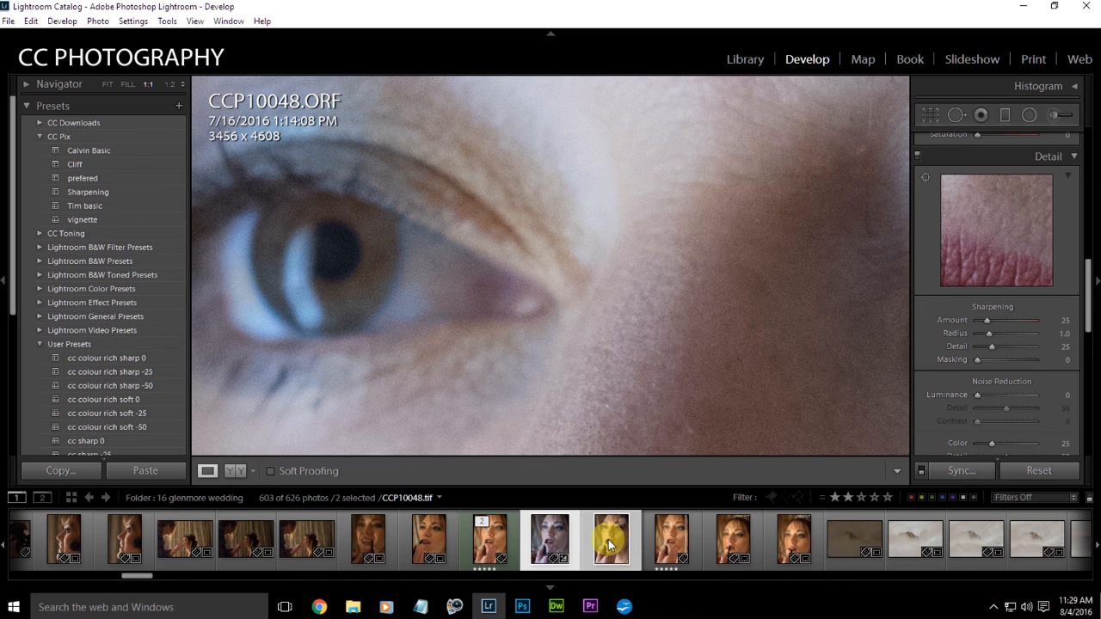
click(611, 545)
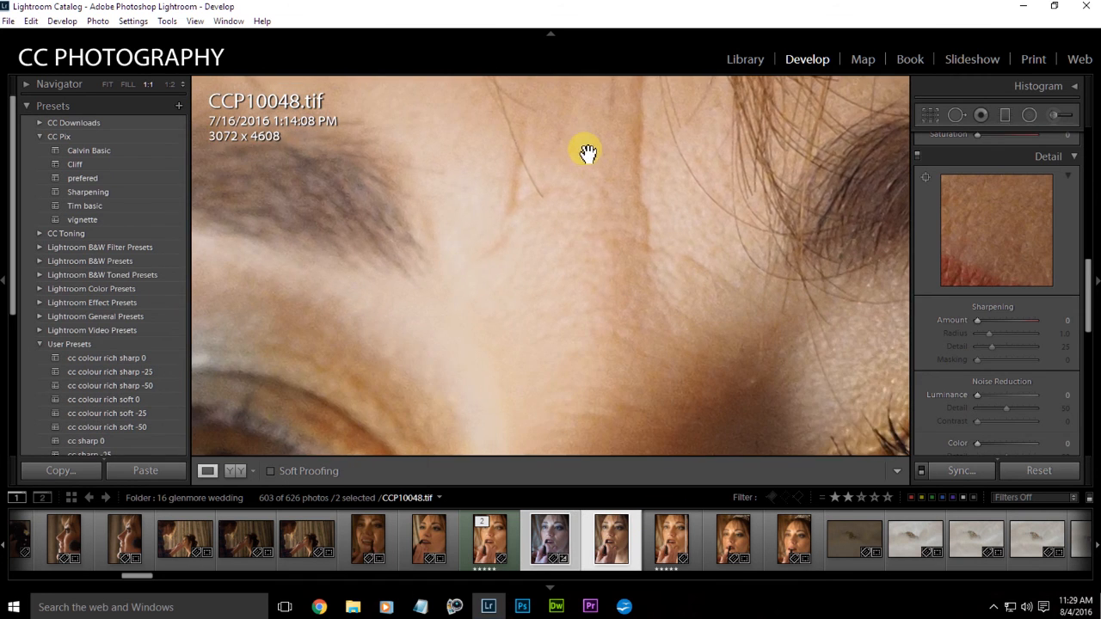